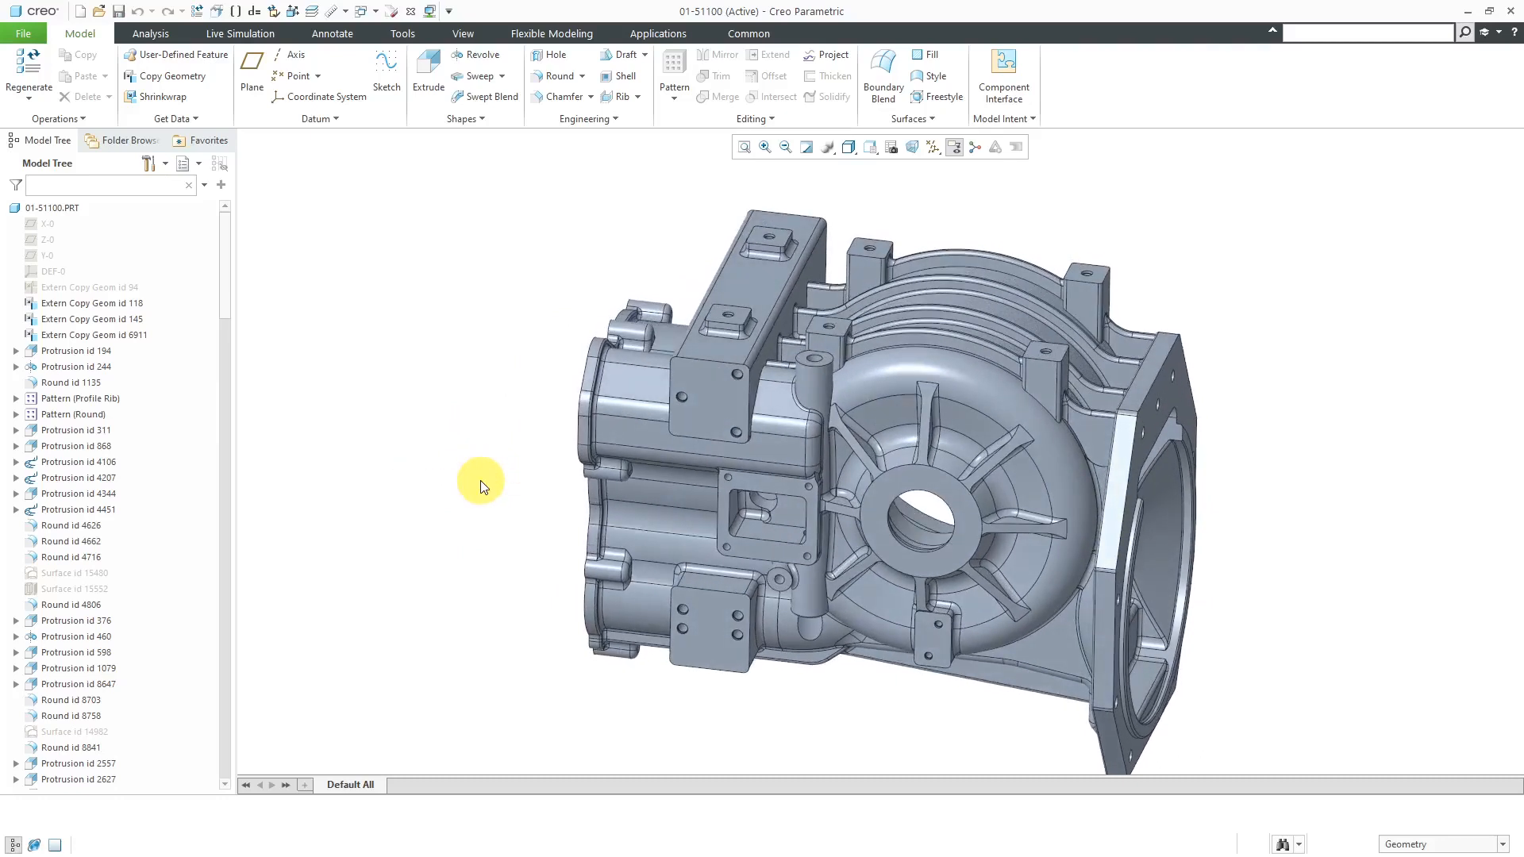
Rotate the housing and bring up the View Manager's simplified representation list.
left_click_drag(479, 484, 395, 522)
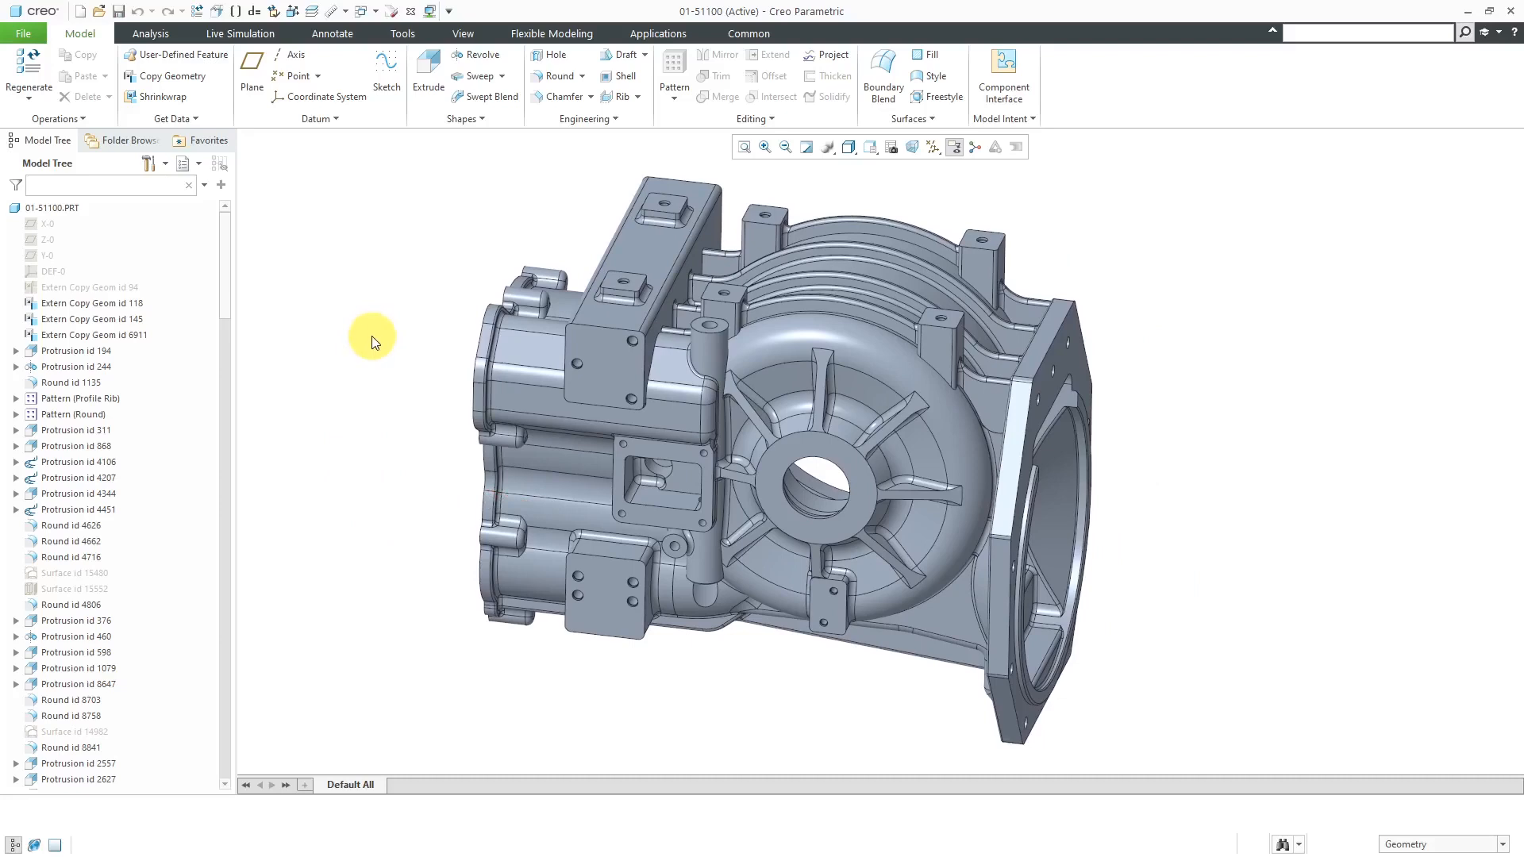
mouse_move(782, 206)
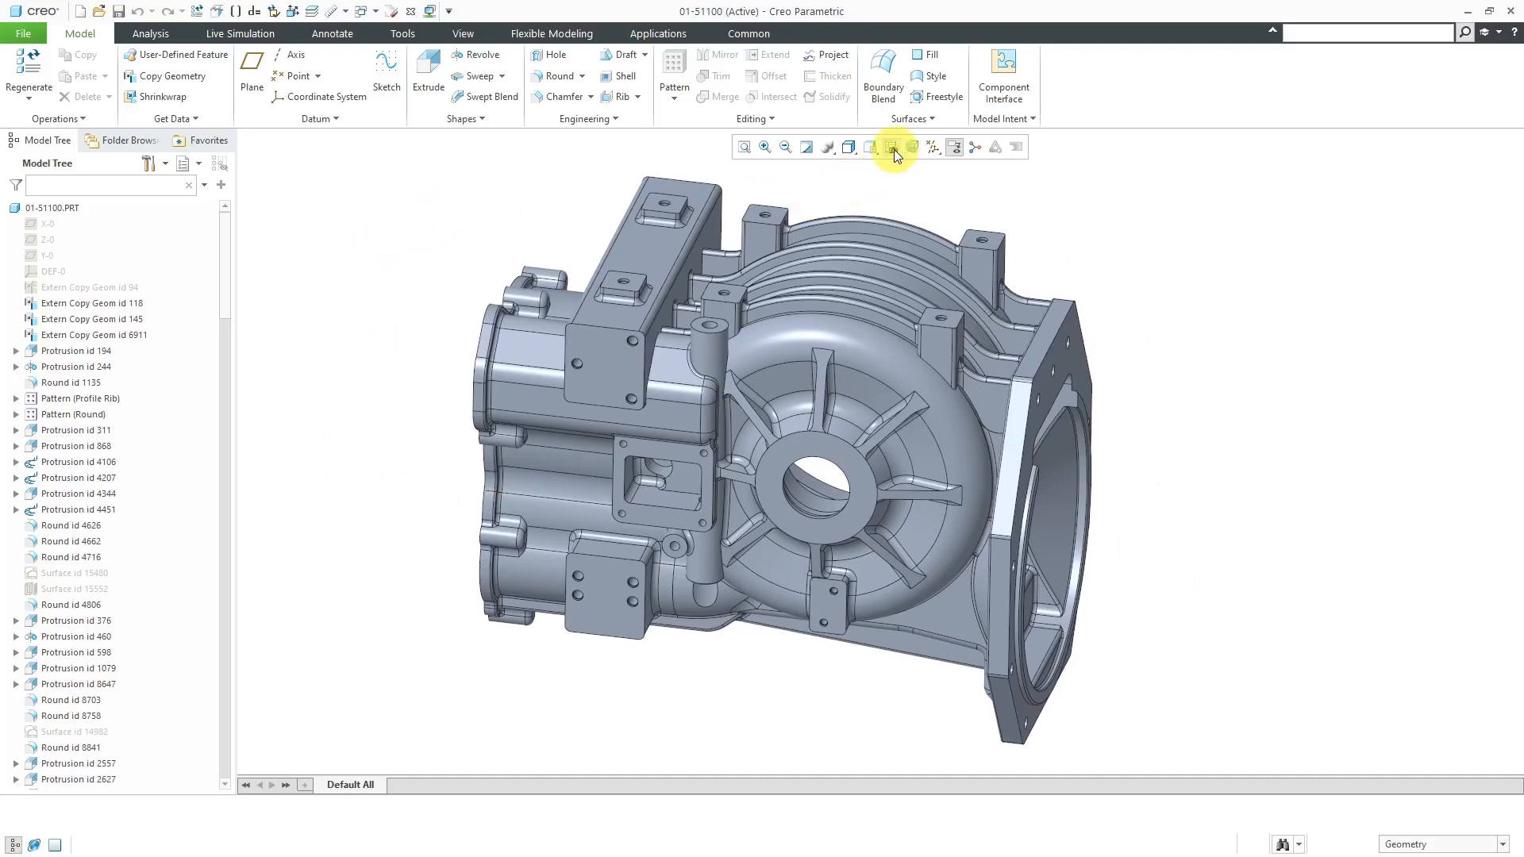
mouse_move(891, 146)
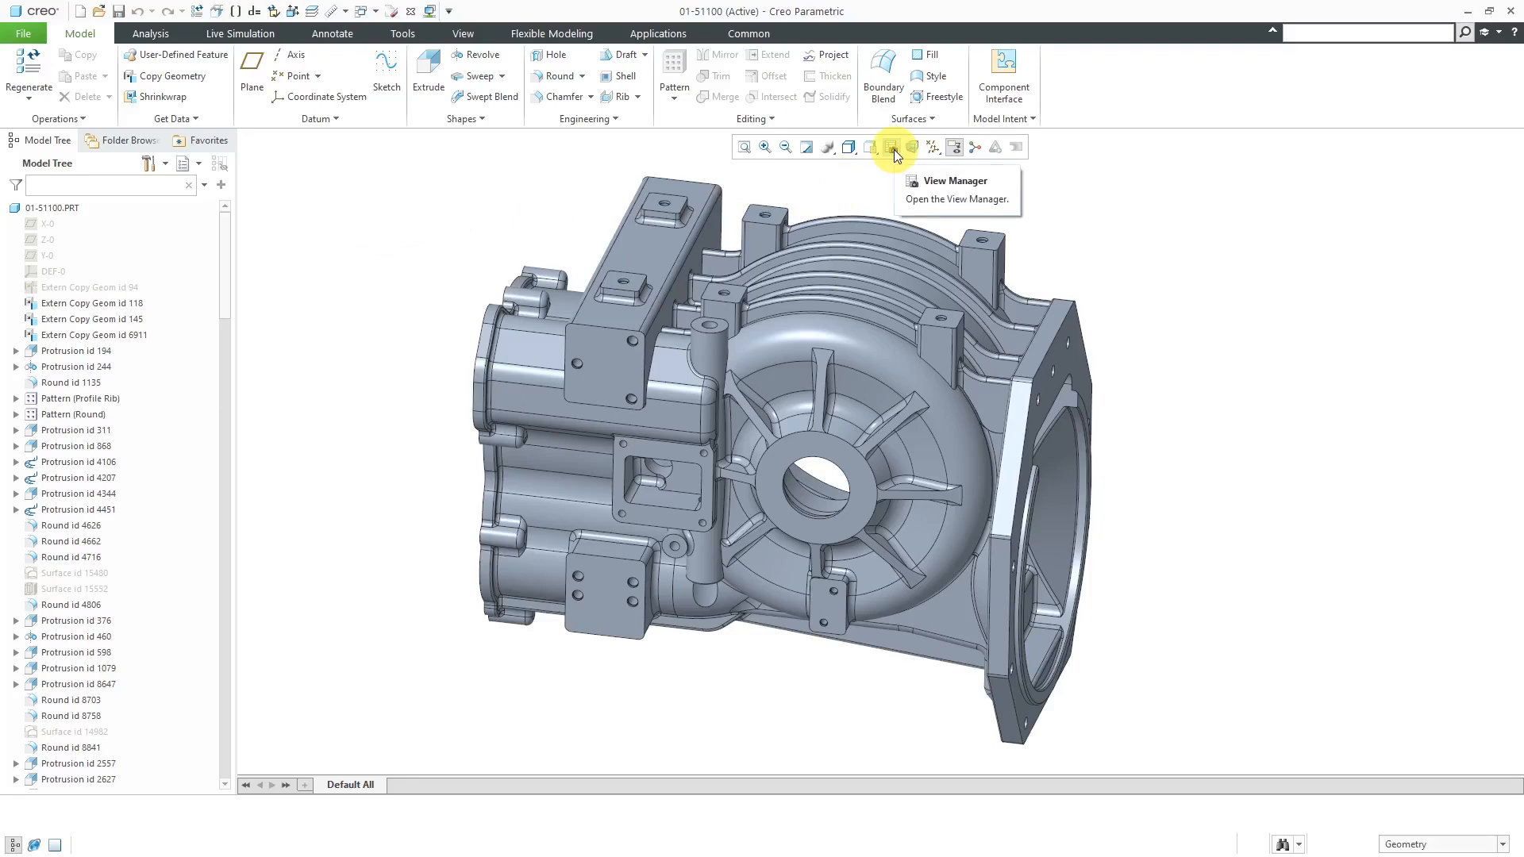
left_click(891, 146)
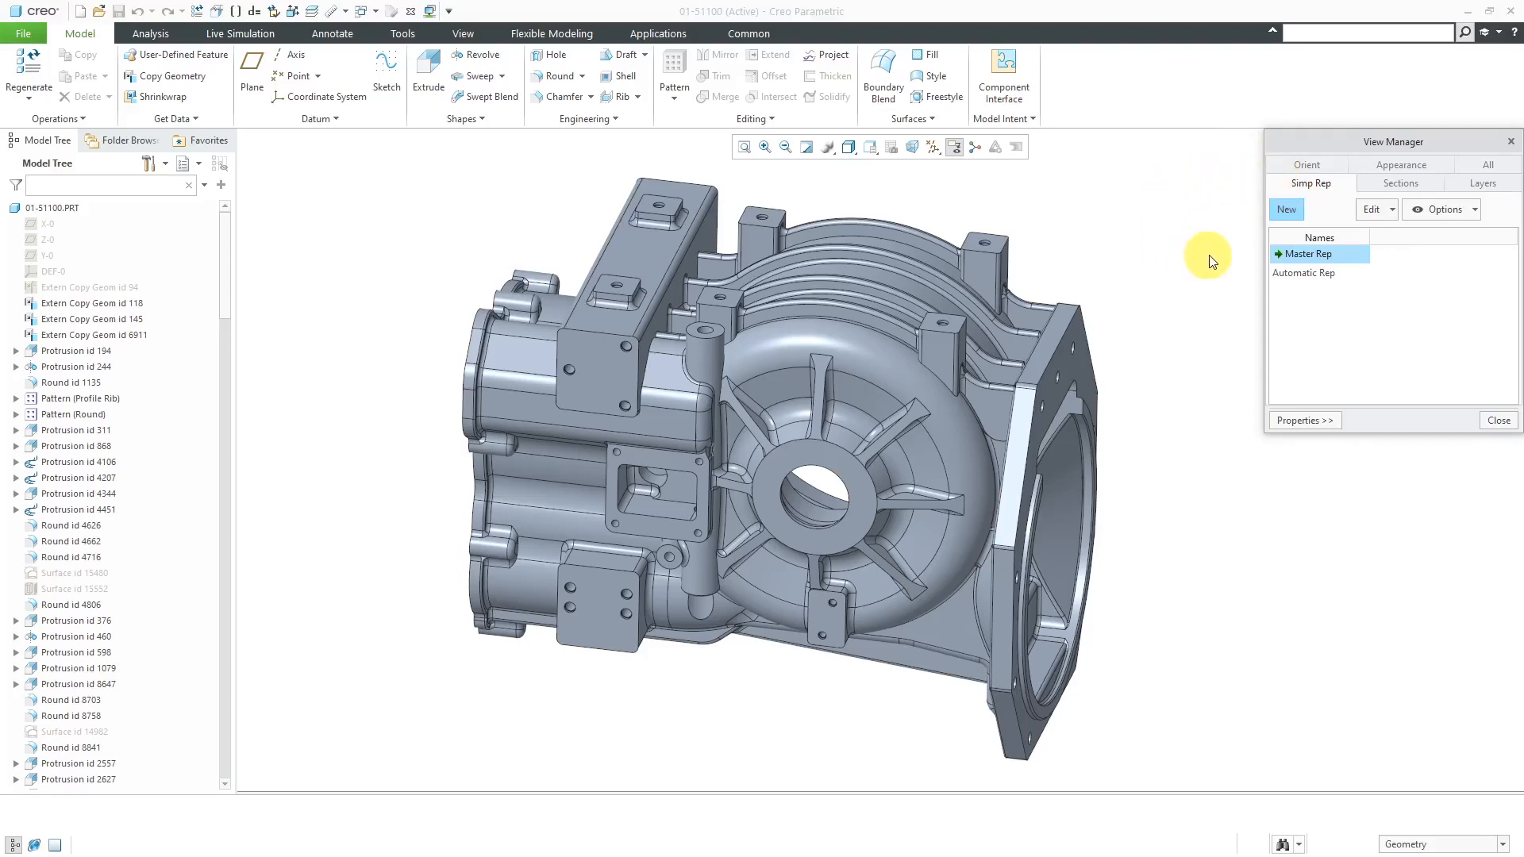
mouse_move(1210, 262)
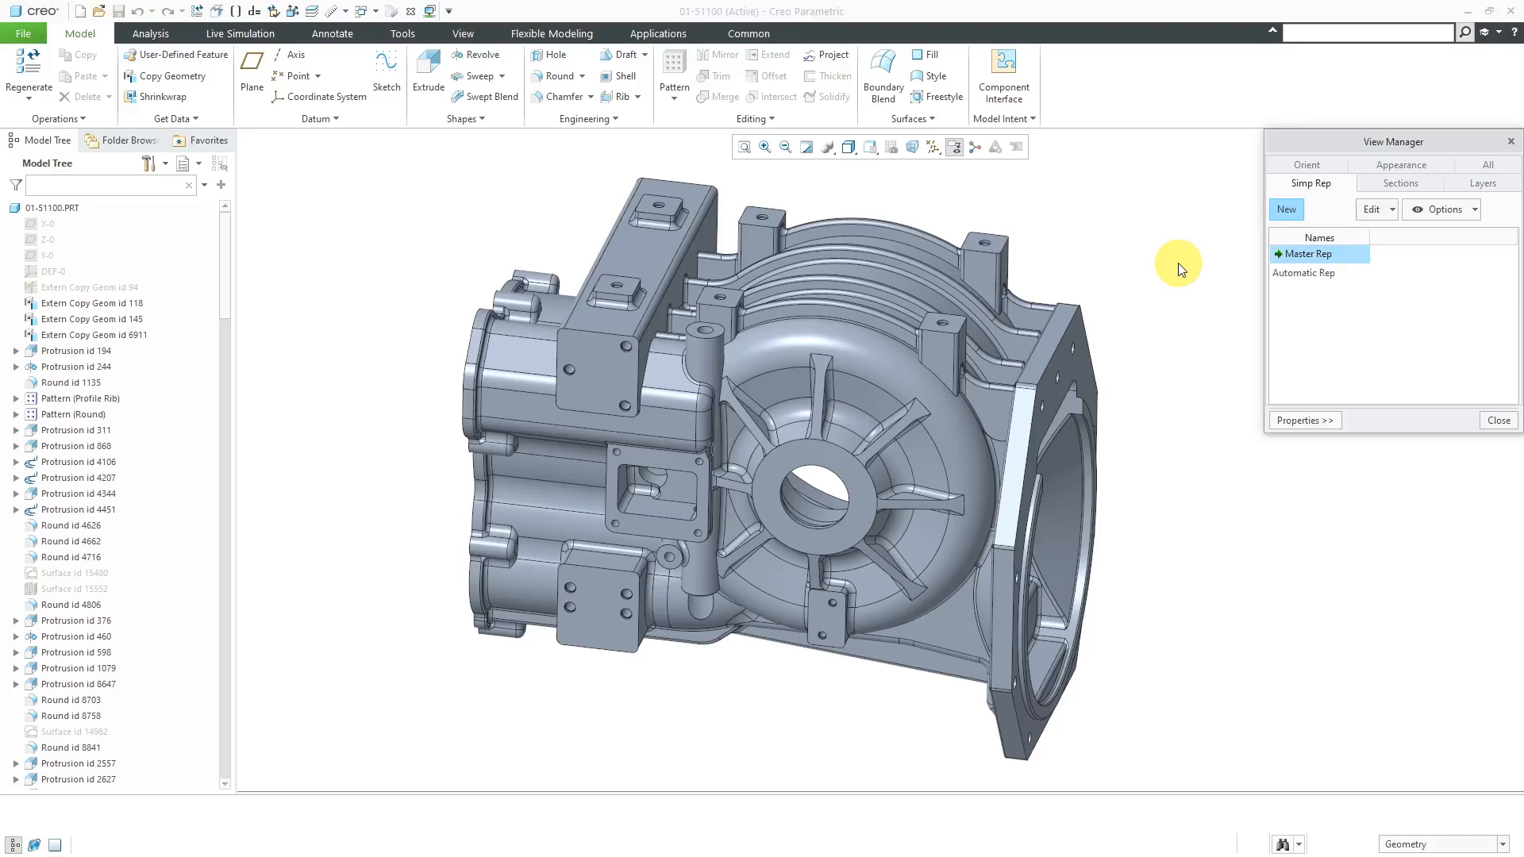
mouse_move(1202, 244)
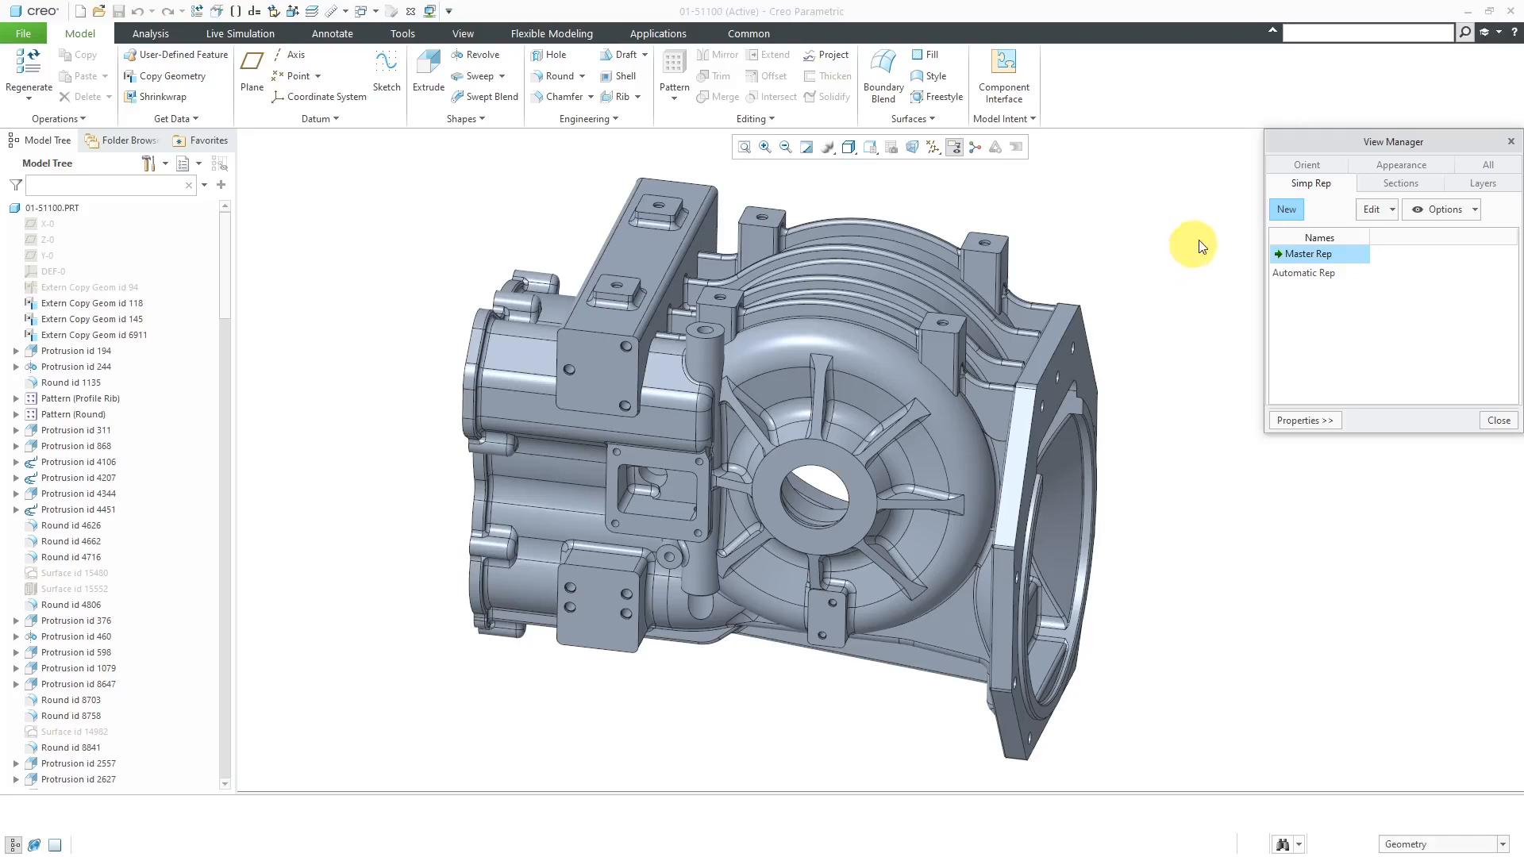
mouse_move(1286, 209)
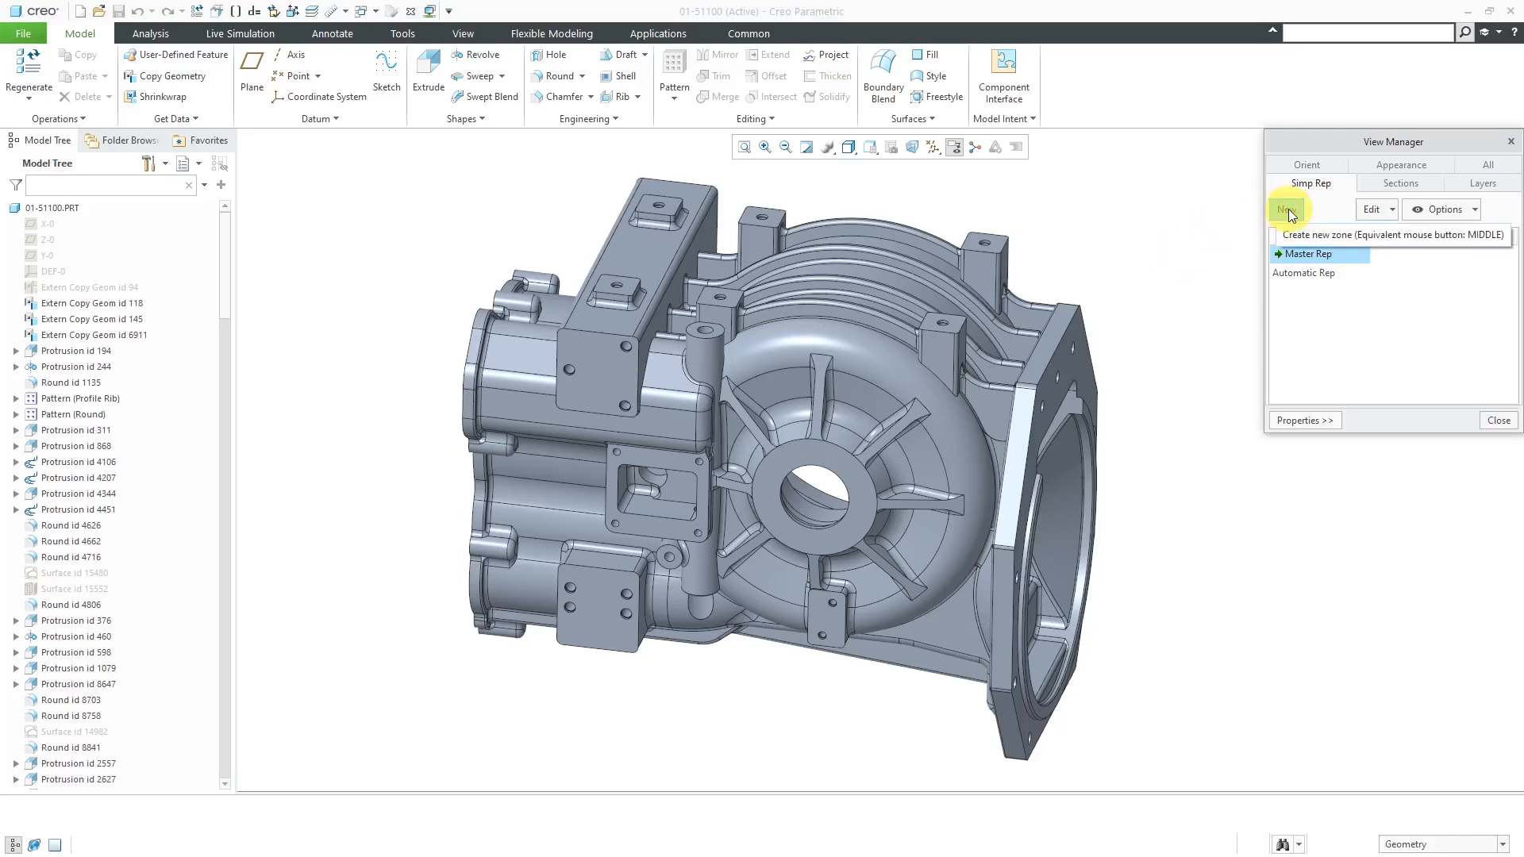
Create a new Features simplified representation and enter its Attributes editing.
left_click(1284, 209)
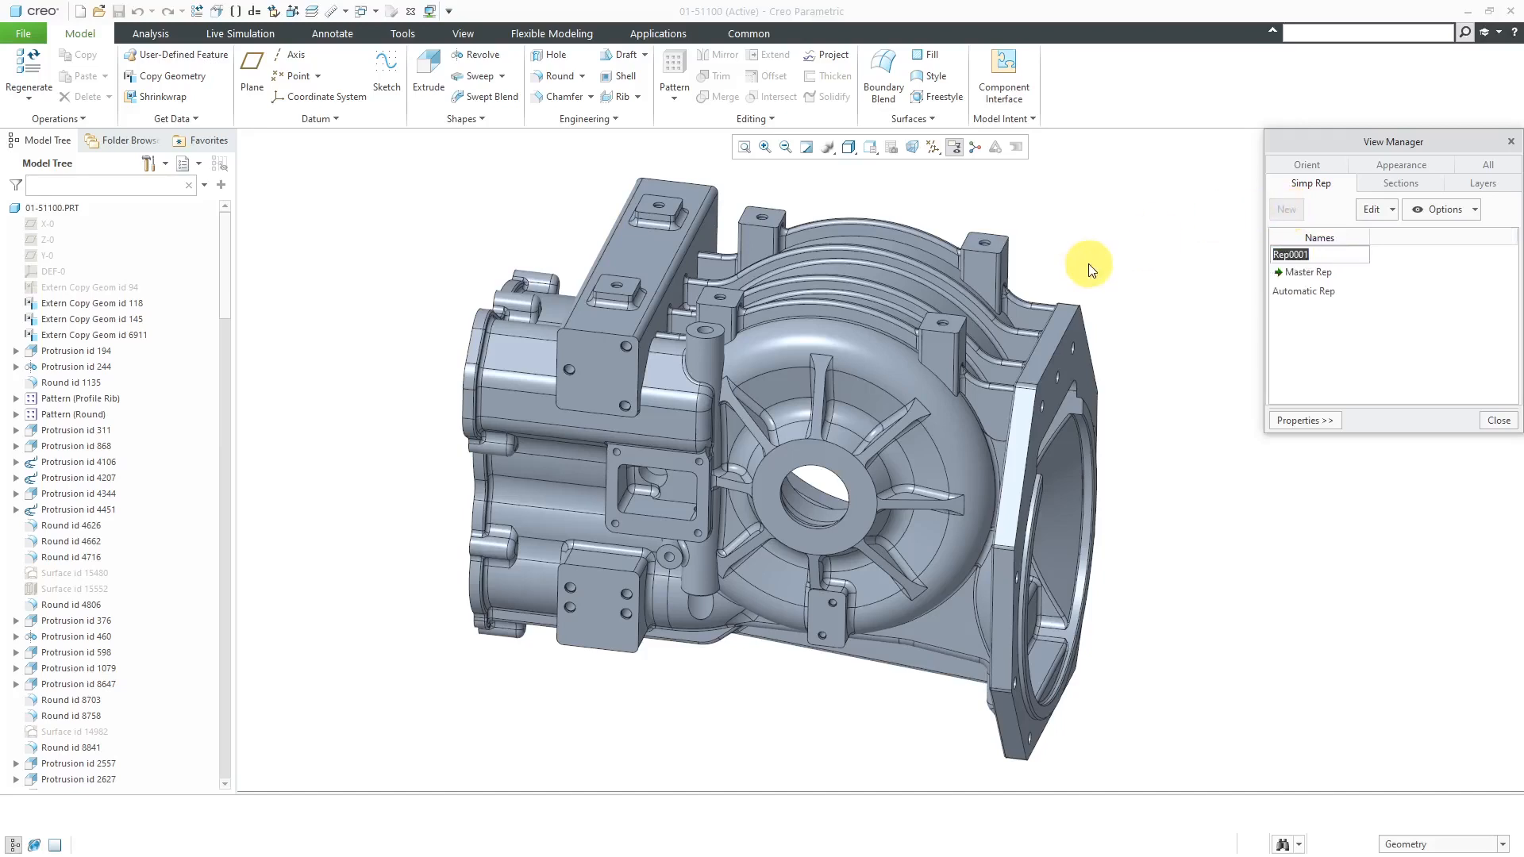
type("Fea")
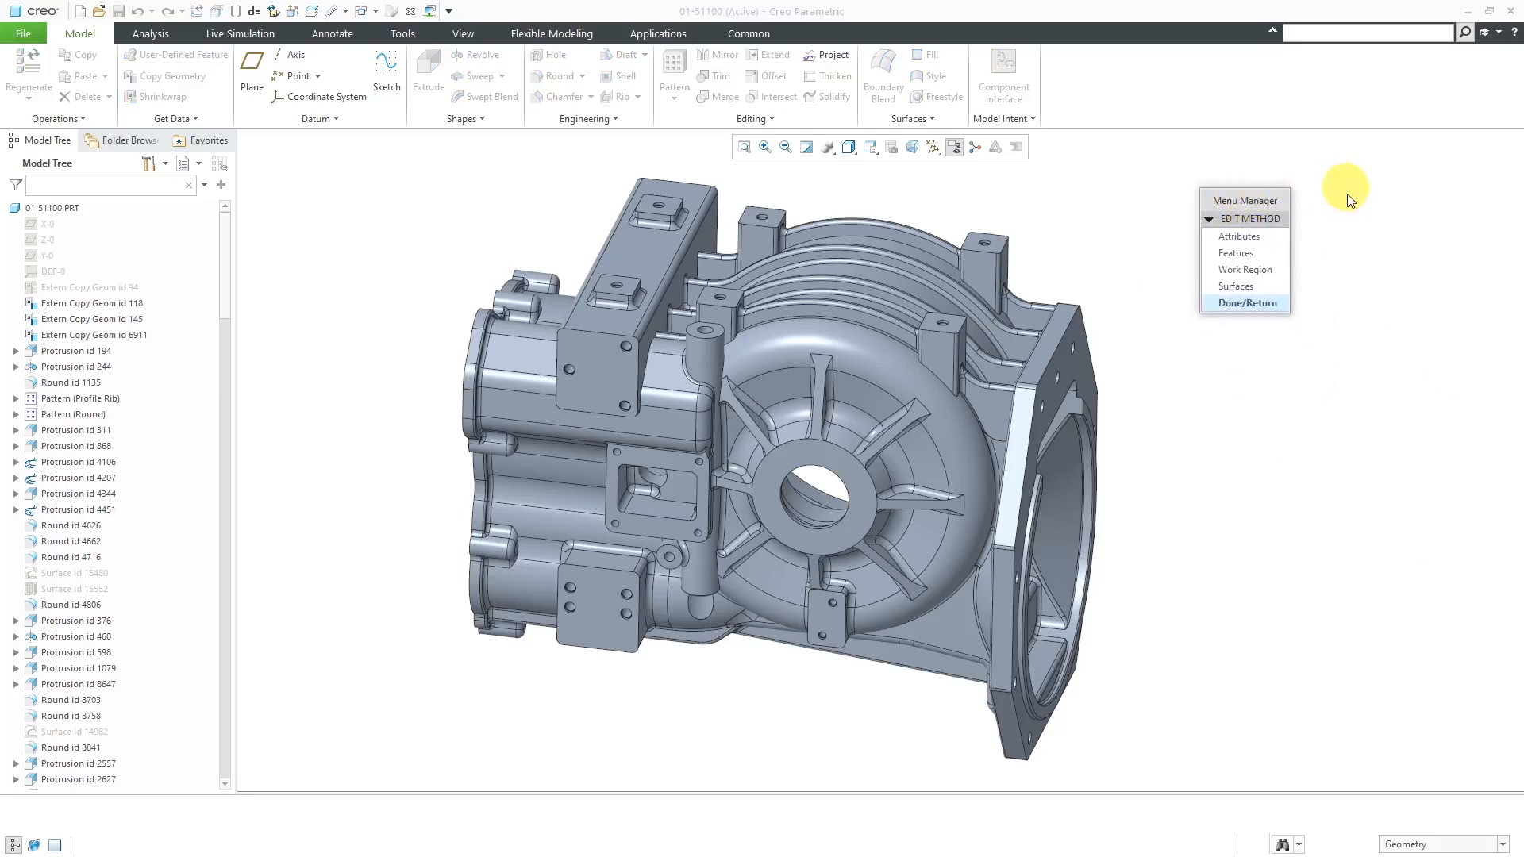
mouse_move(1238, 237)
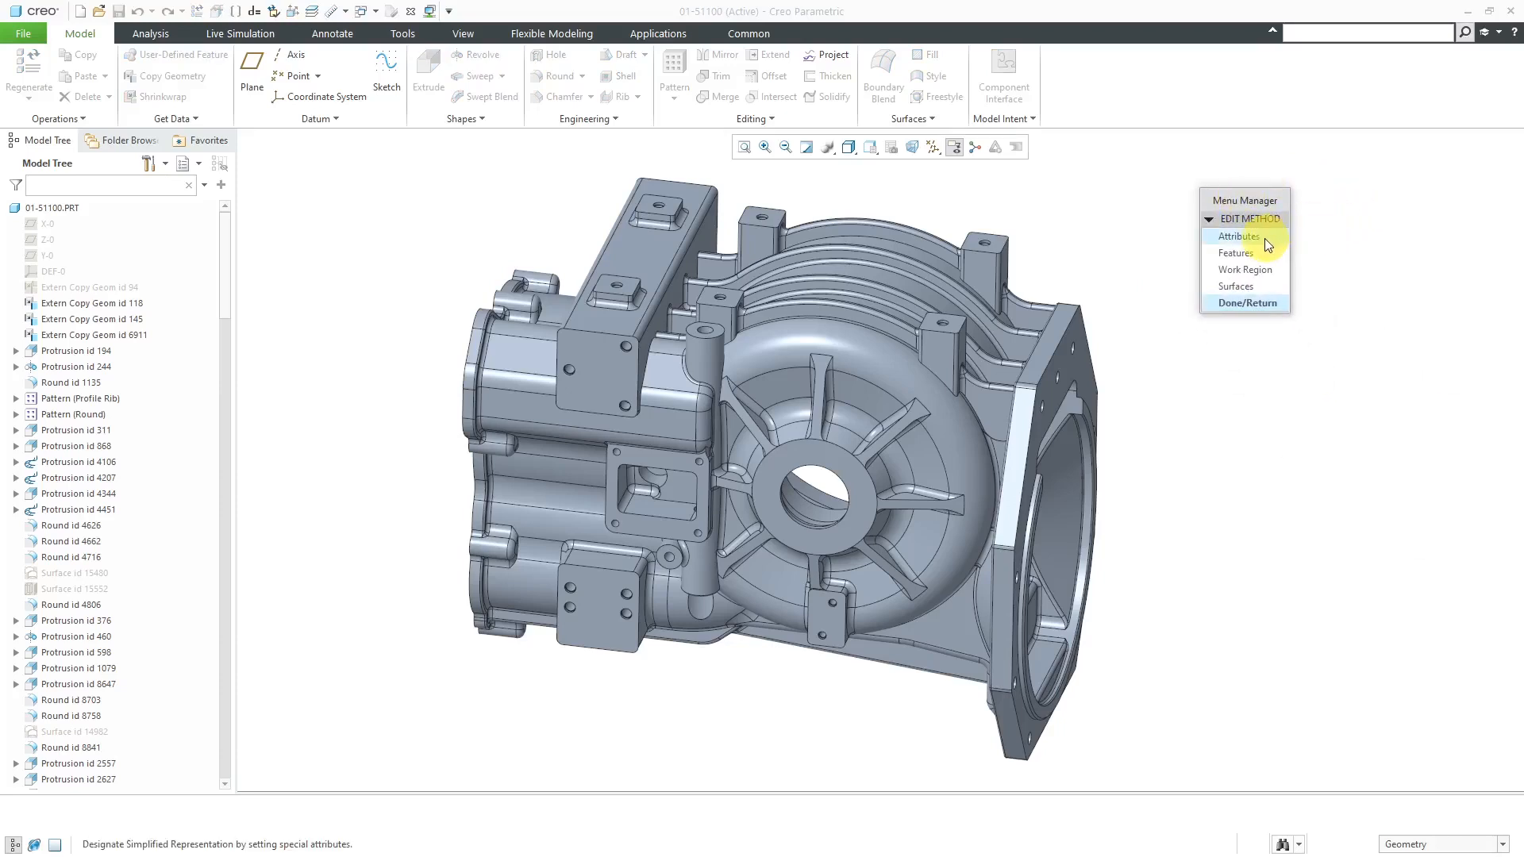
left_click(1237, 237)
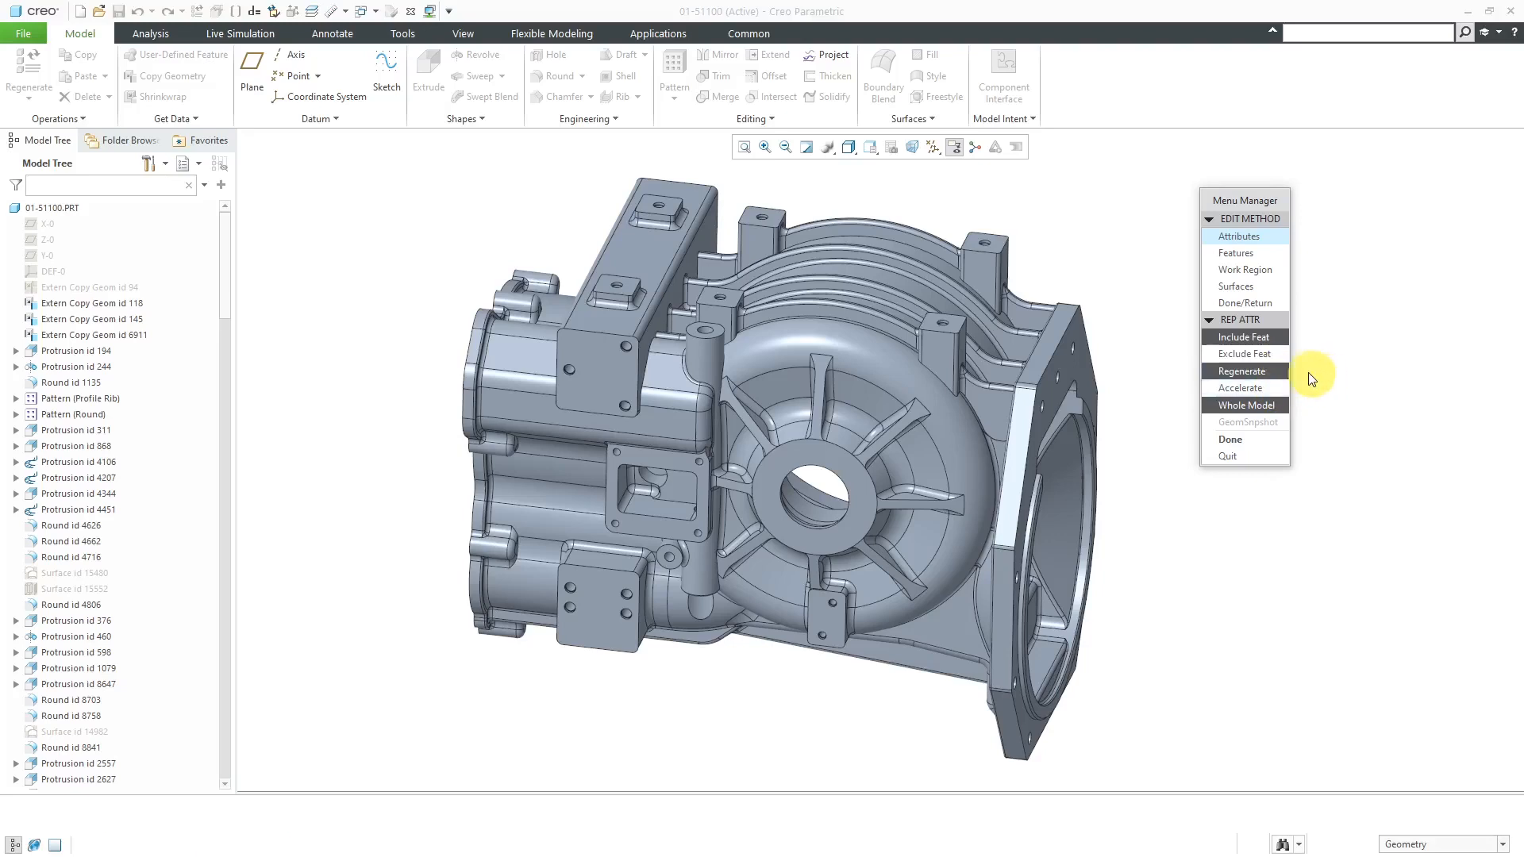
mouse_move(1332, 375)
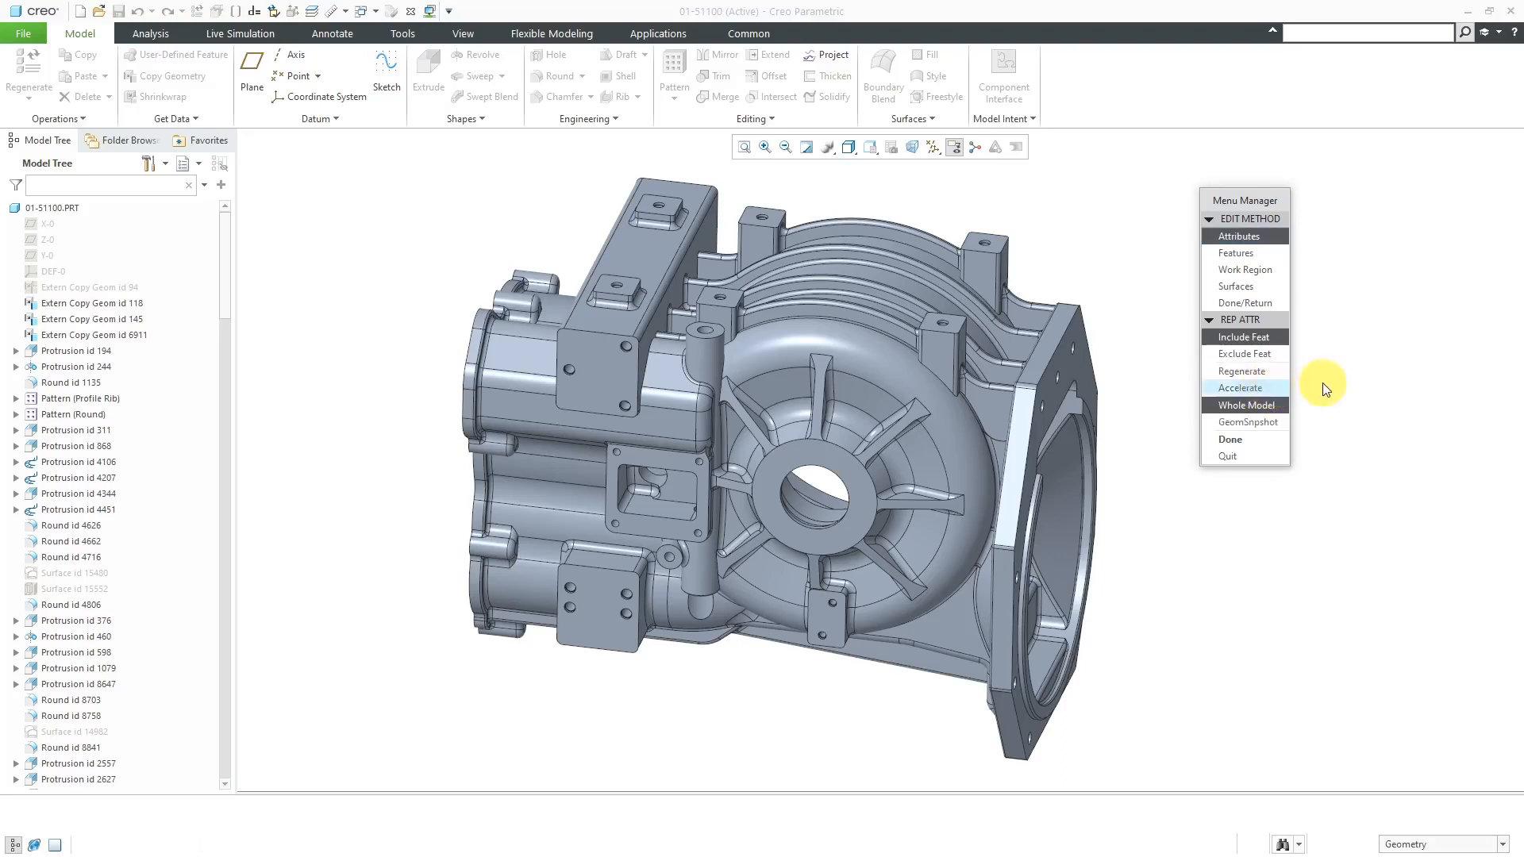
mouse_move(1245, 387)
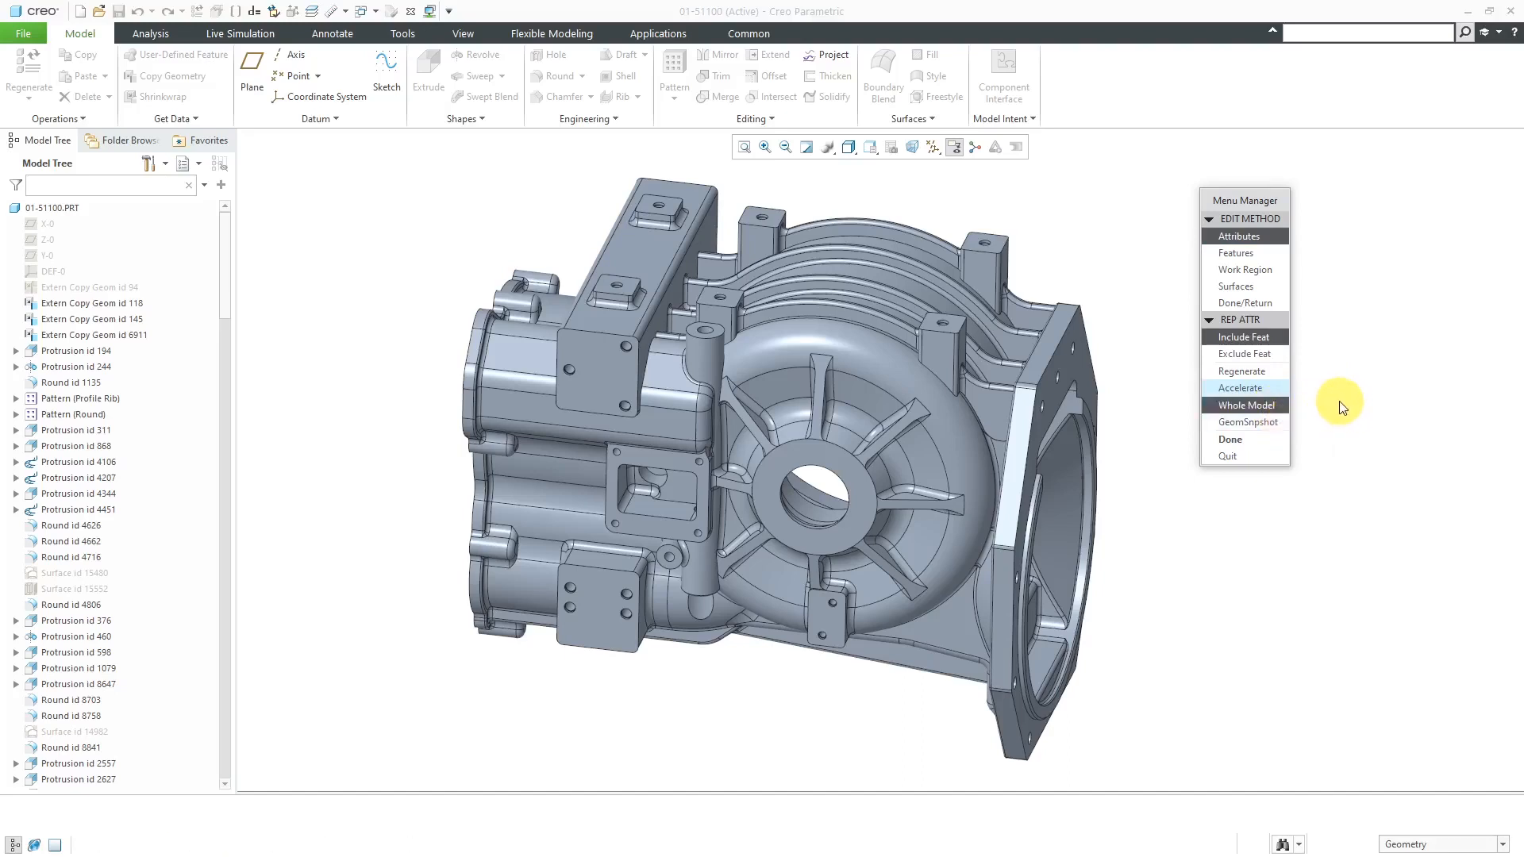
mouse_move(1332, 399)
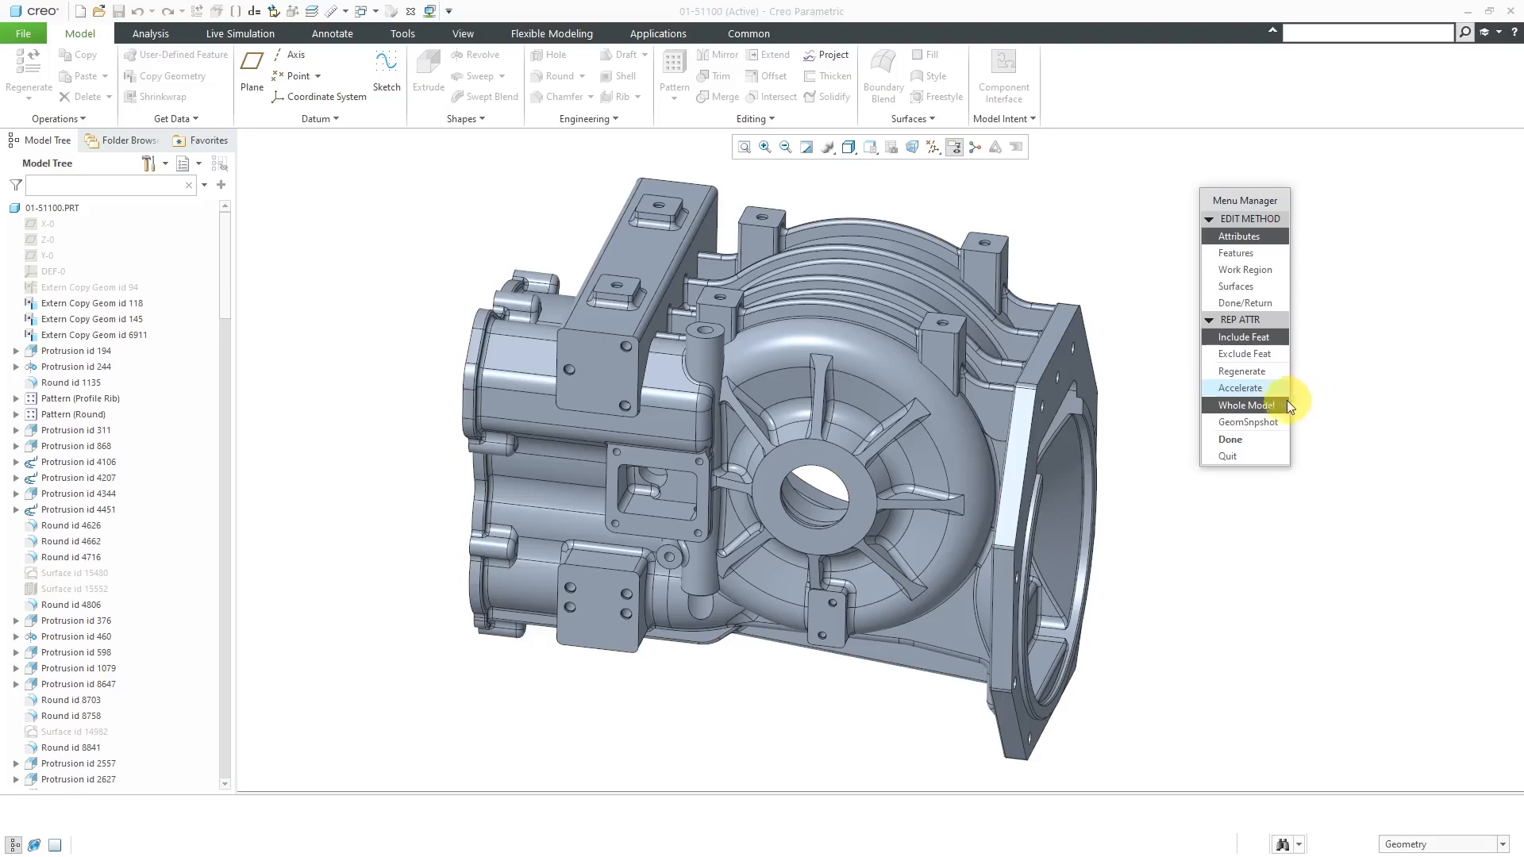
mouse_move(1351, 414)
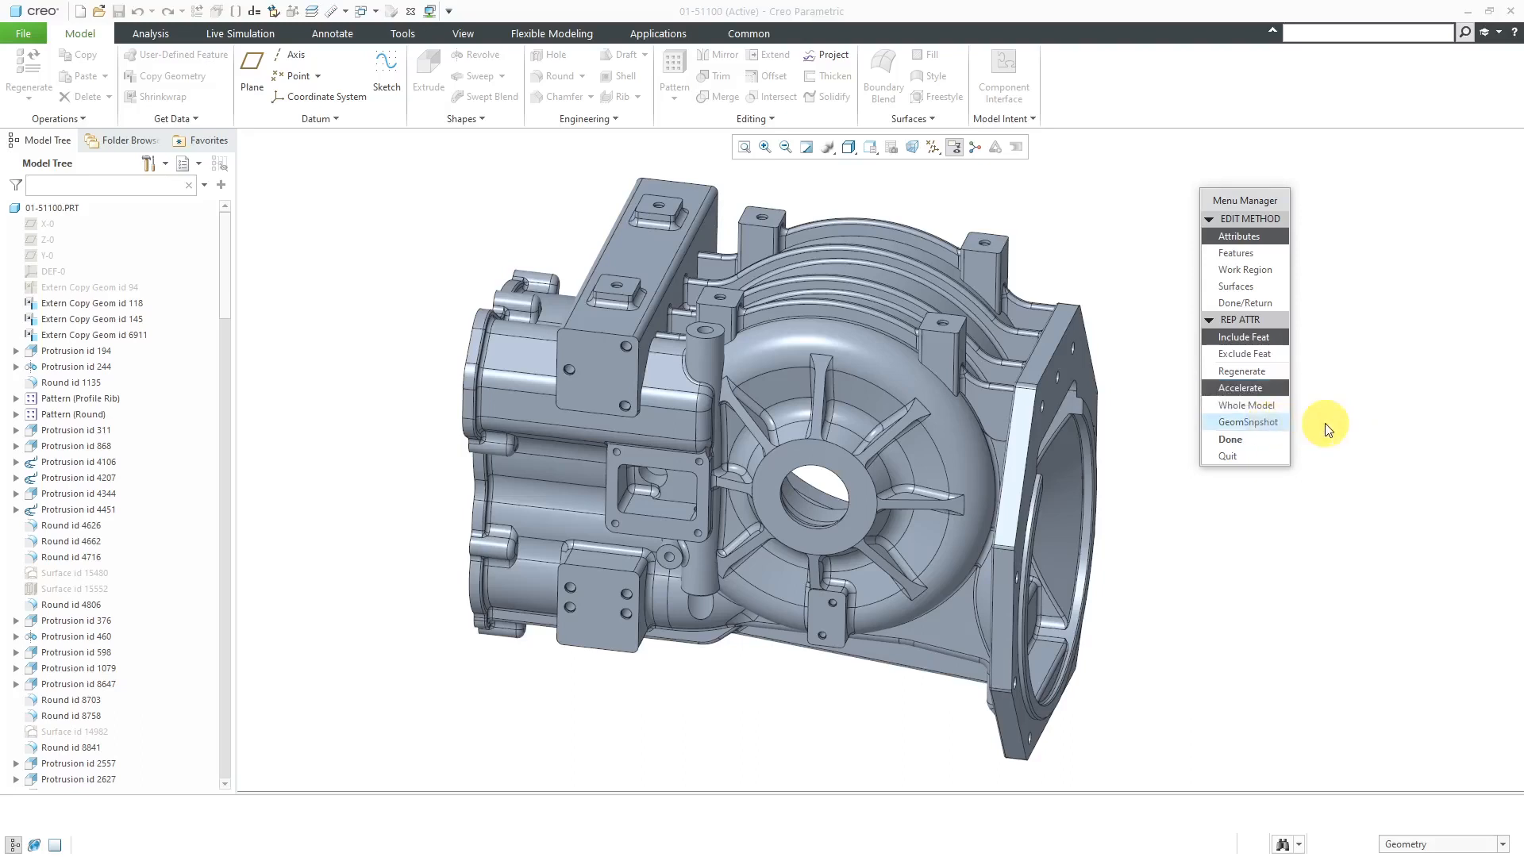
mouse_move(1379, 426)
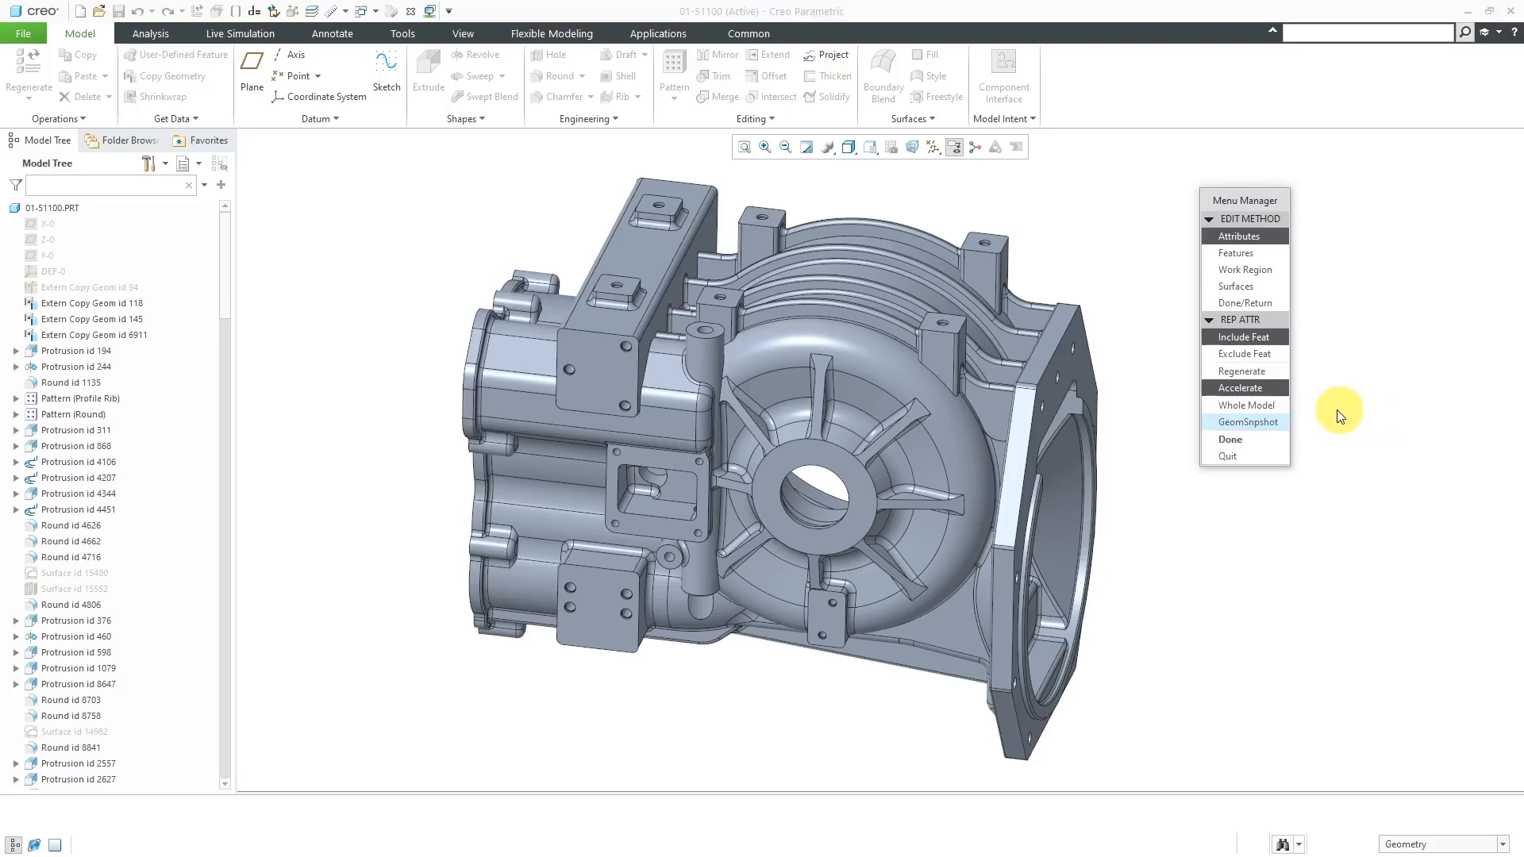
mouse_move(1325, 398)
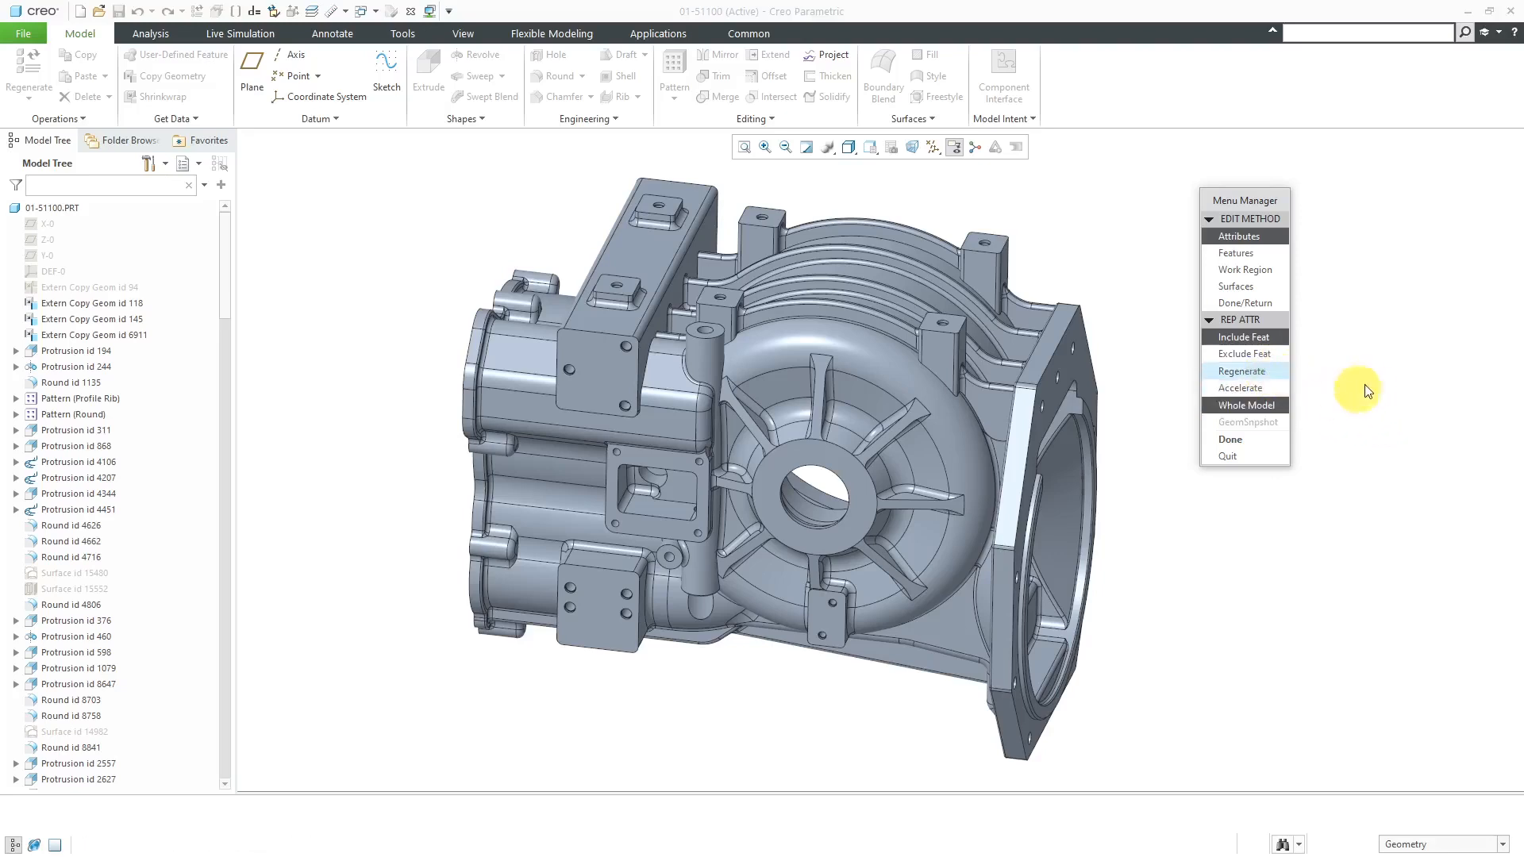
mouse_move(1241, 372)
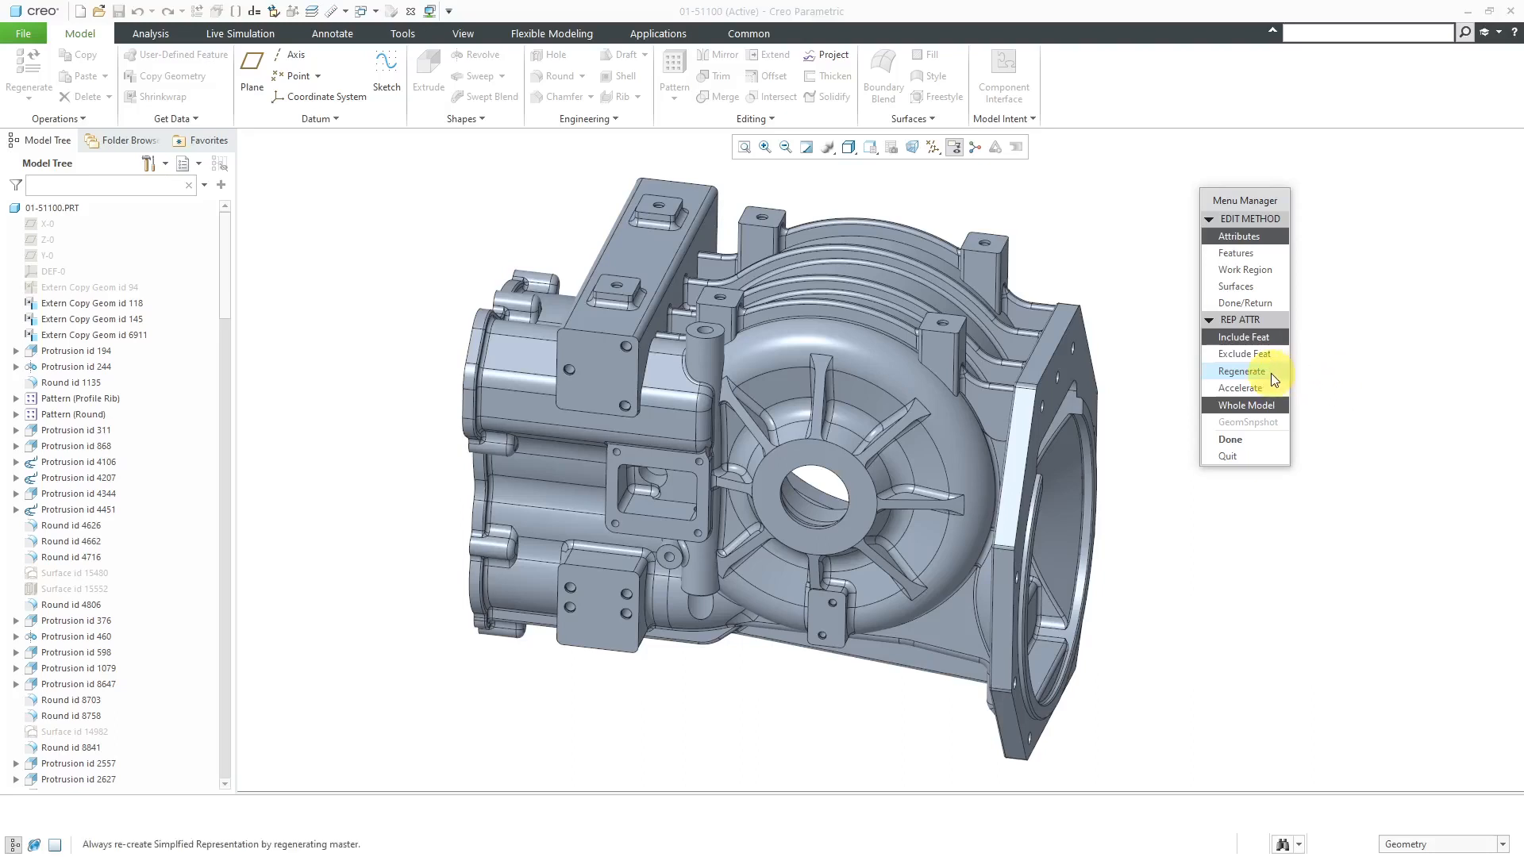
mouse_move(1243, 337)
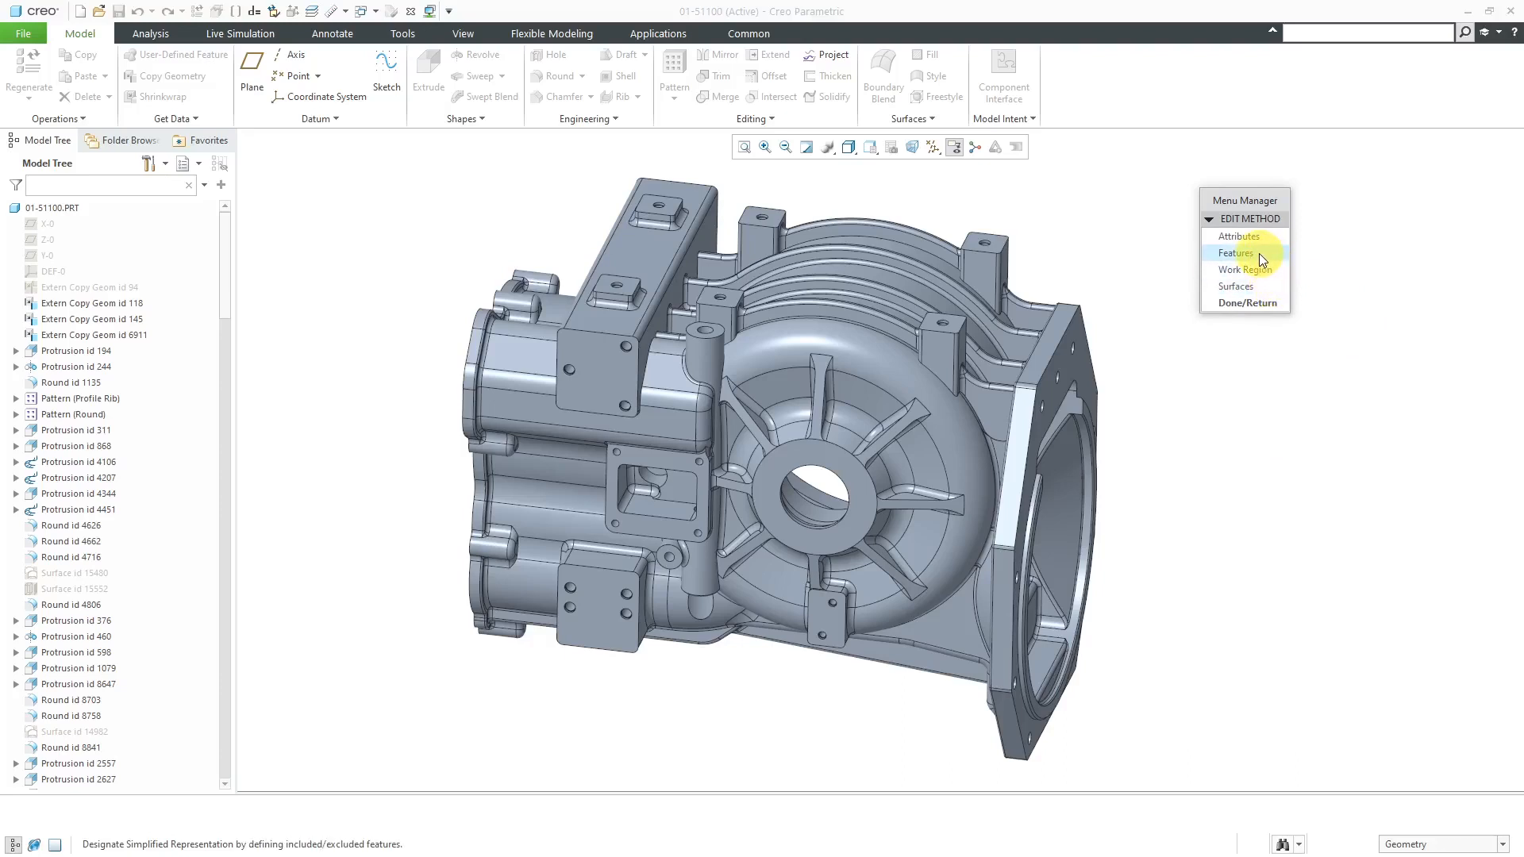
Exclude Round id 31405 at the bottom of the model tree from the representation.
left_click(1235, 252)
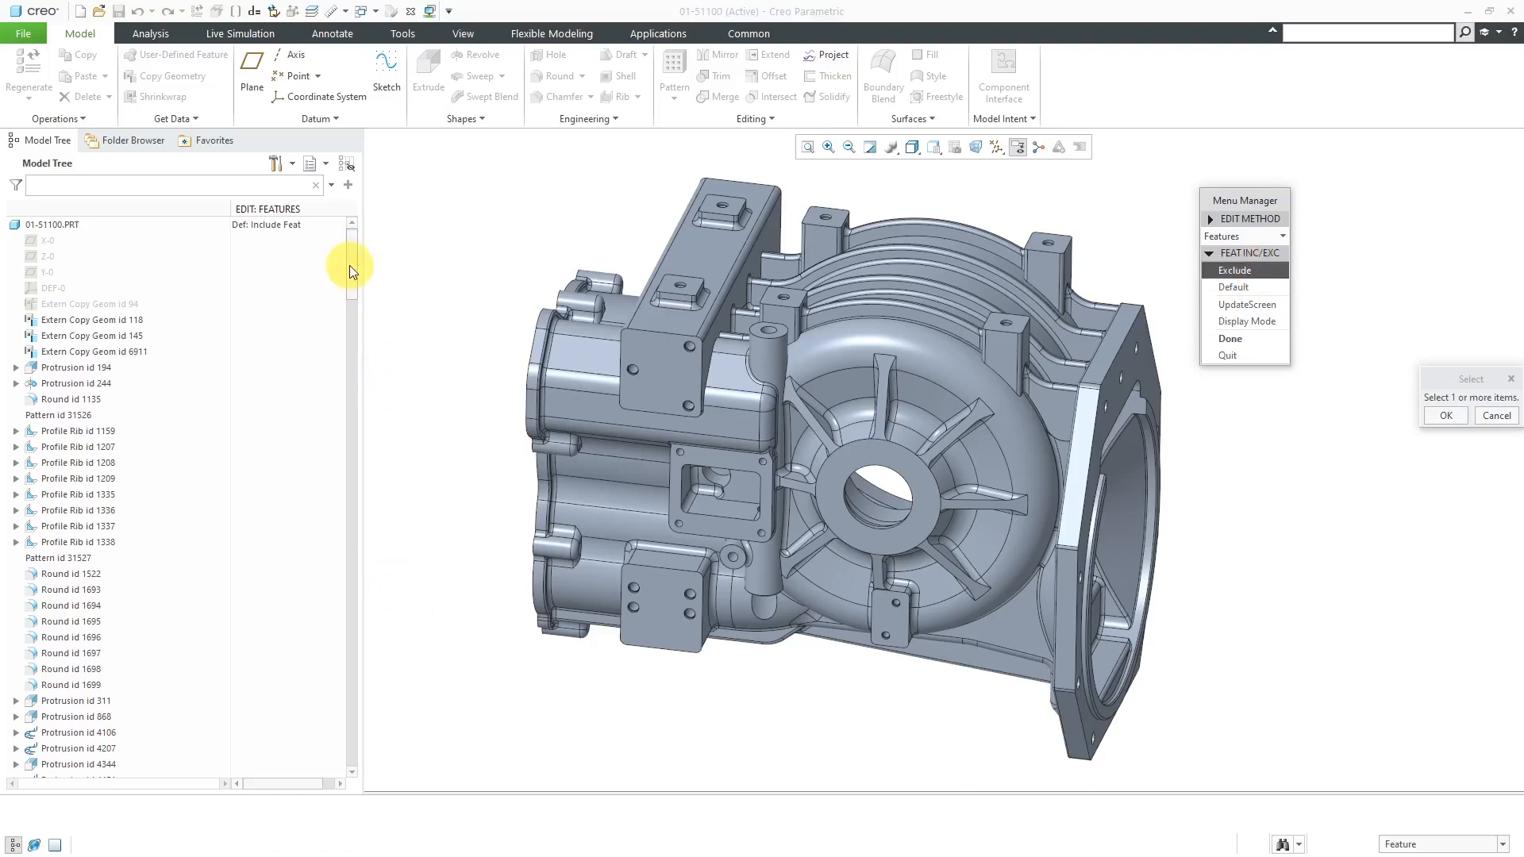
scroll("down", 3)
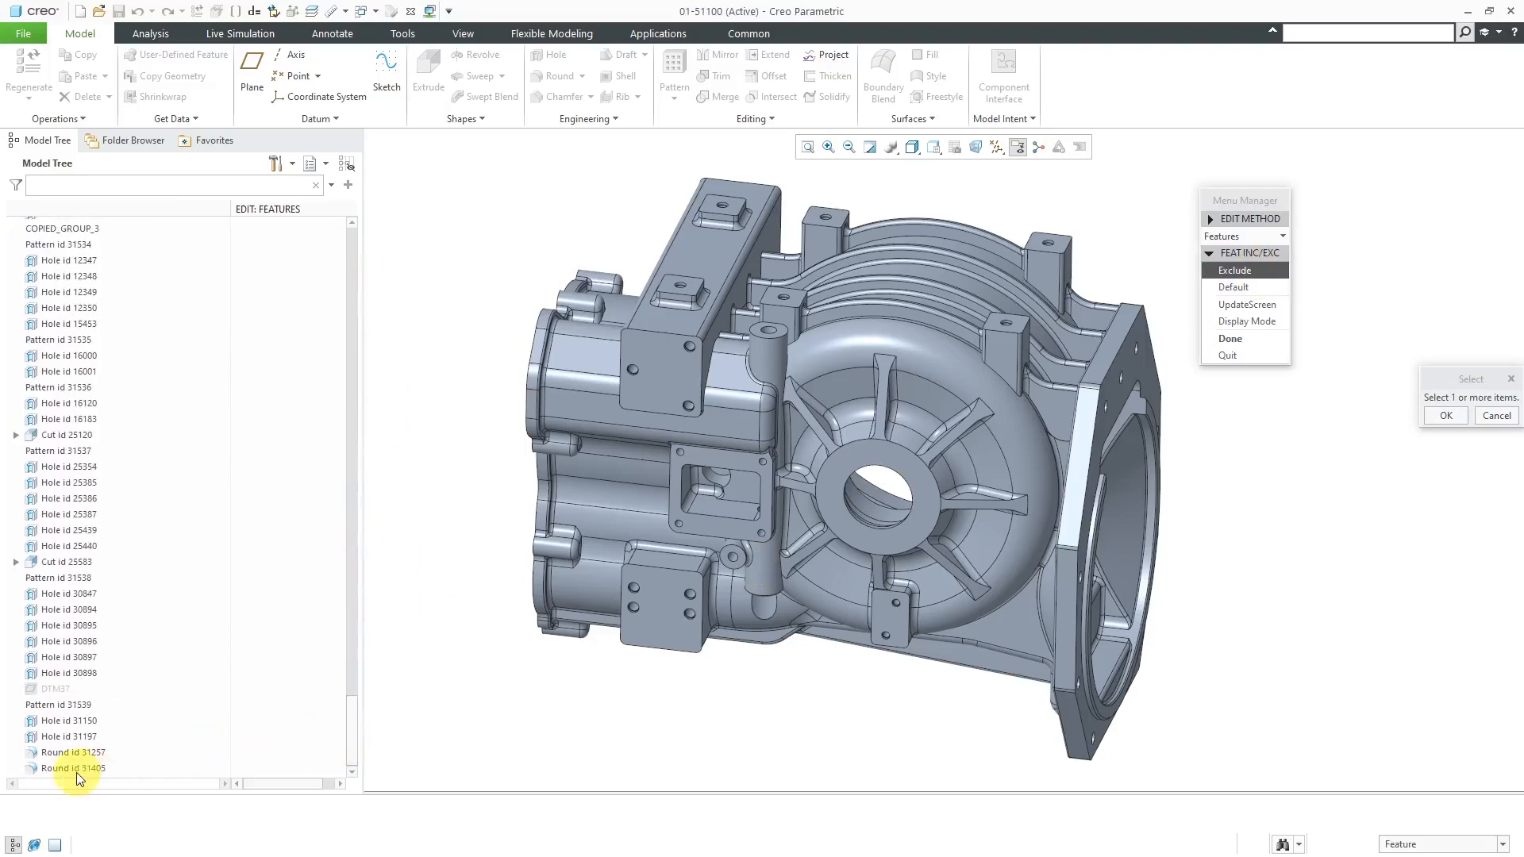
left_click(73, 769)
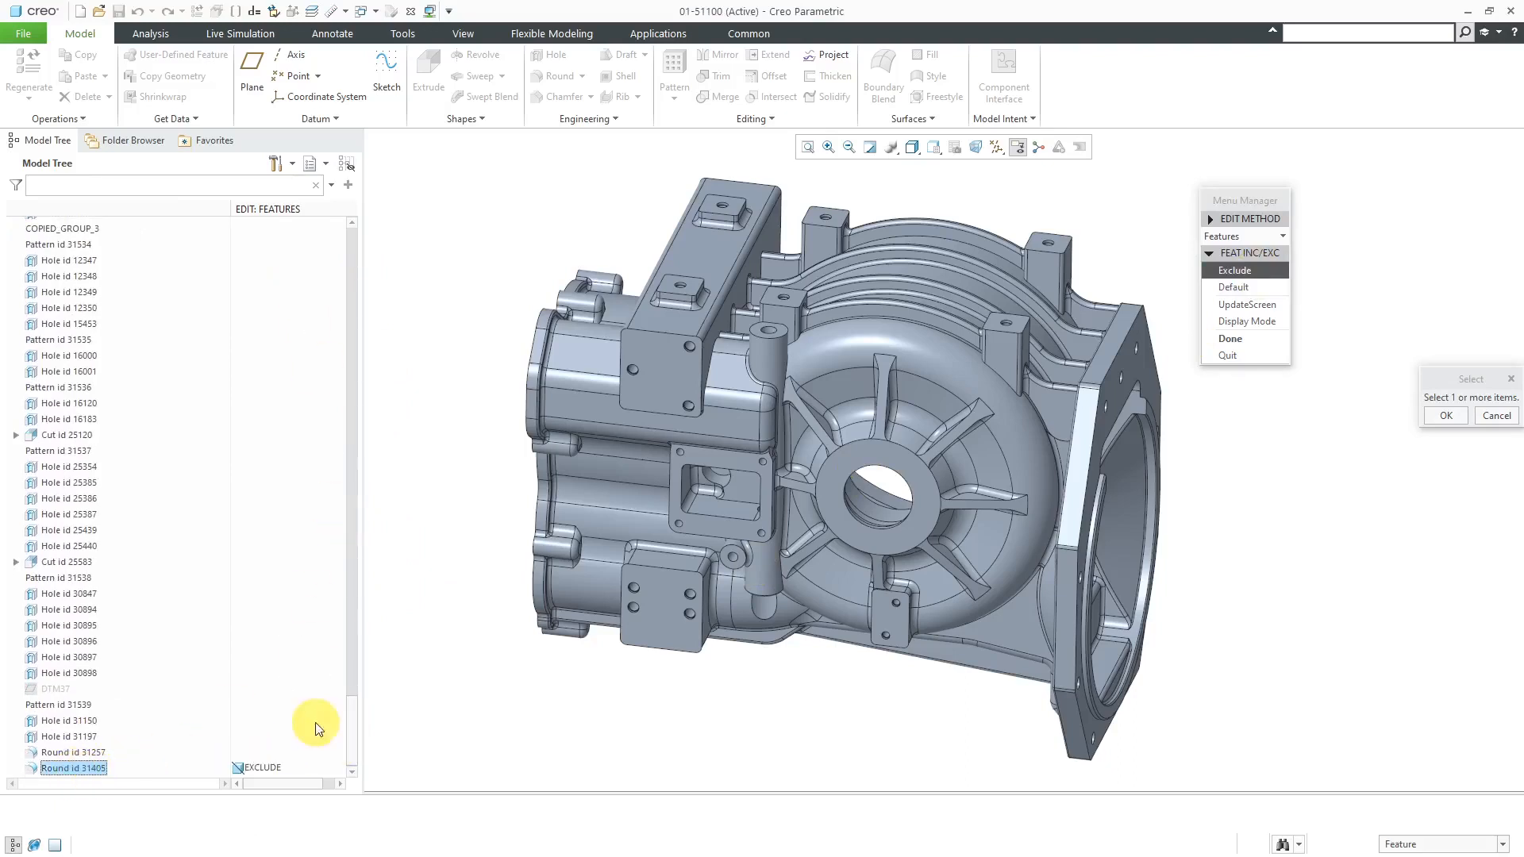
mouse_move(271, 647)
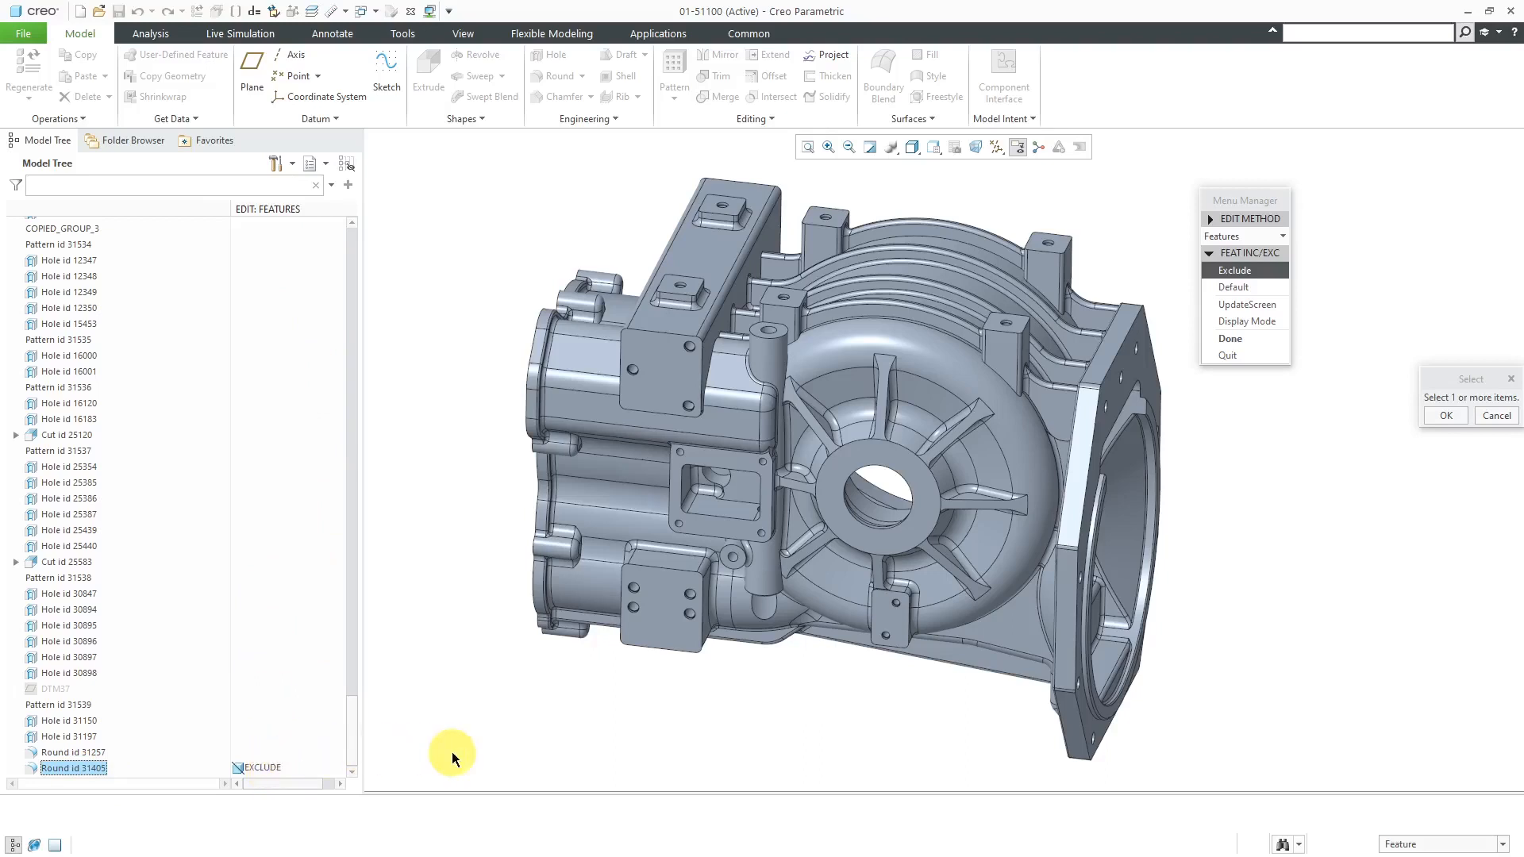
mouse_move(503, 675)
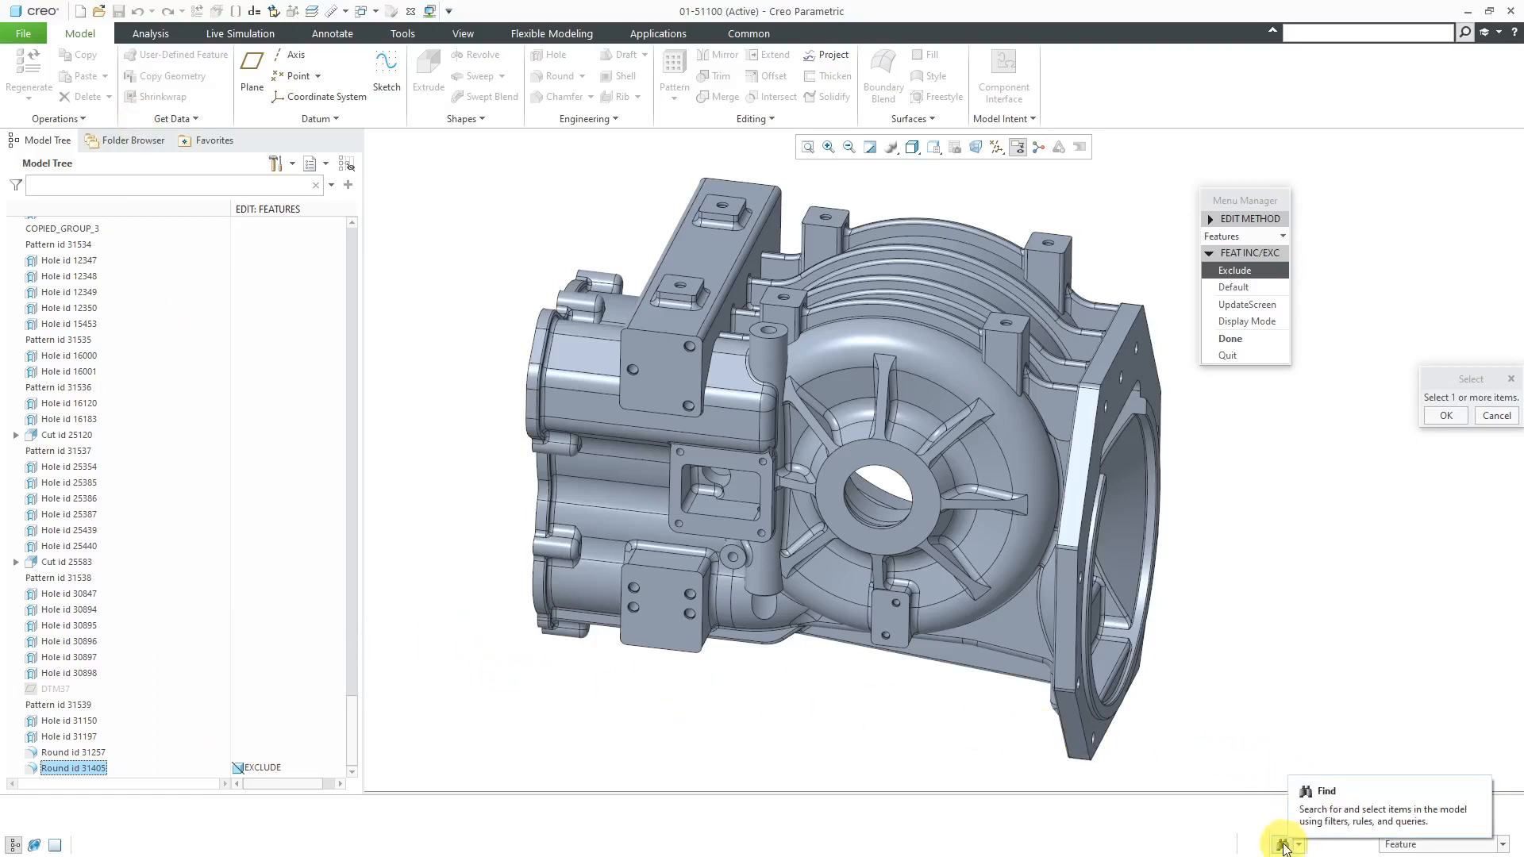
Find all features of type Round and add the 105 results to the excluded selection.
left_click(1283, 842)
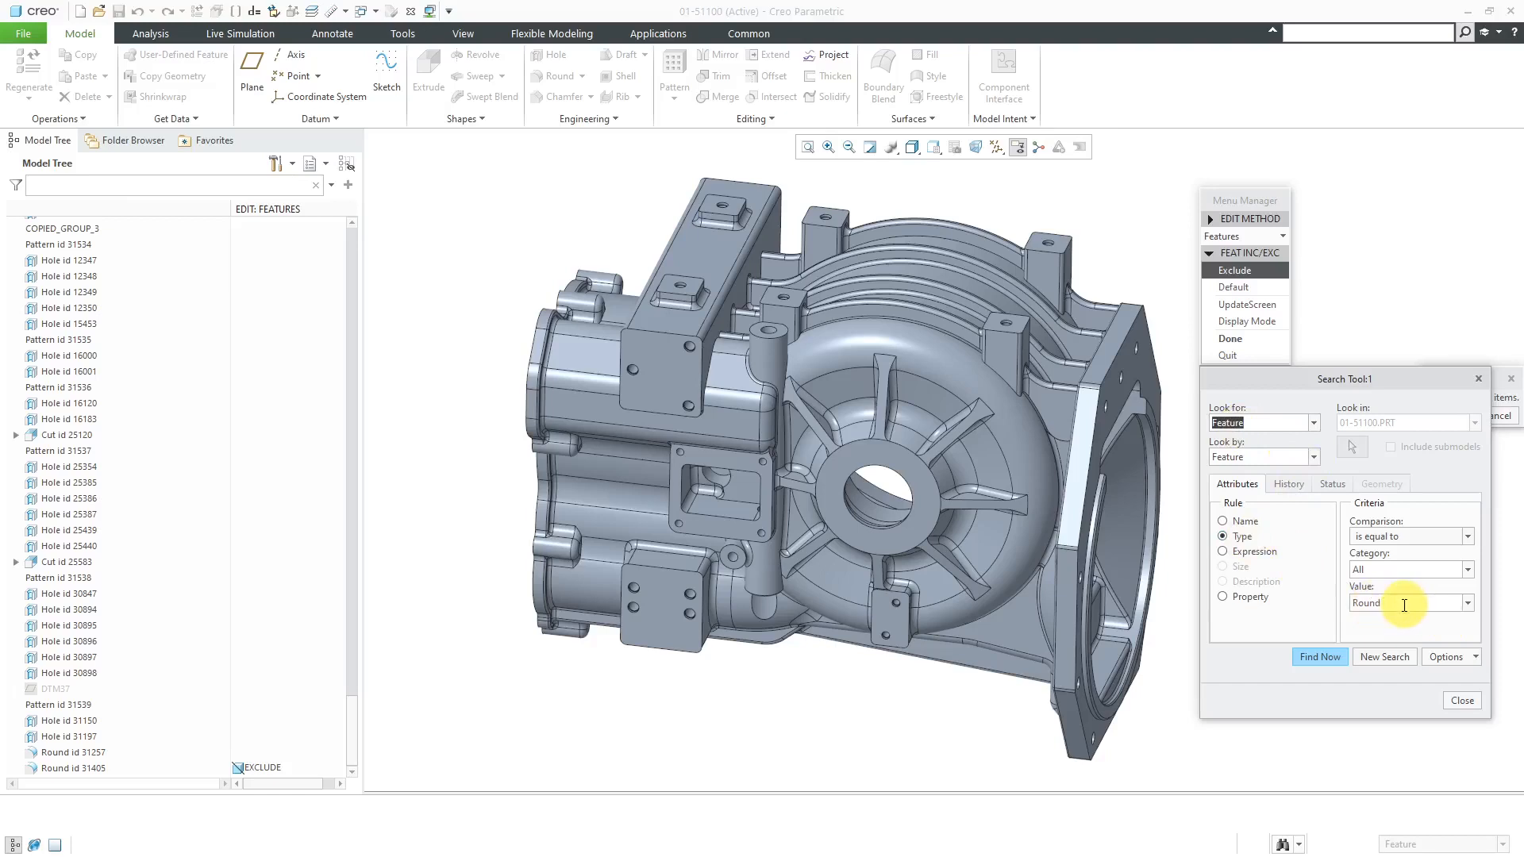
left_click(1320, 656)
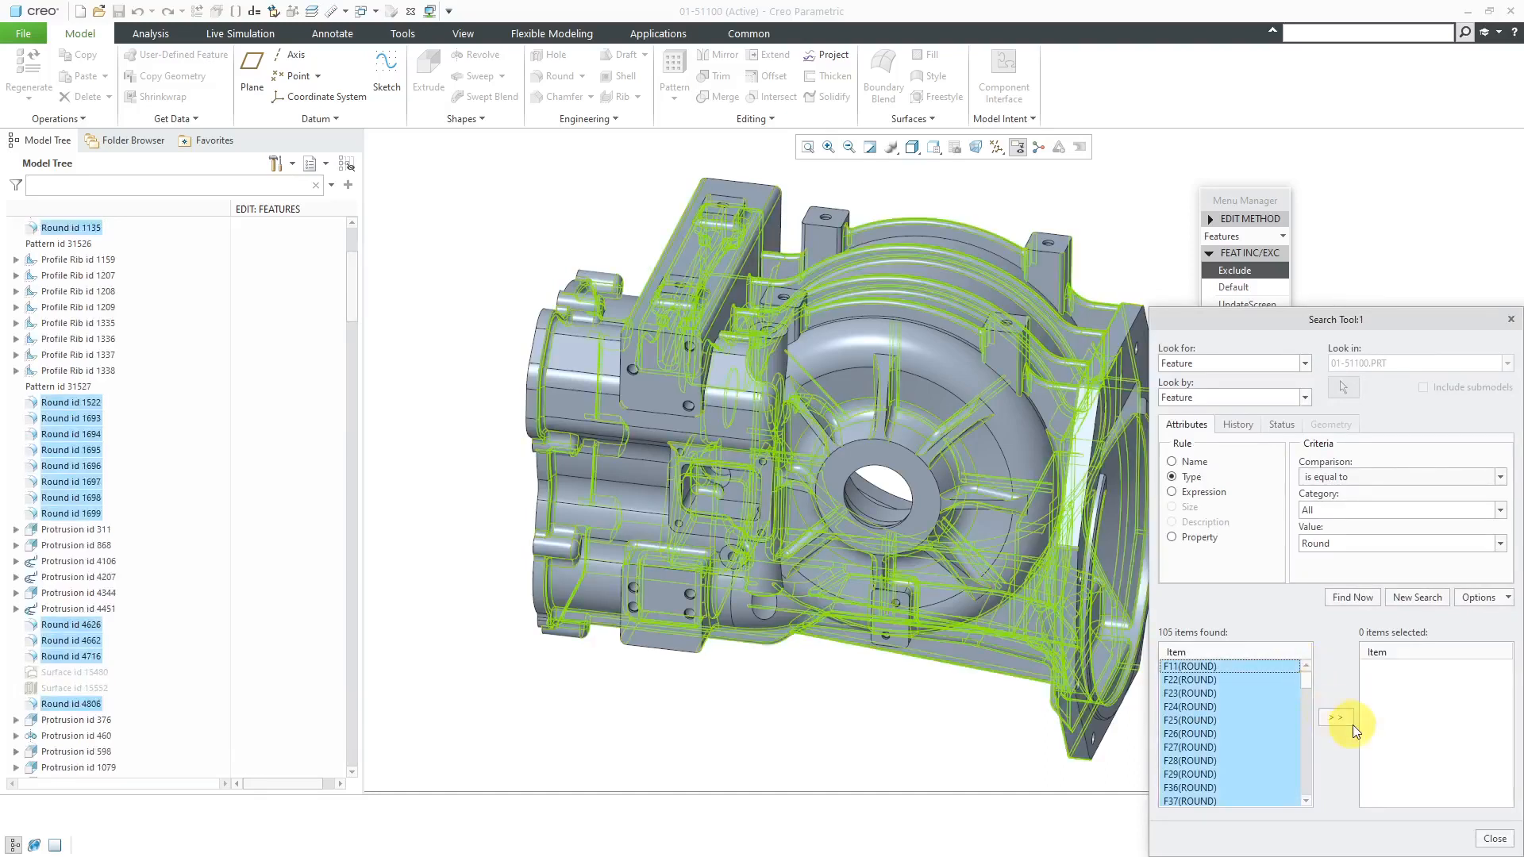
left_click(1335, 718)
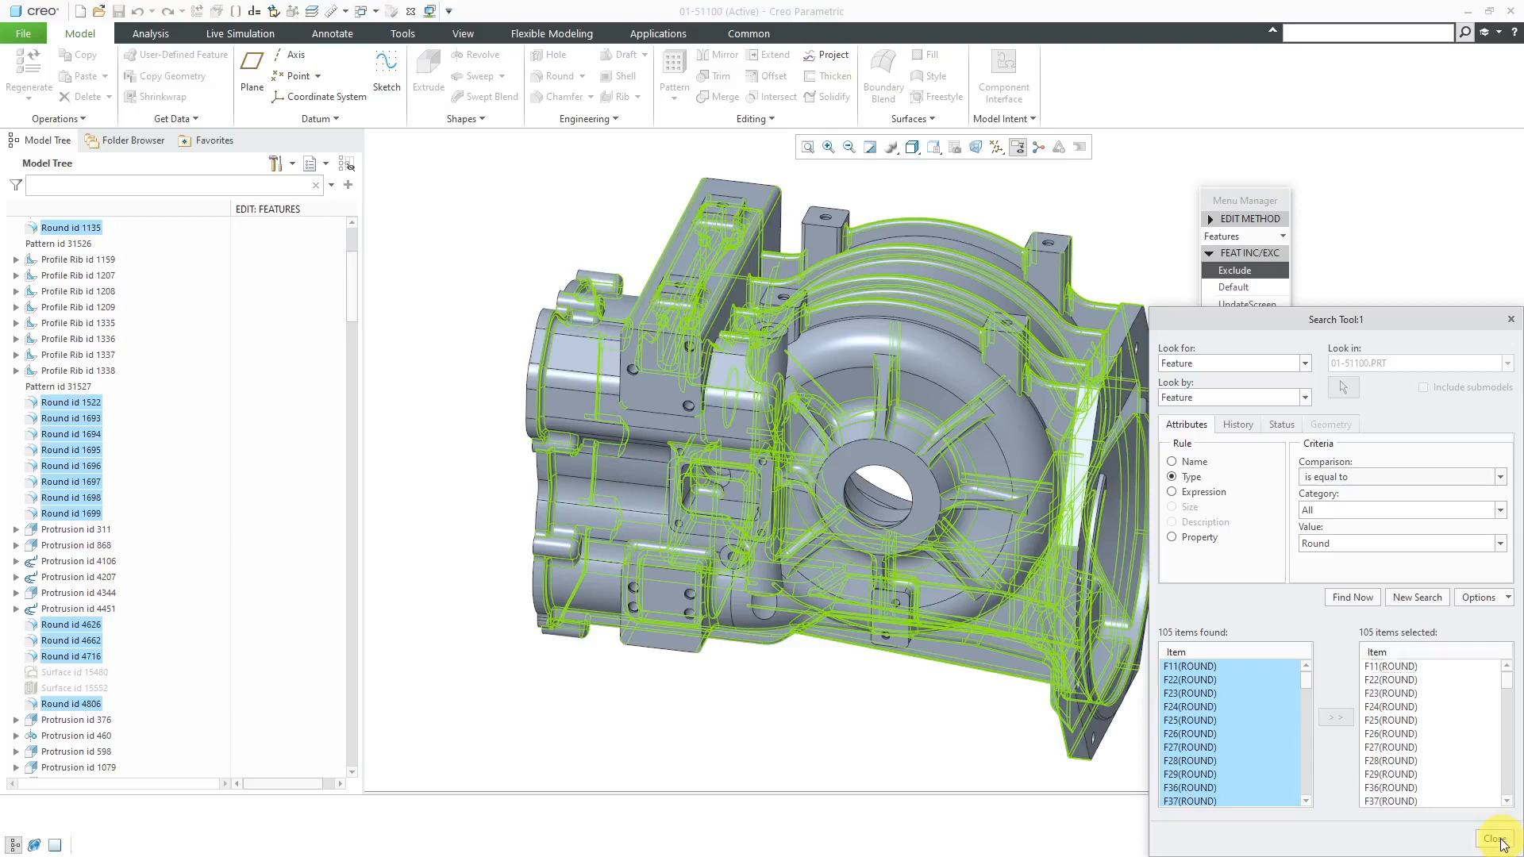
left_click(1500, 839)
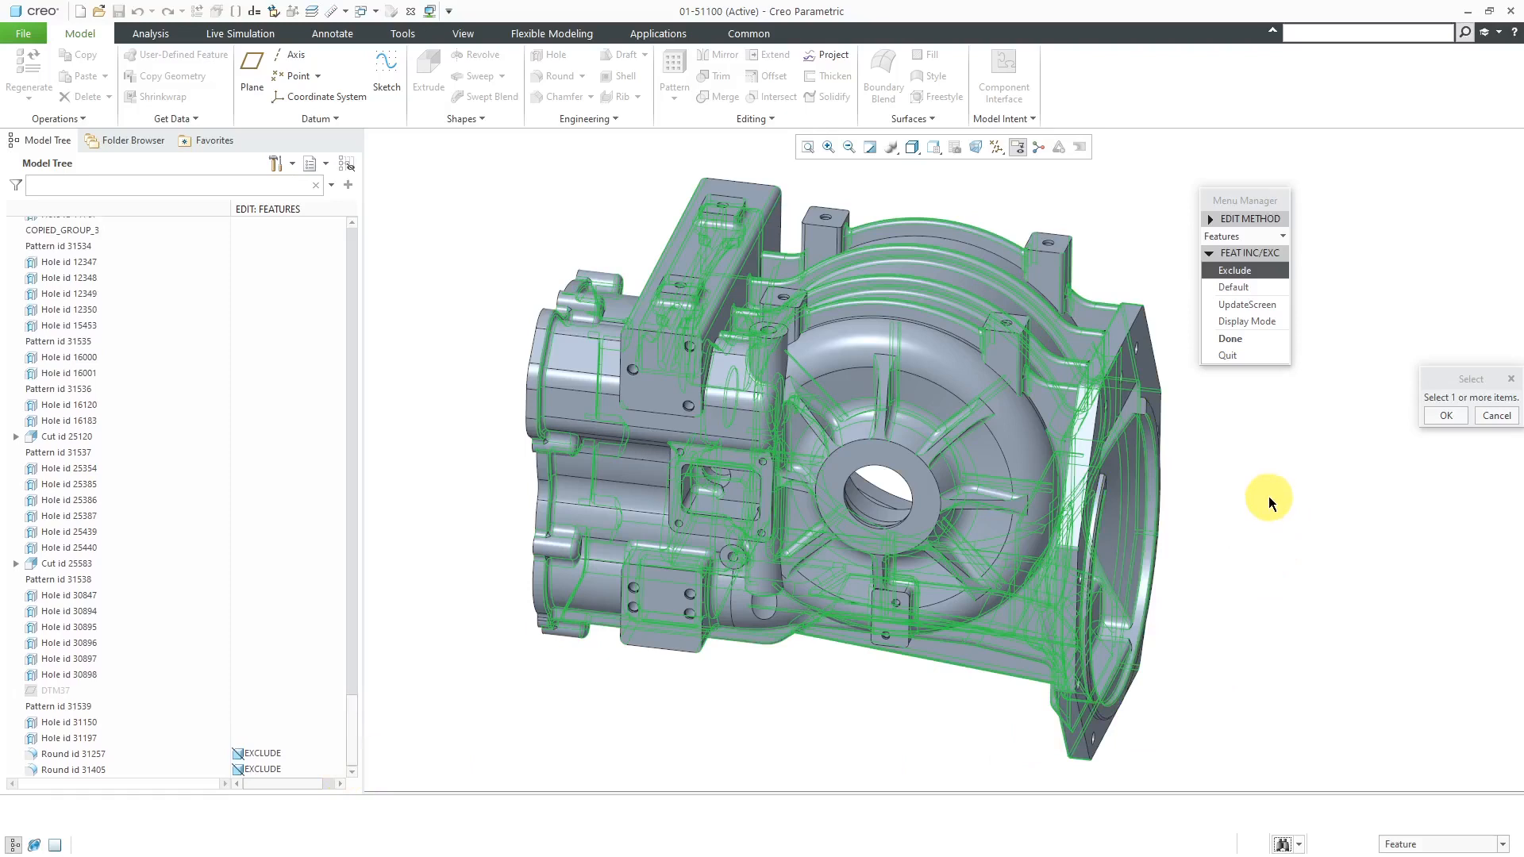
mouse_move(1314, 459)
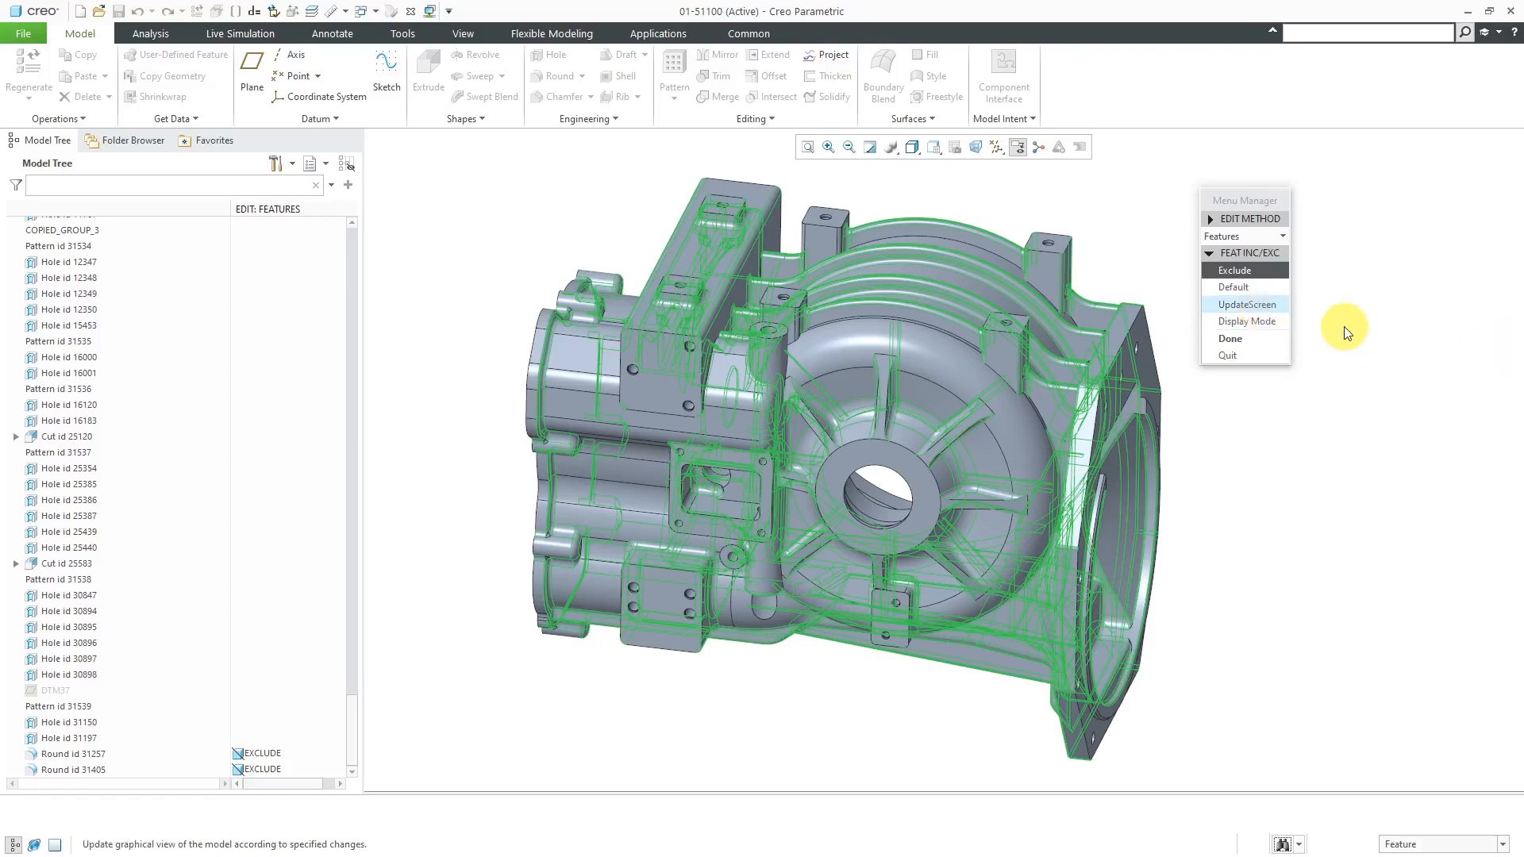
Regenerate without the rounds, exclude a few holes, and accept the feature exclusions.
left_click(1244, 305)
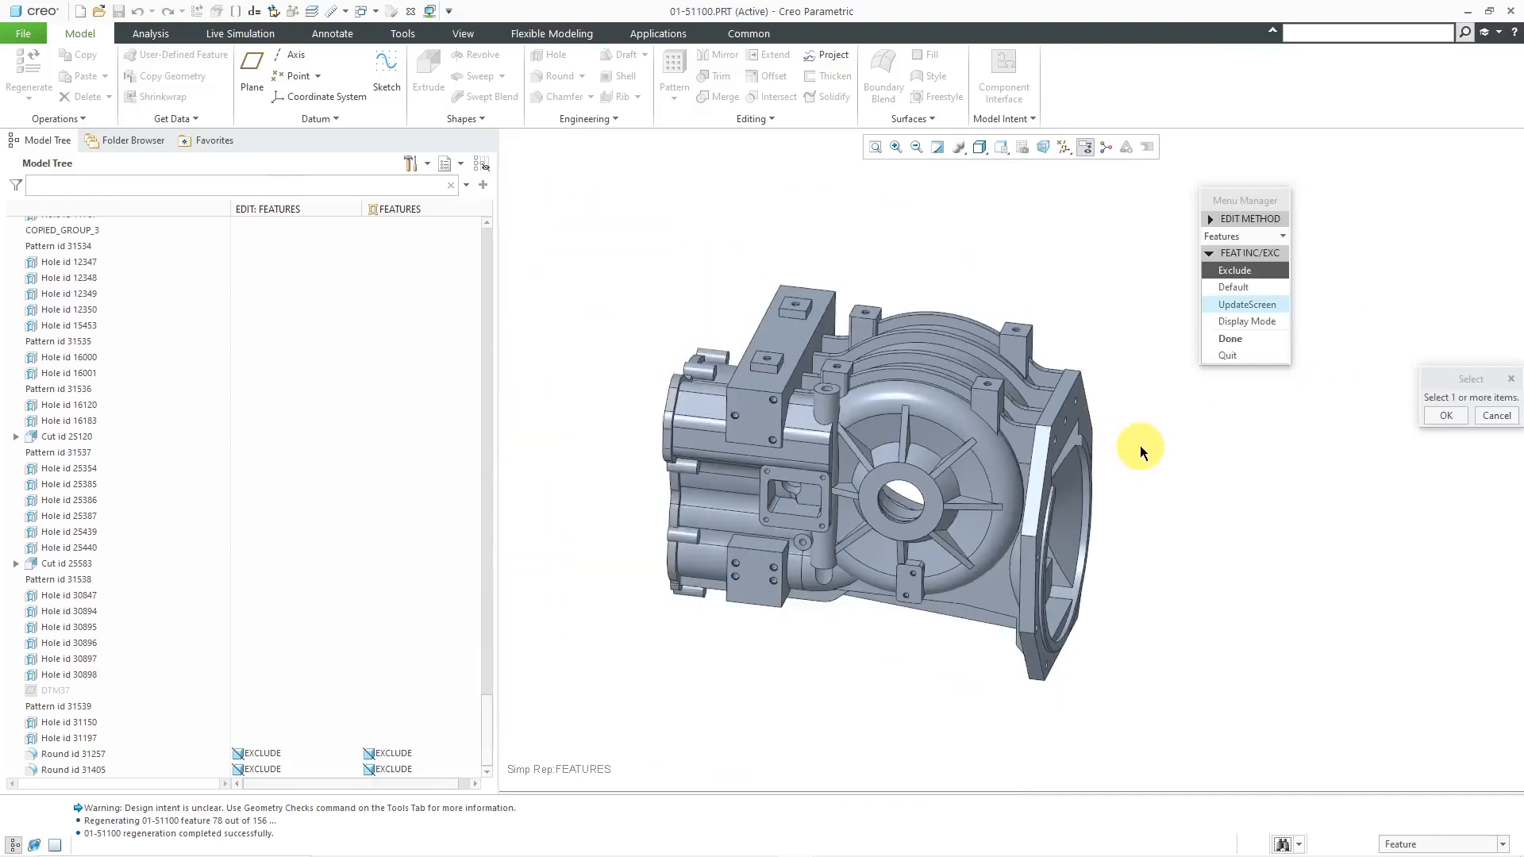
left_click_drag(1141, 449, 884, 222)
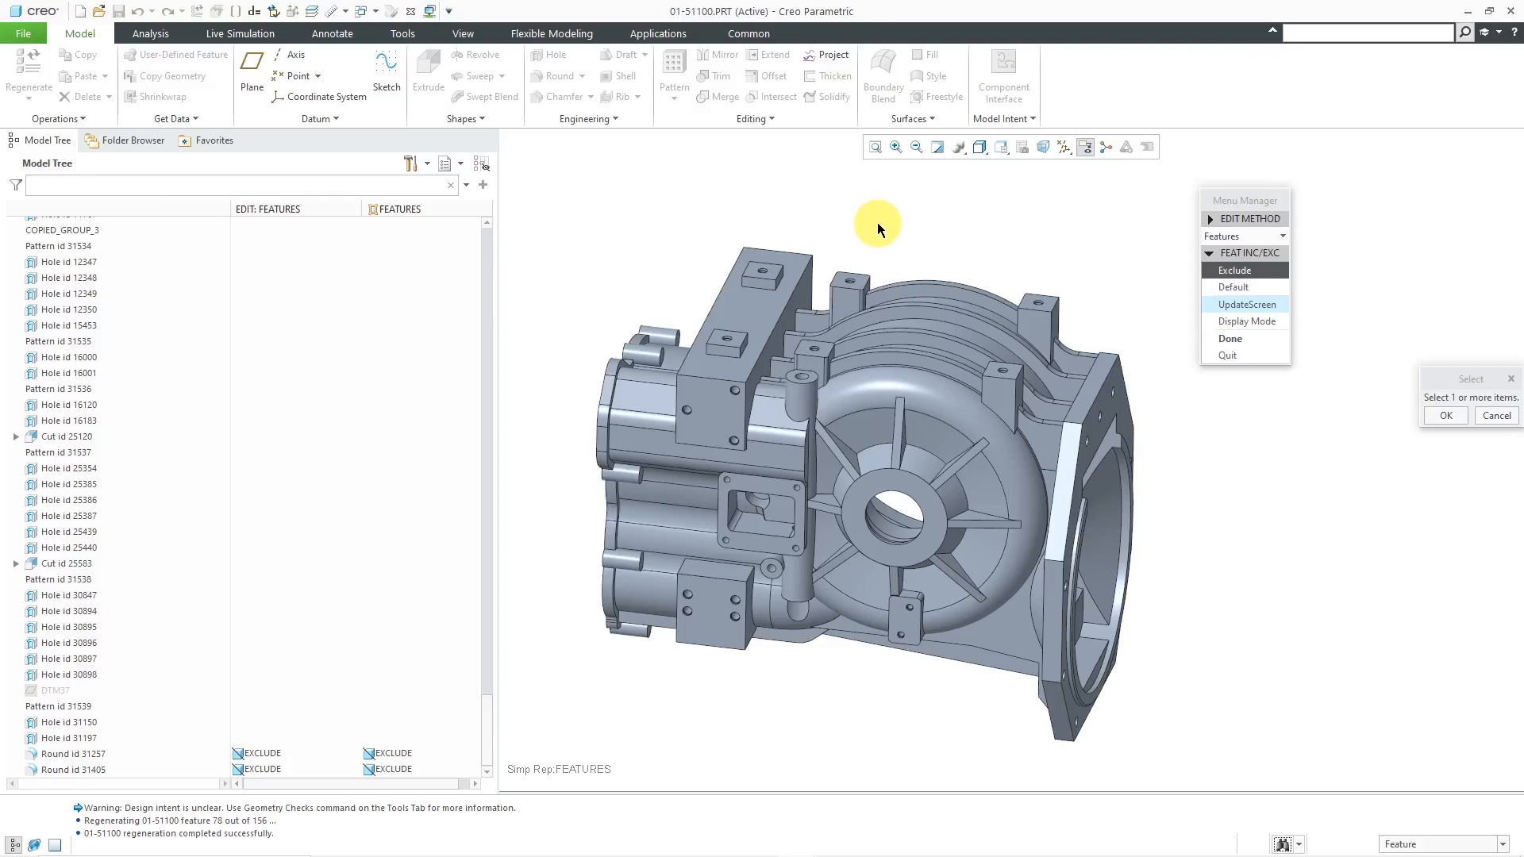
left_click(70, 738)
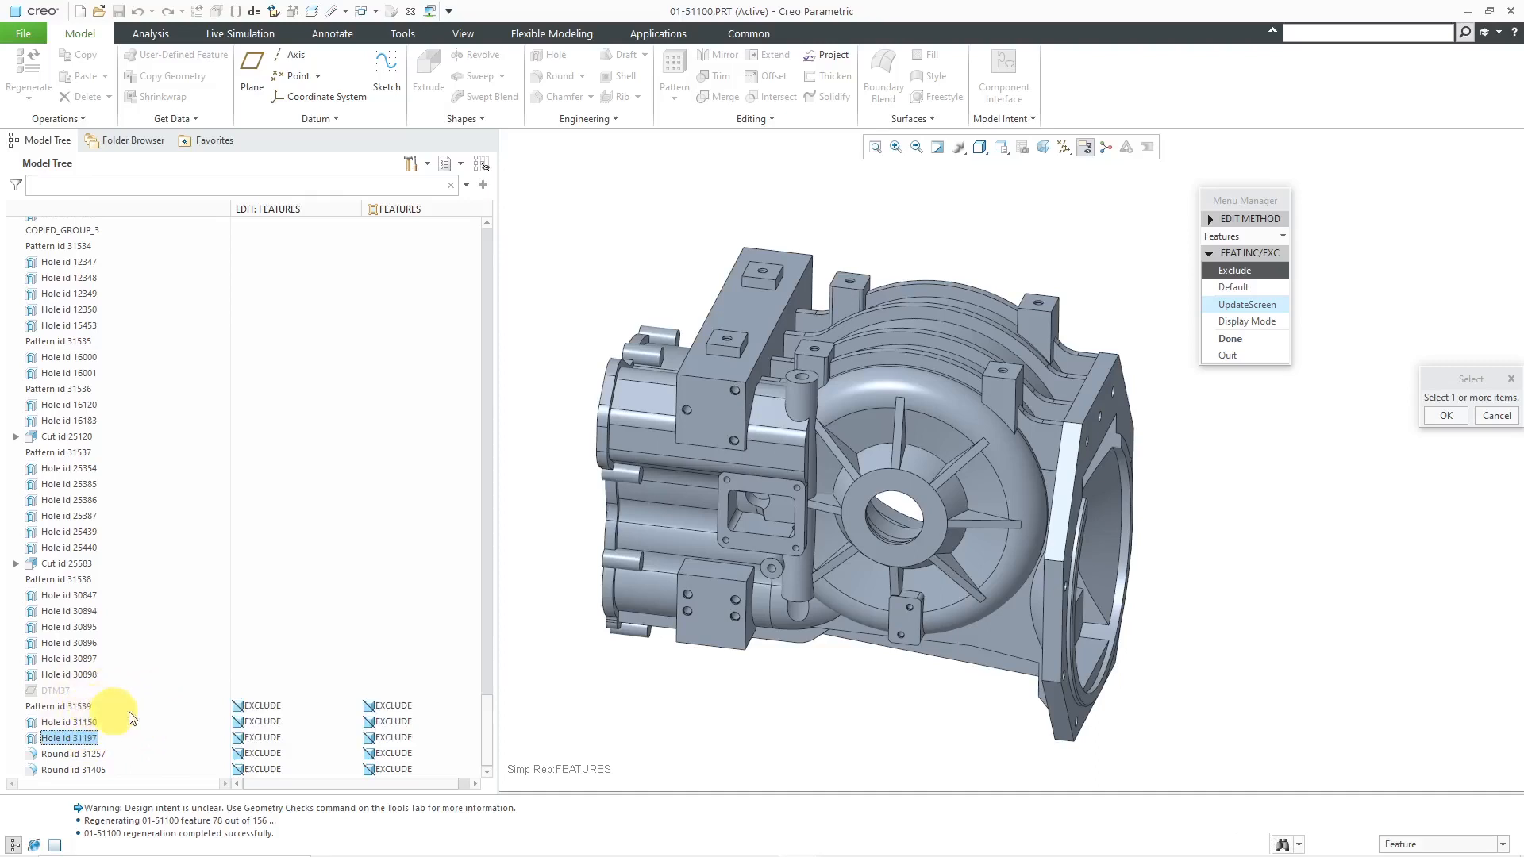
mouse_move(606, 702)
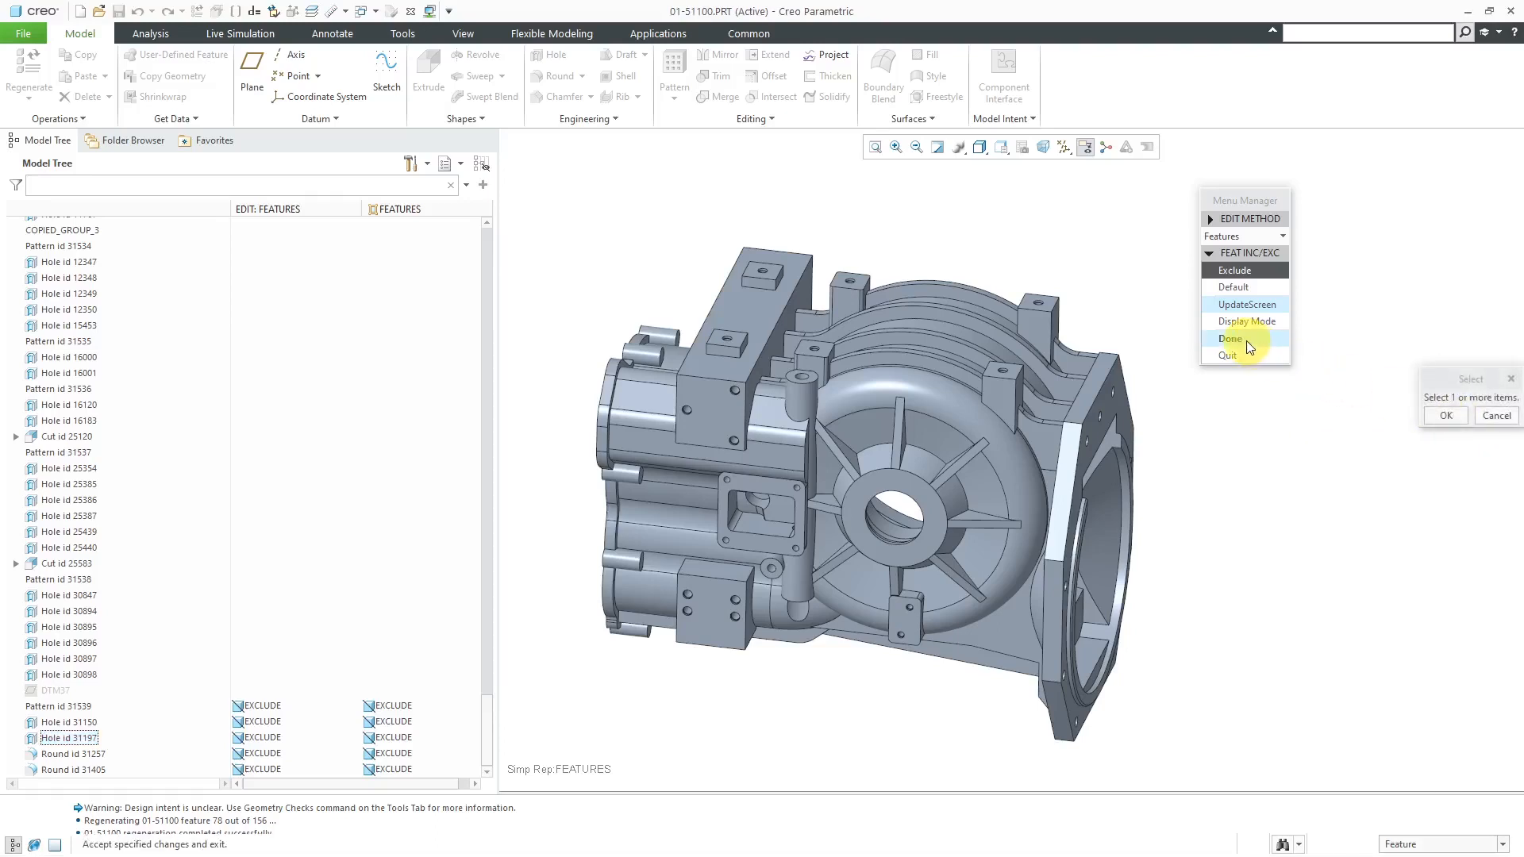
left_click(1230, 338)
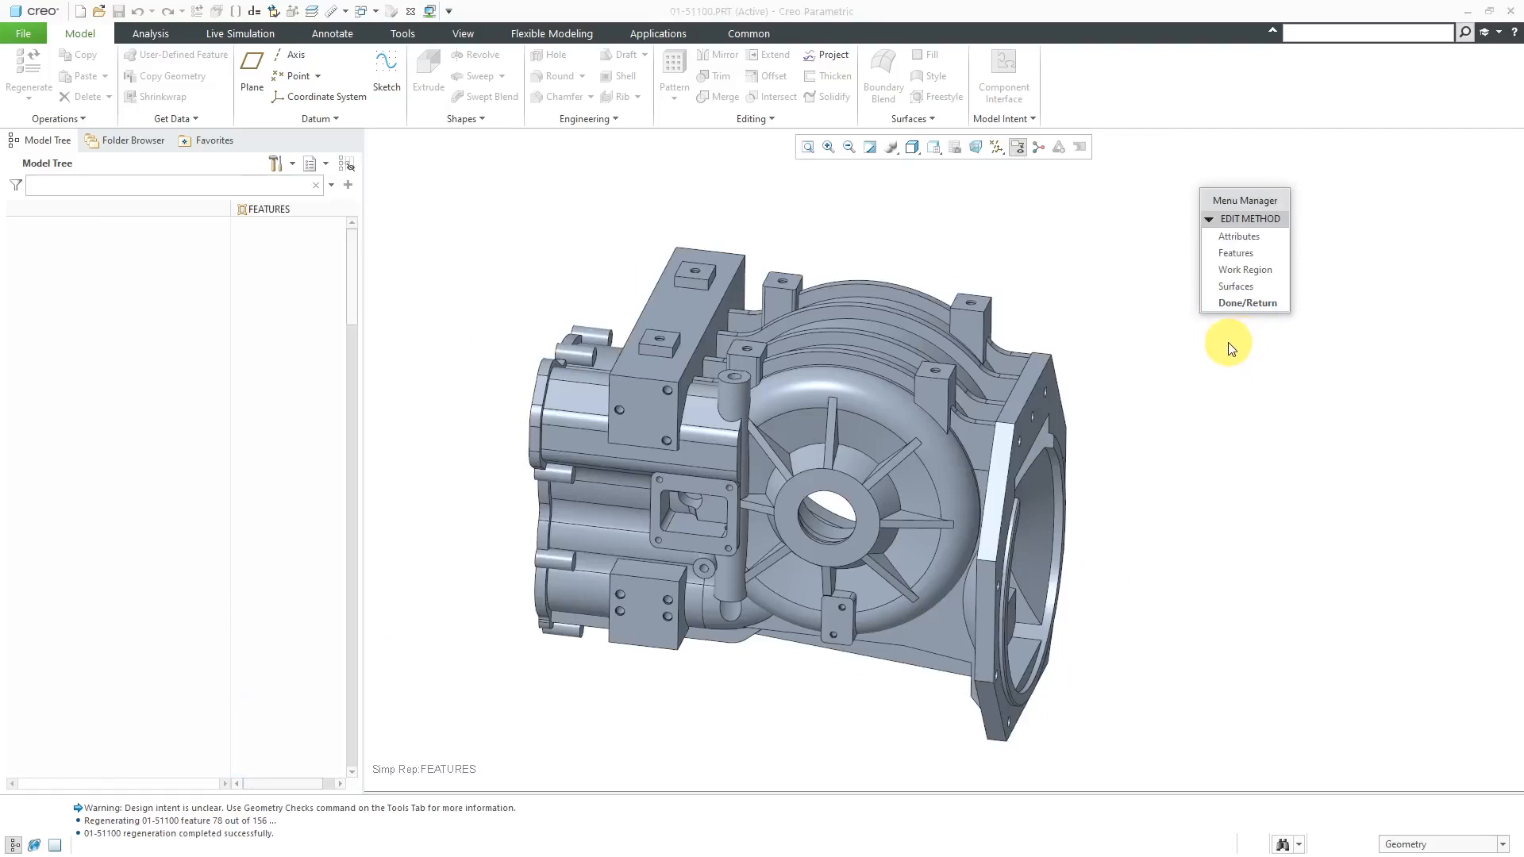
Finish the Features rep and activate Automatic Rep to restore the full housing.
left_click(1235, 253)
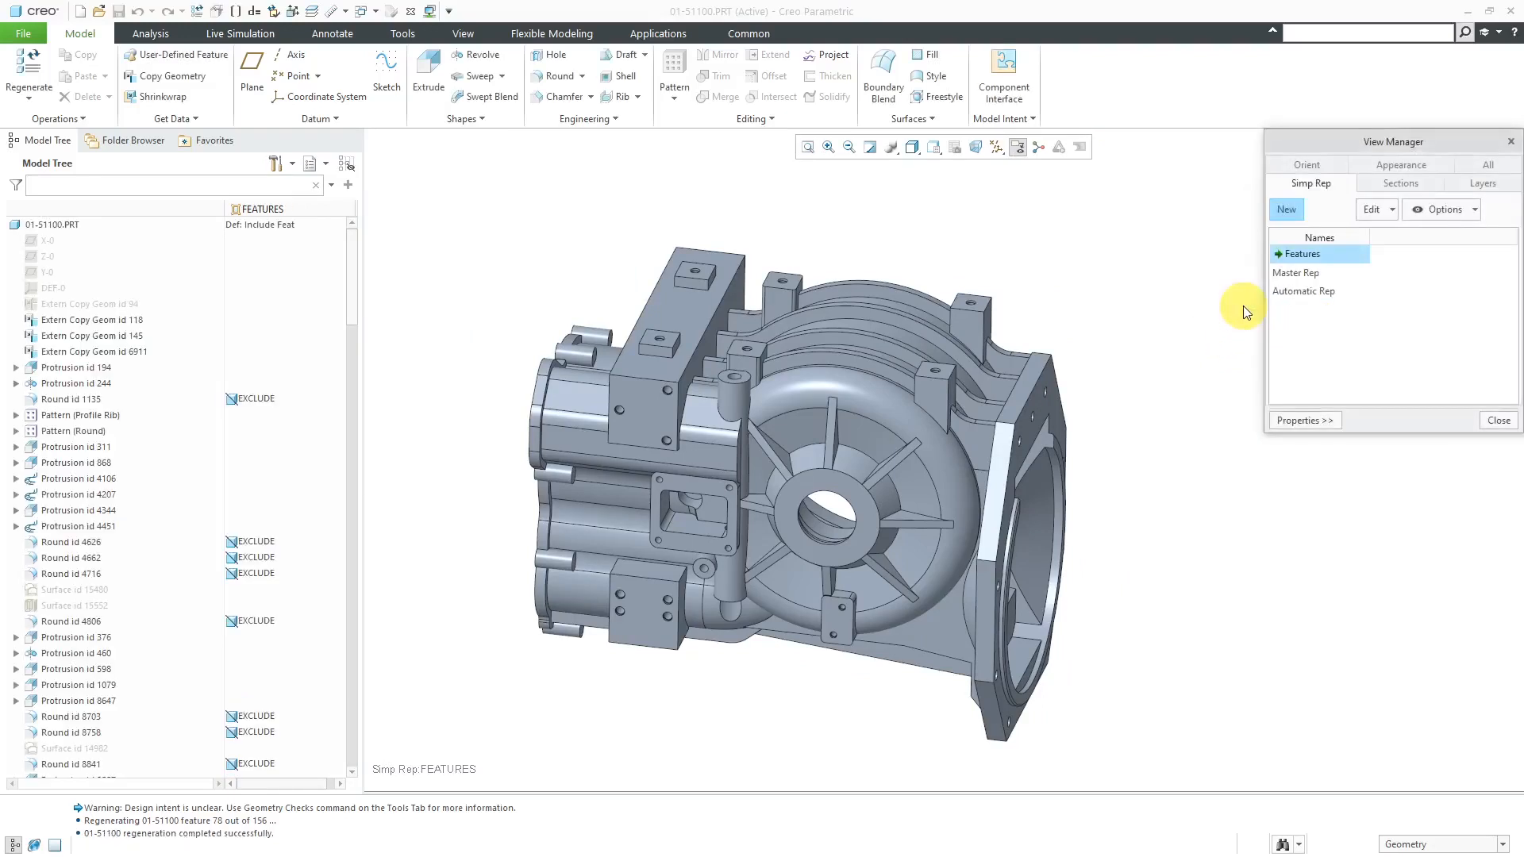
mouse_move(335, 265)
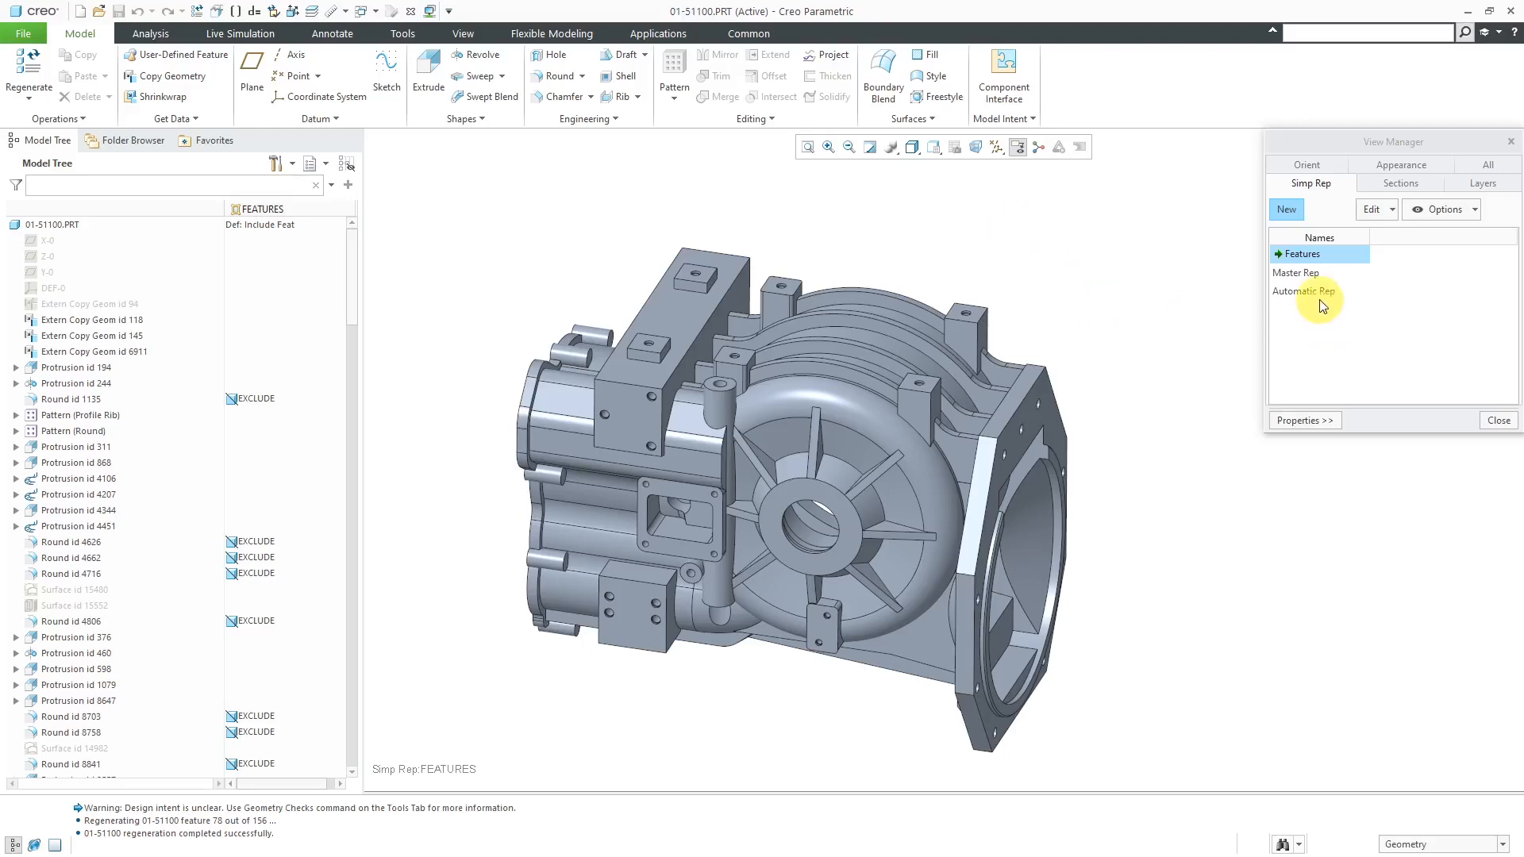
double_click(1305, 292)
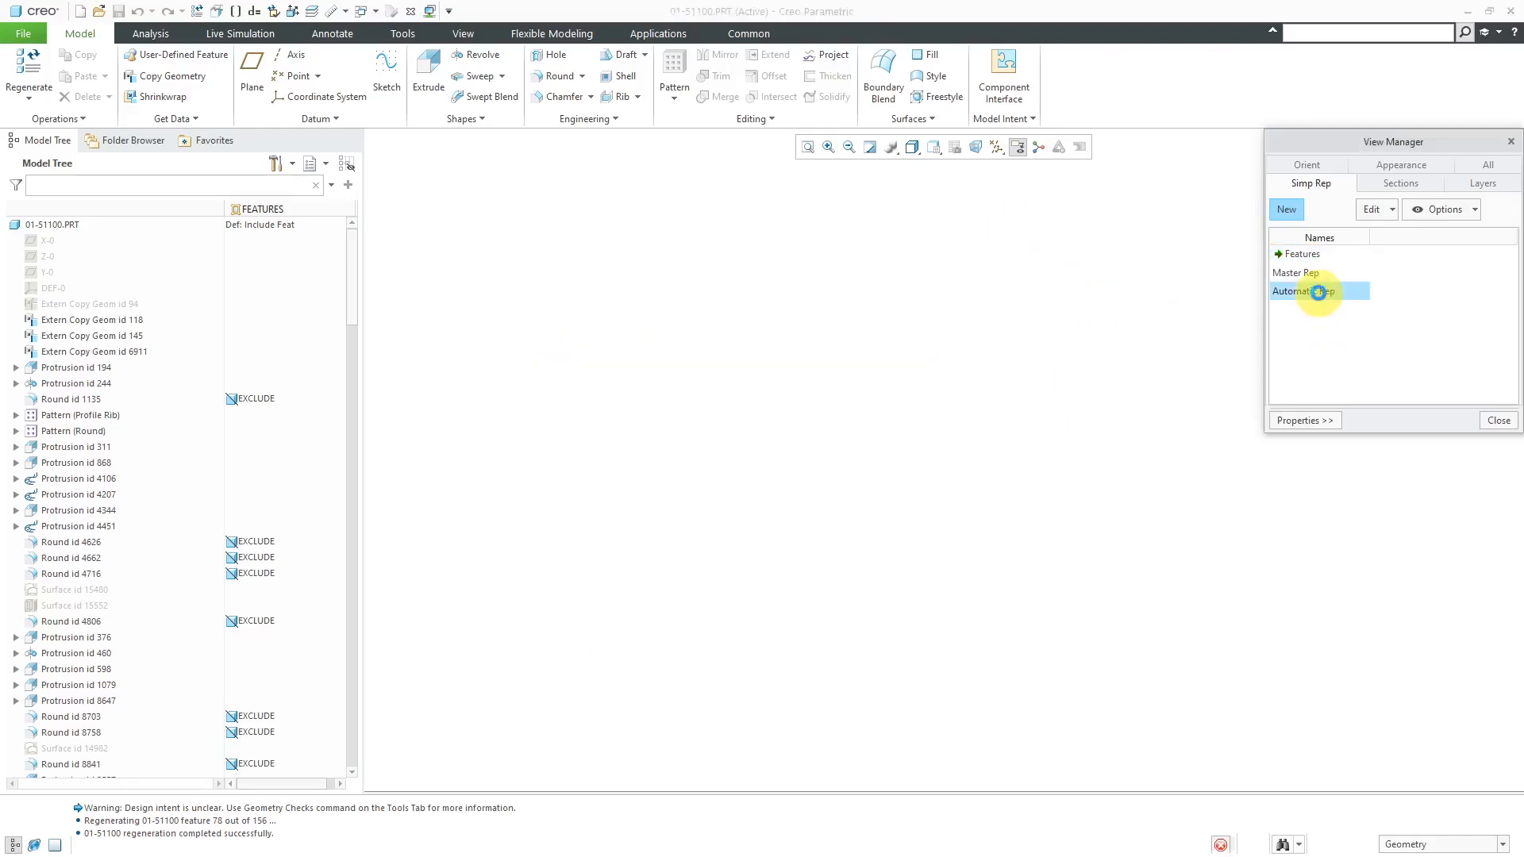
double_click(1316, 291)
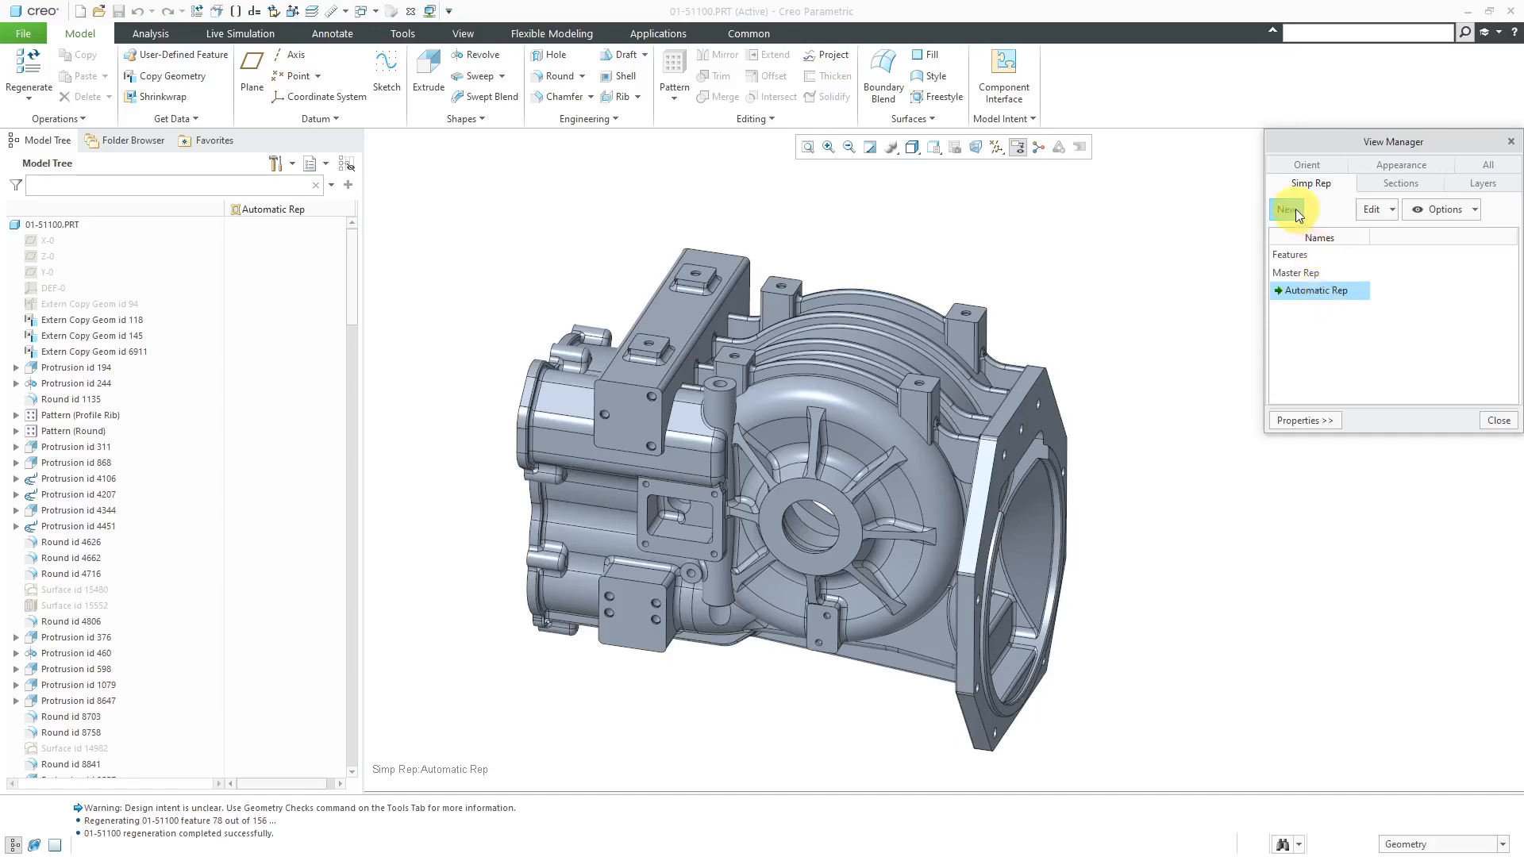
Create a Work_Region simplified representation defined by a solid extruded region.
left_click(1286, 209)
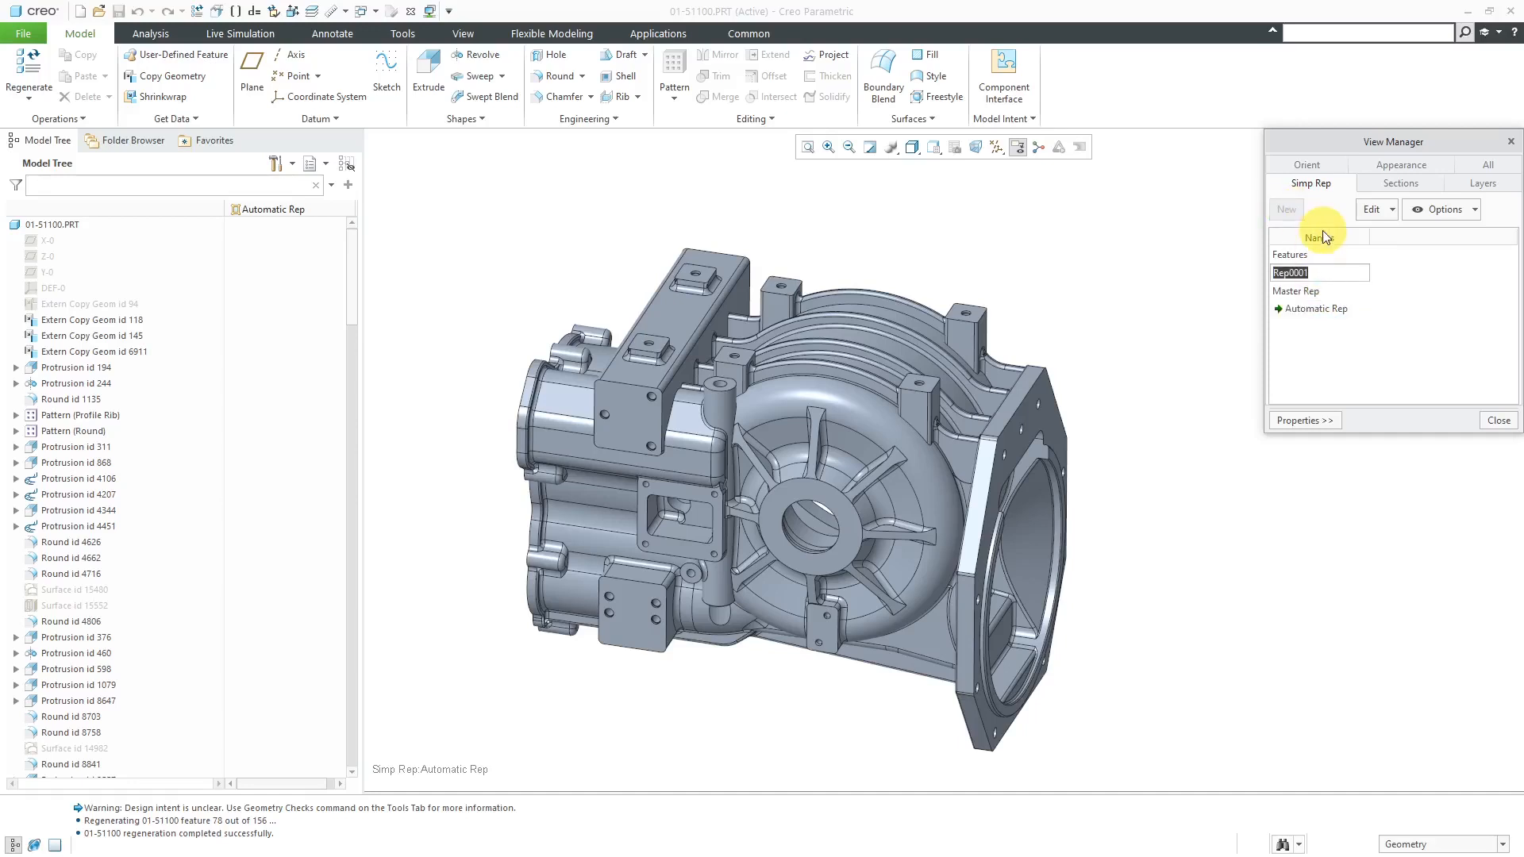
type("Wor")
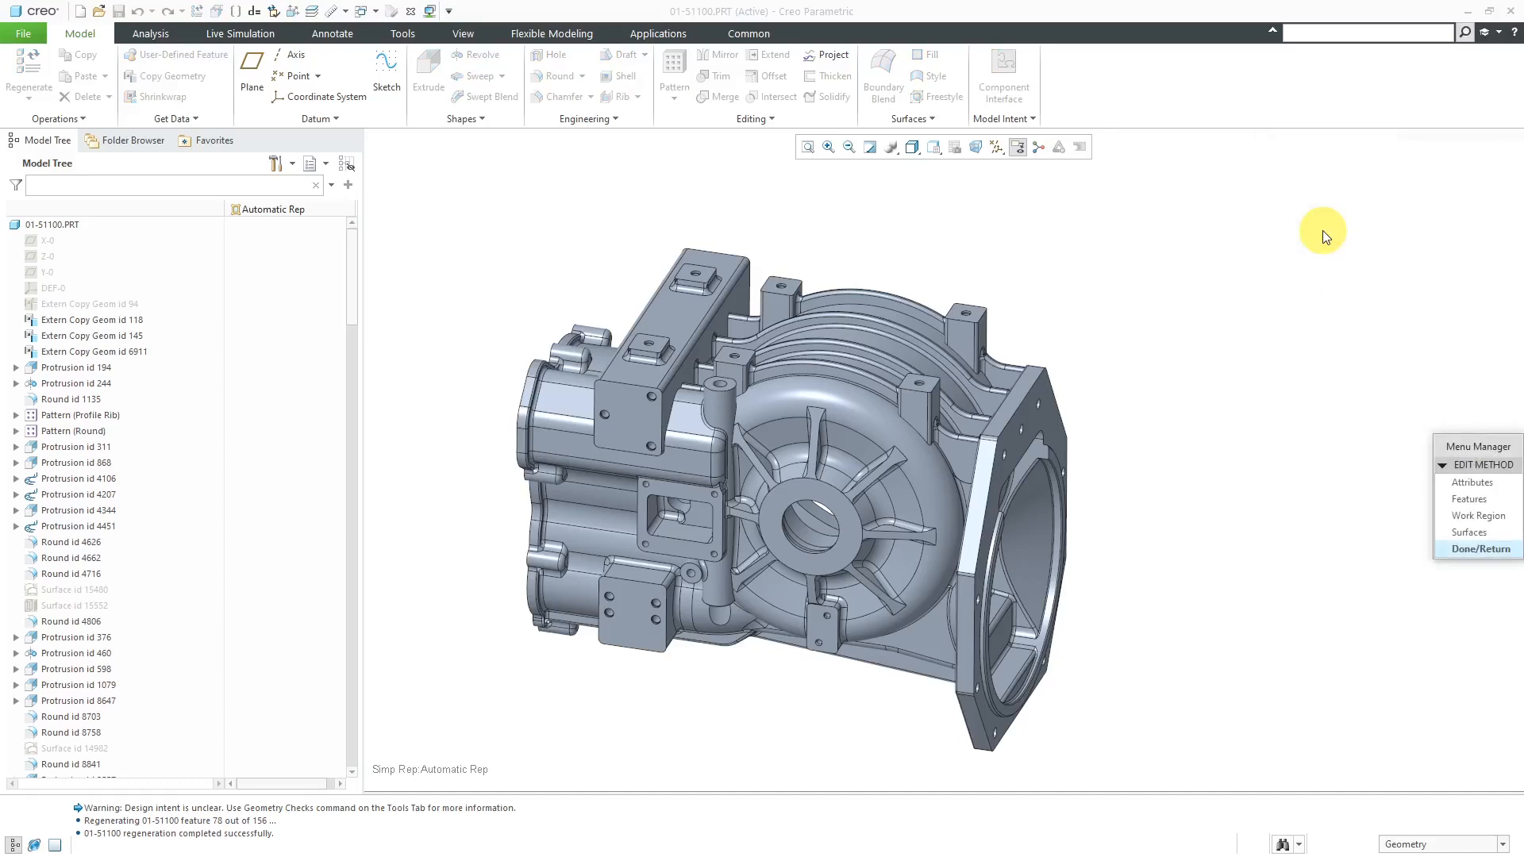
mouse_move(1473, 448)
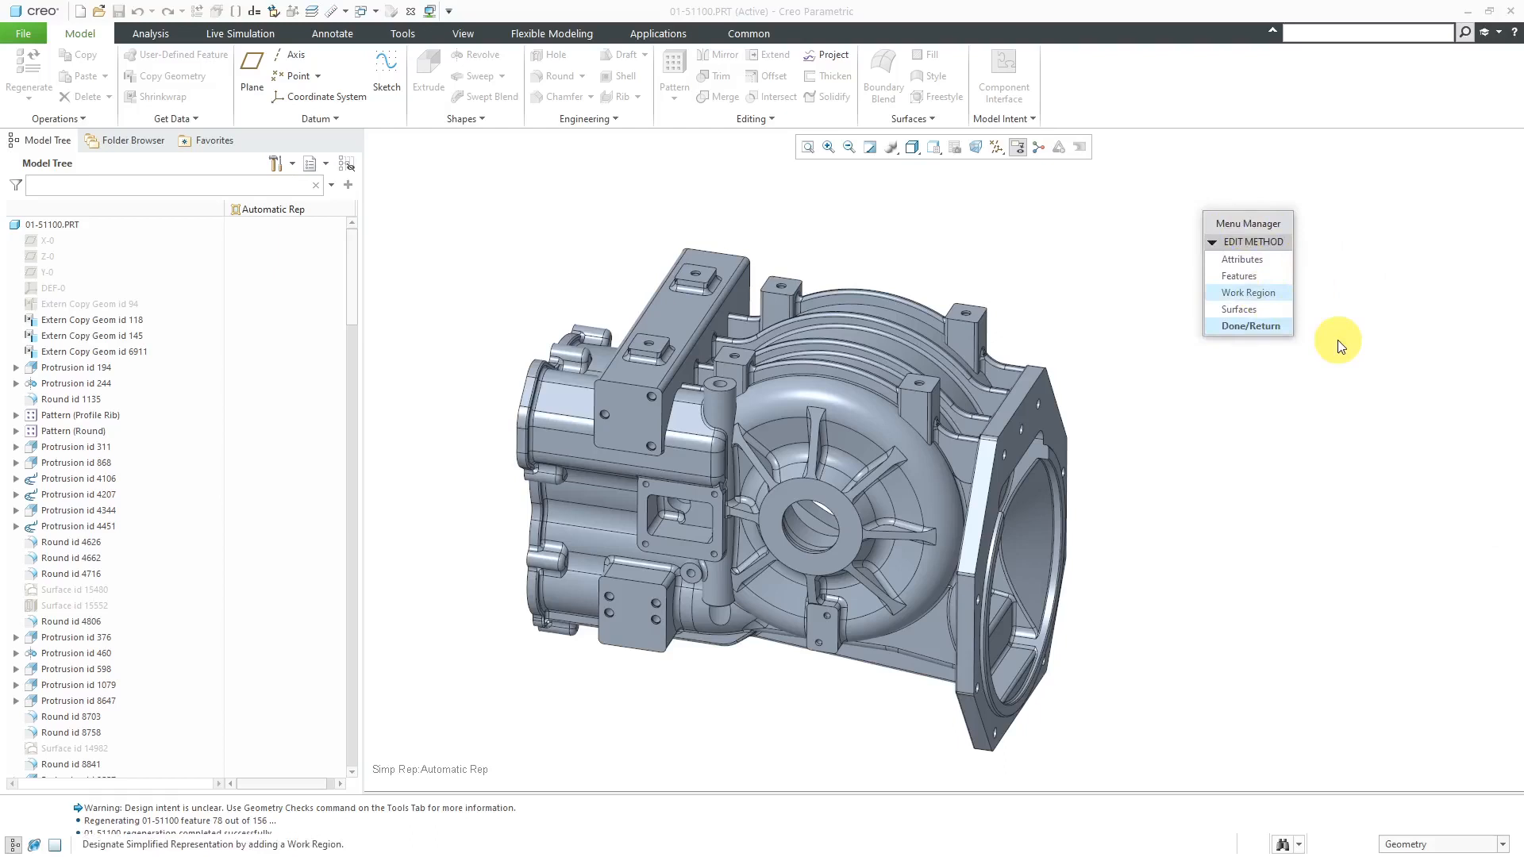
left_click(1240, 275)
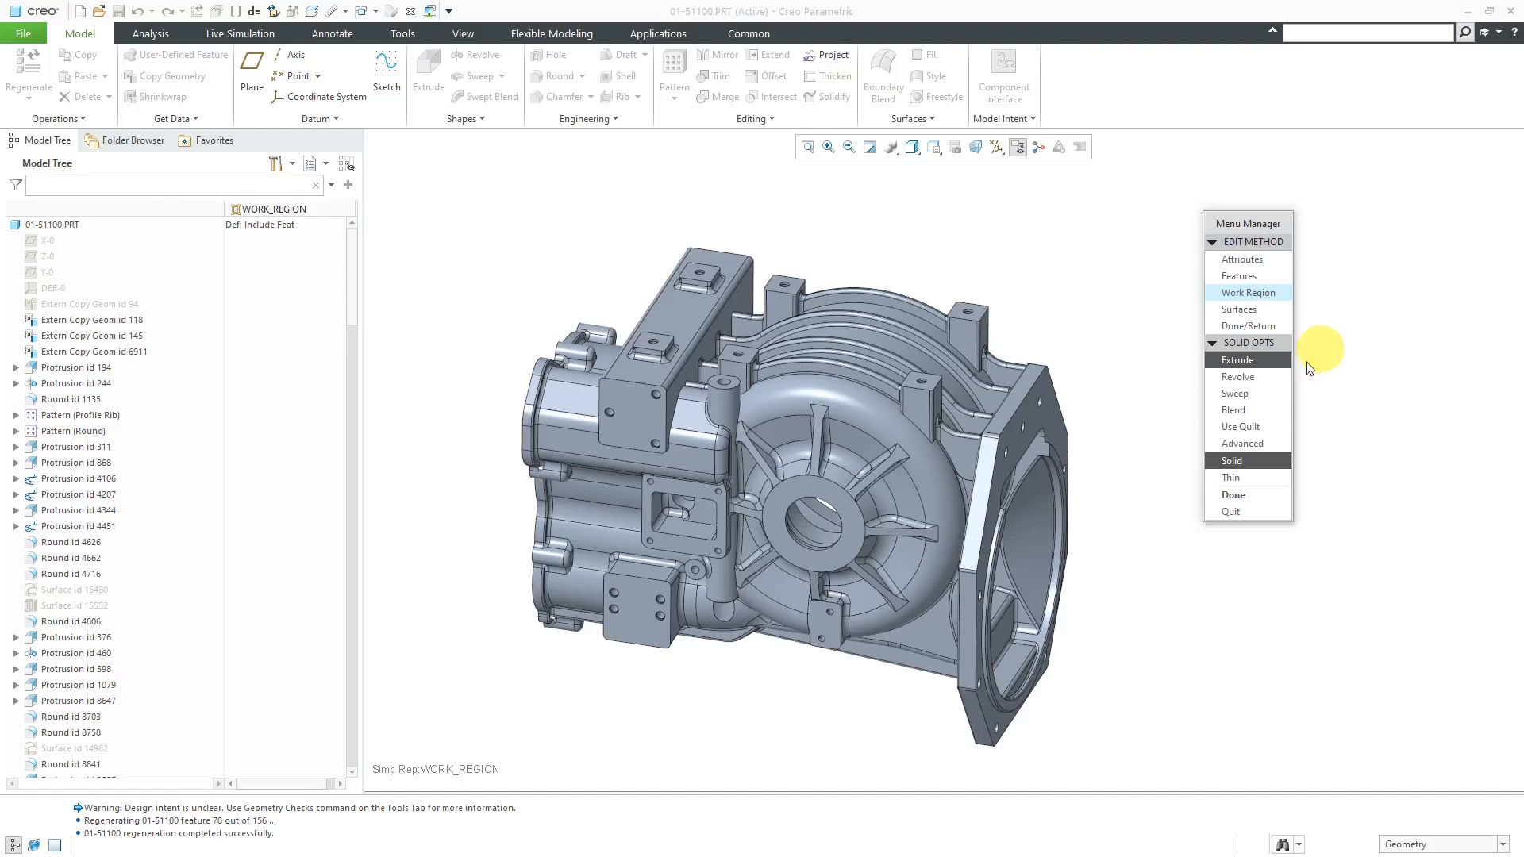
mouse_move(1347, 407)
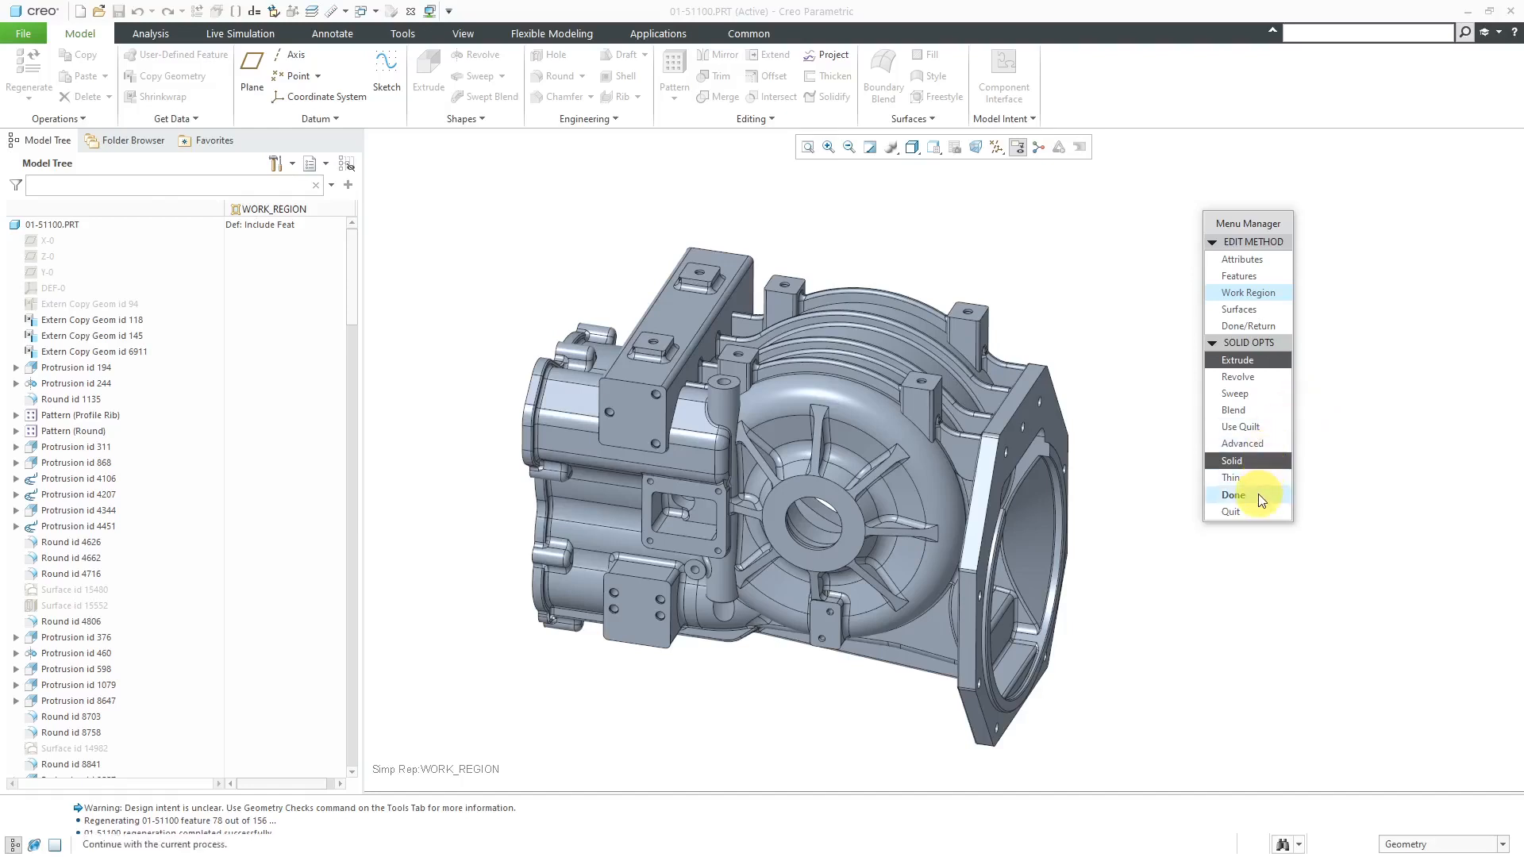
Sketch a rectangle on a chosen plane and set the extrude depth to trim the housing to a slice.
left_click(1232, 495)
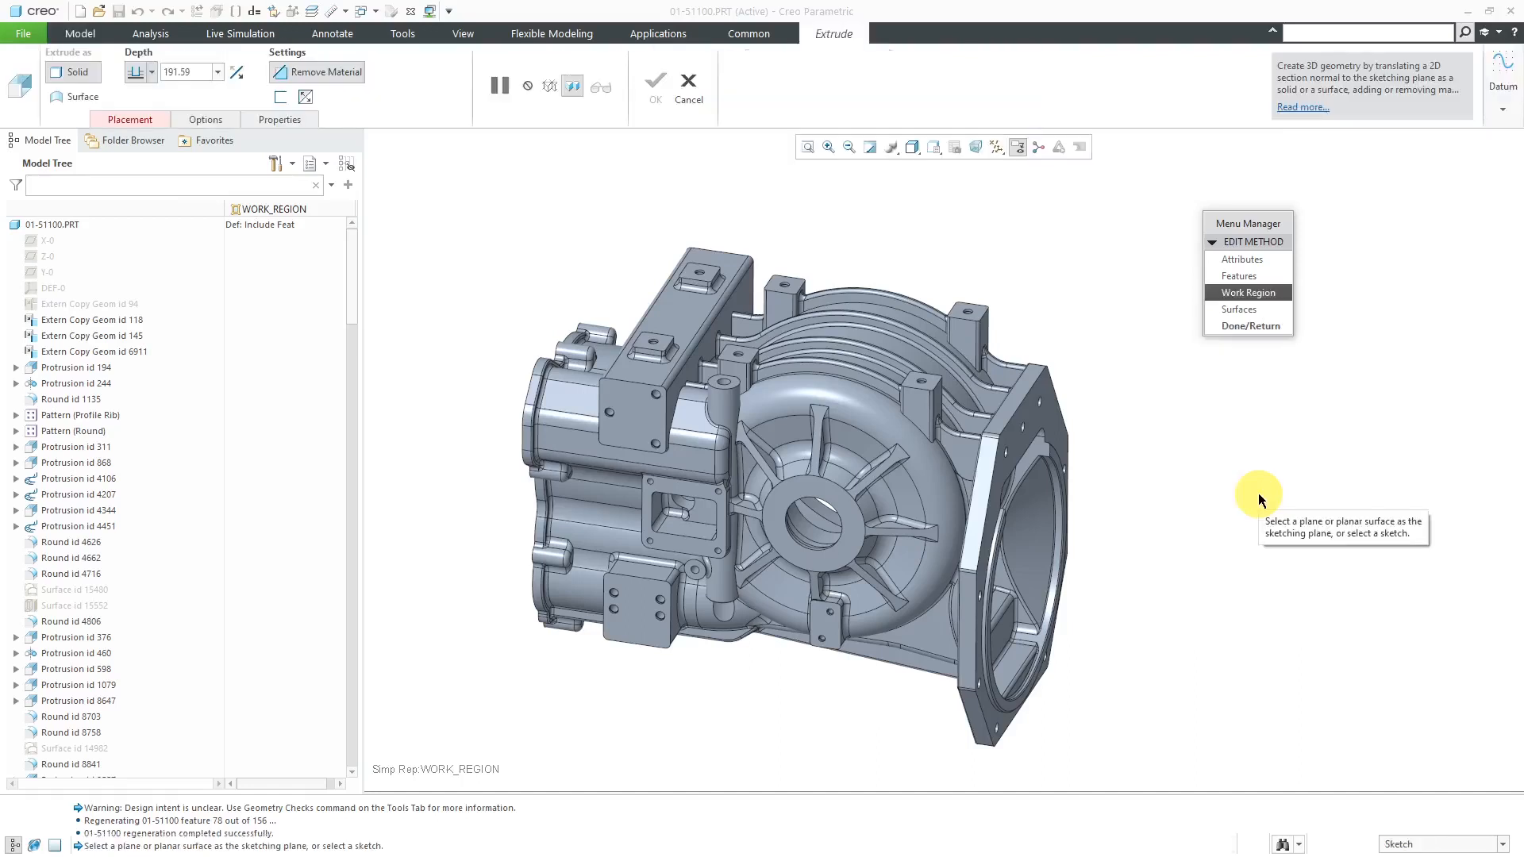
mouse_move(1185, 485)
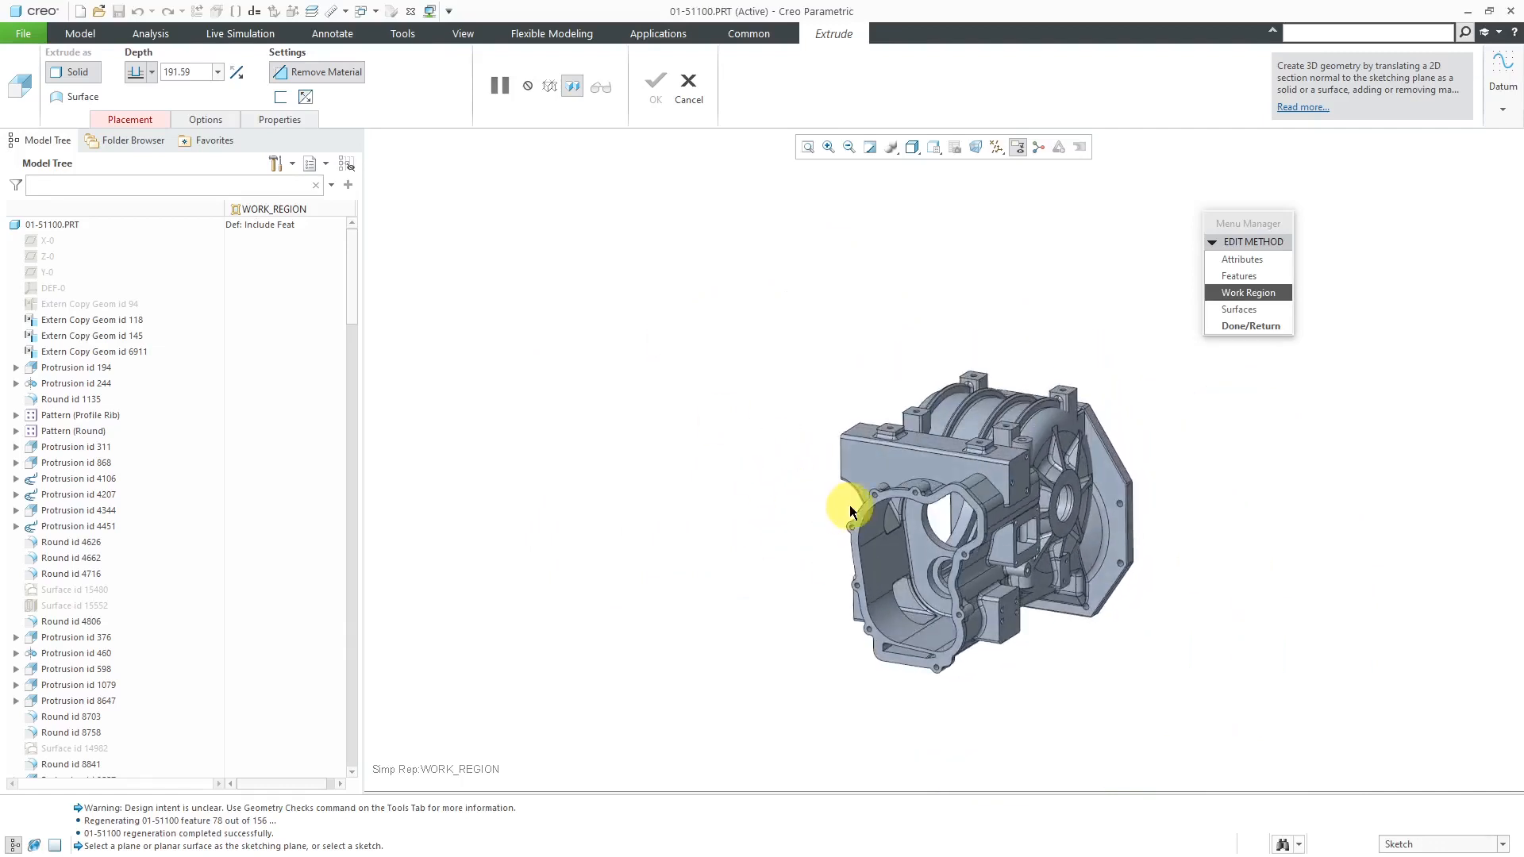
left_click(1248, 293)
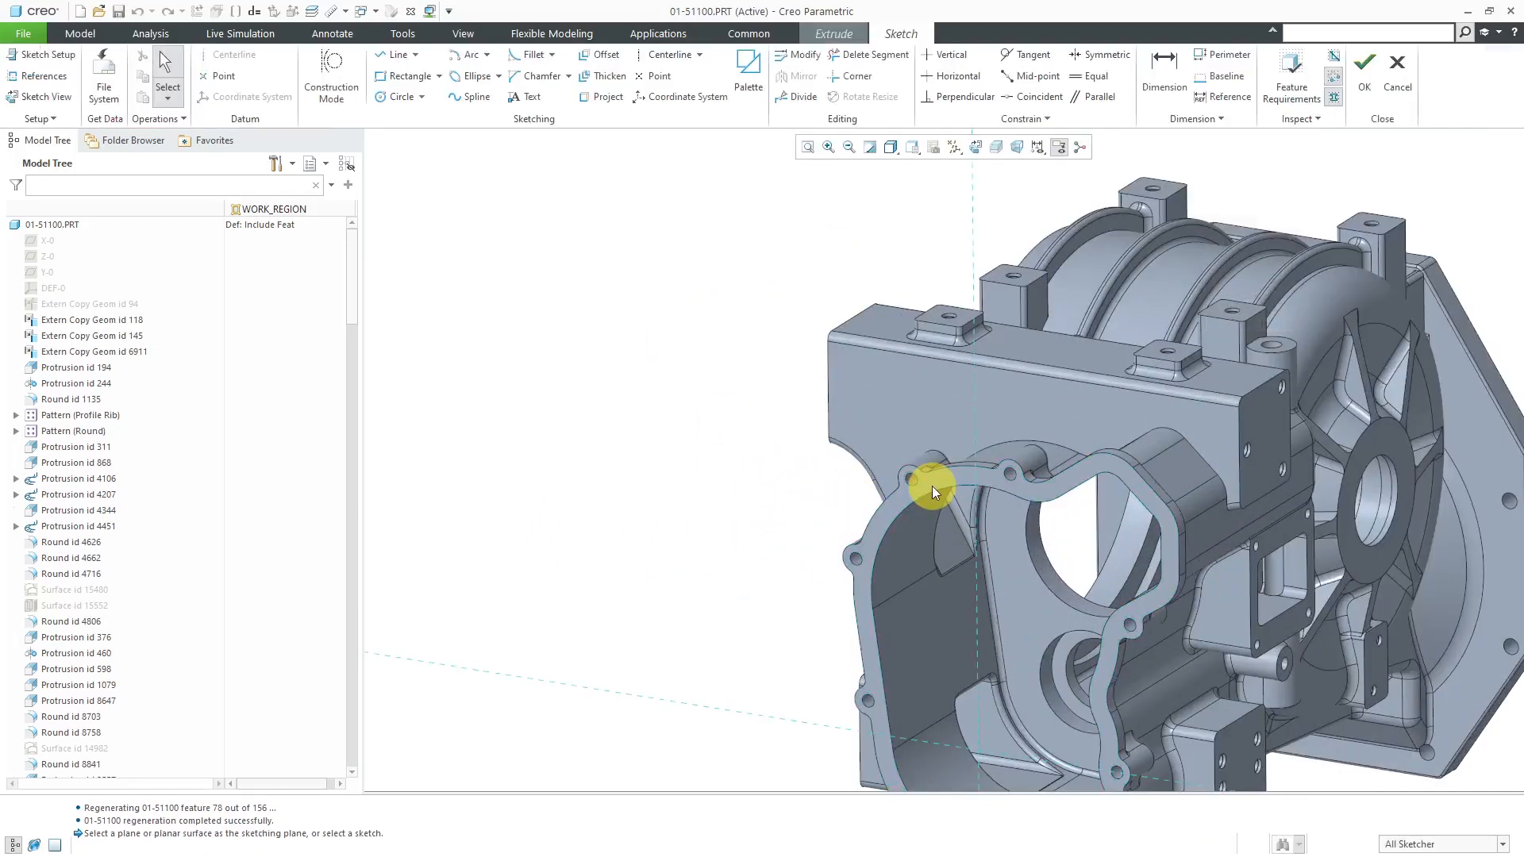
left_click_drag(934, 491, 753, 562)
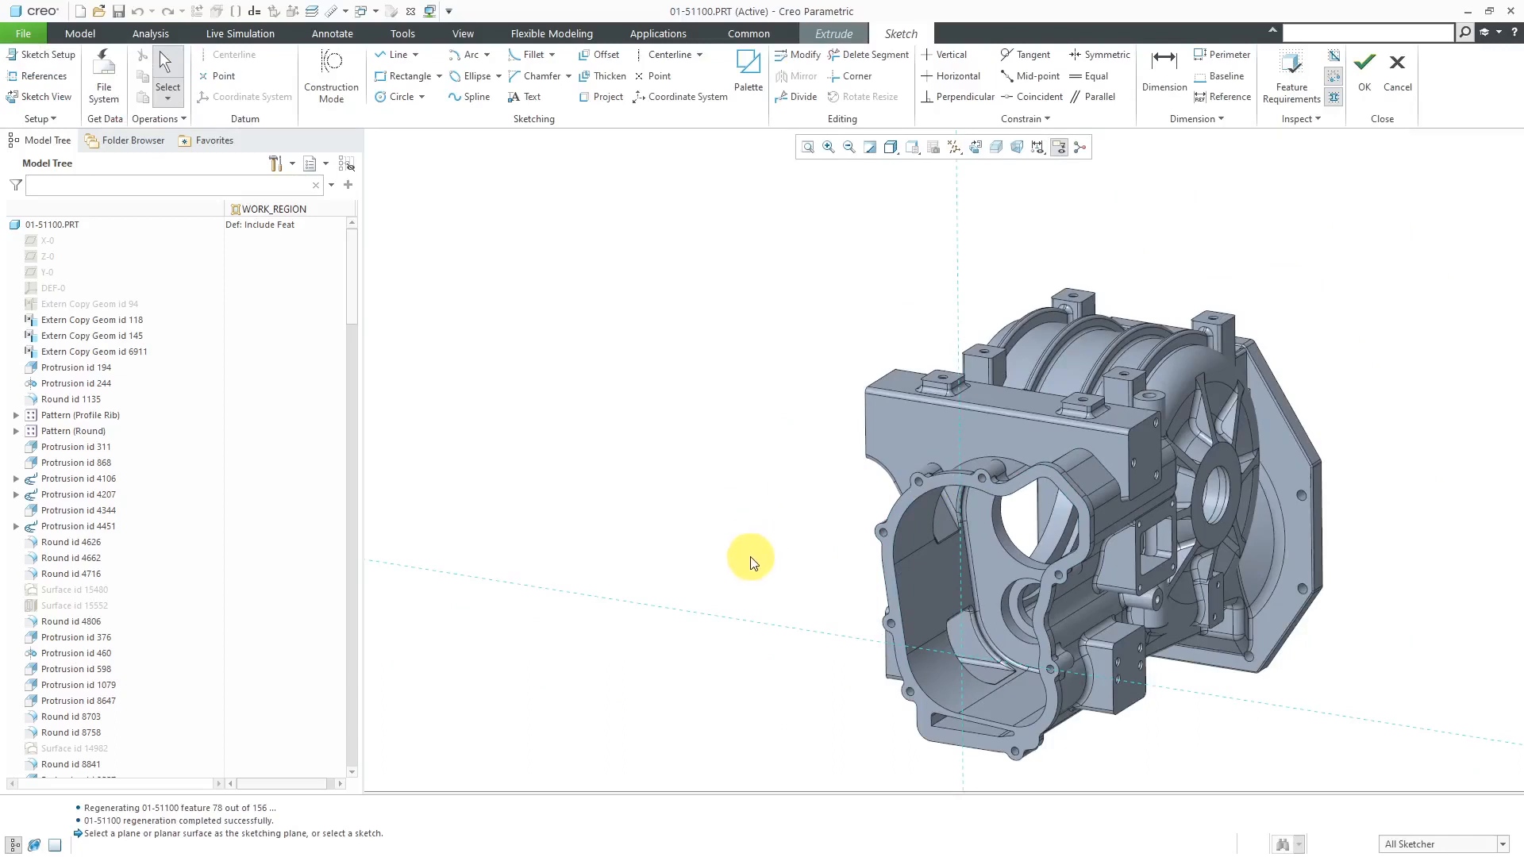
left_click(408, 76)
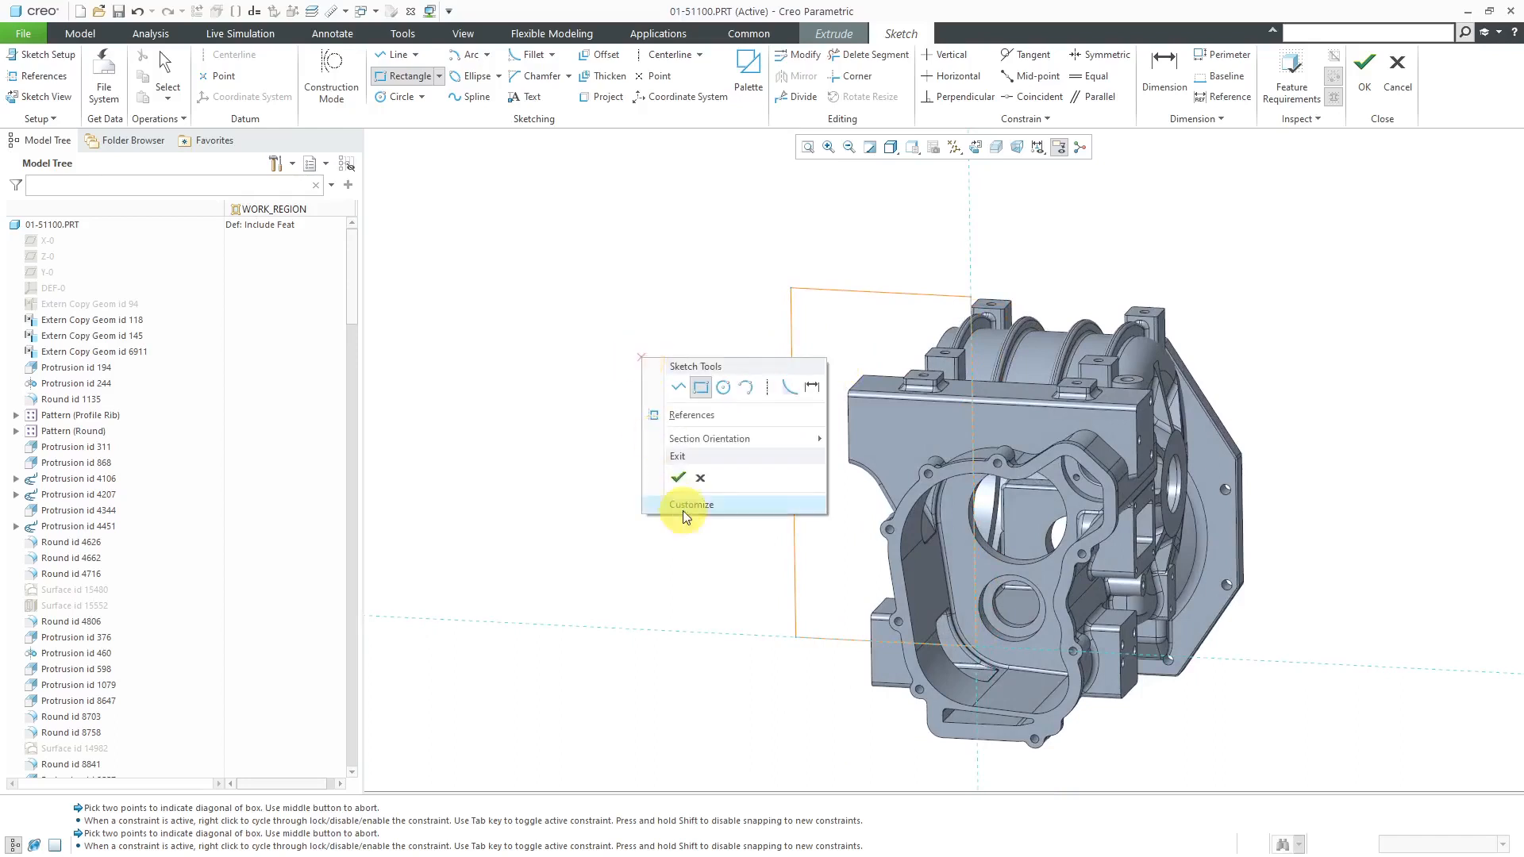
mouse_move(681, 479)
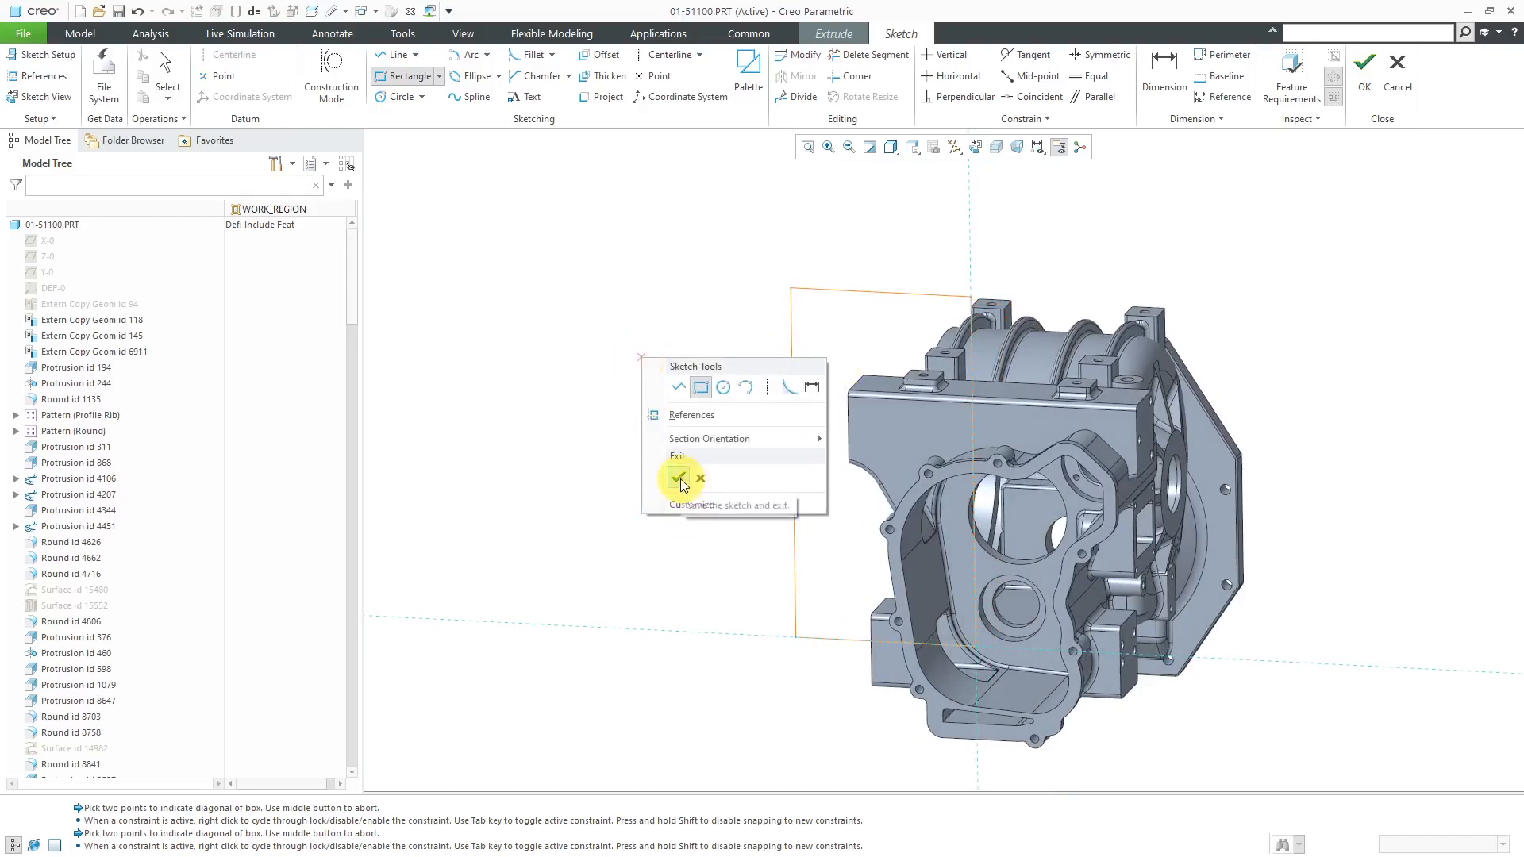
left_click(678, 478)
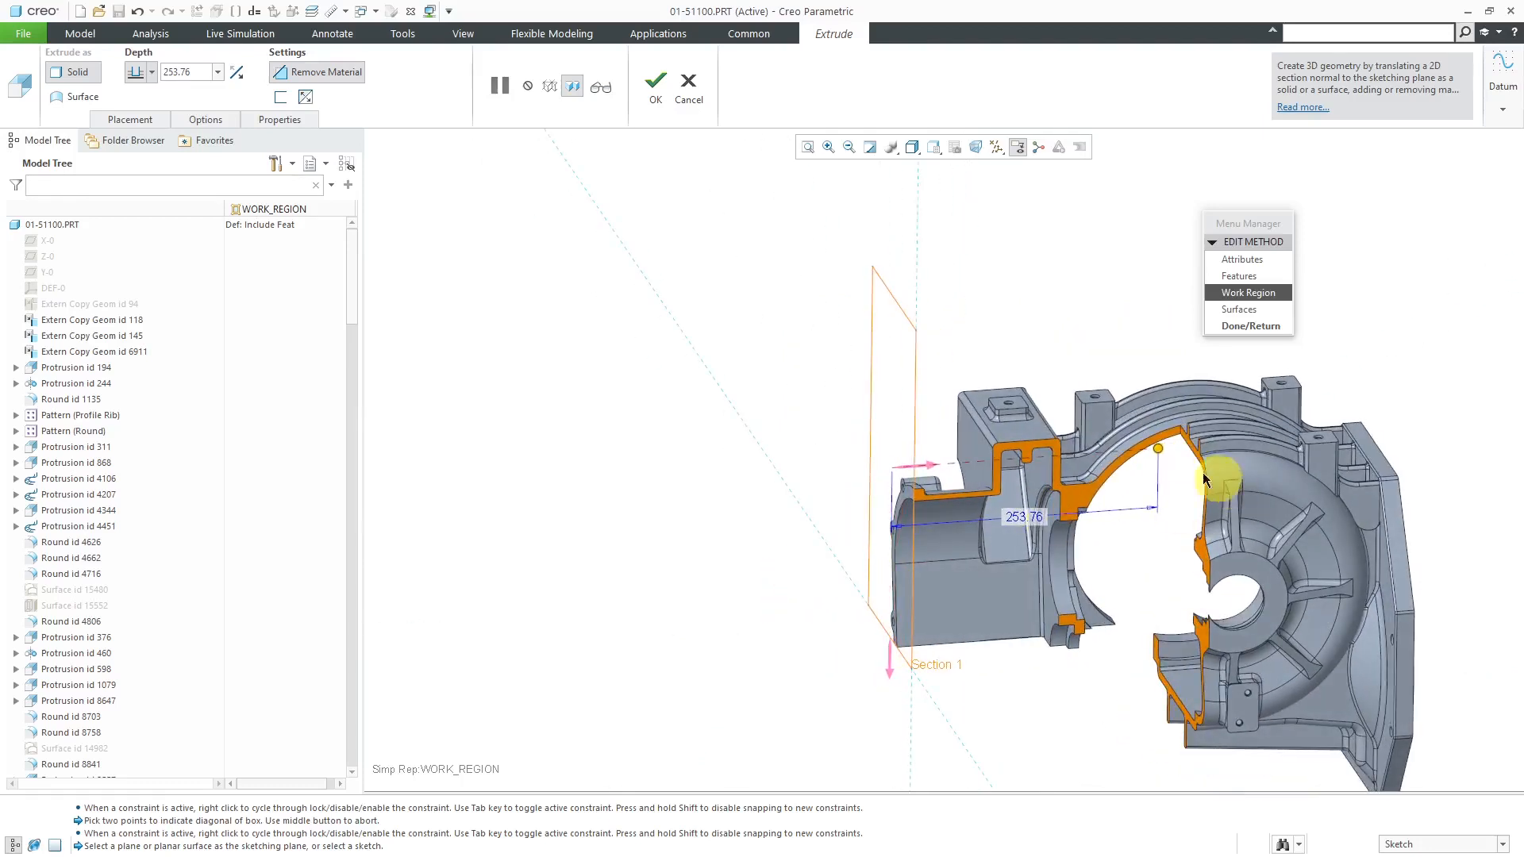
right_click(1158, 450)
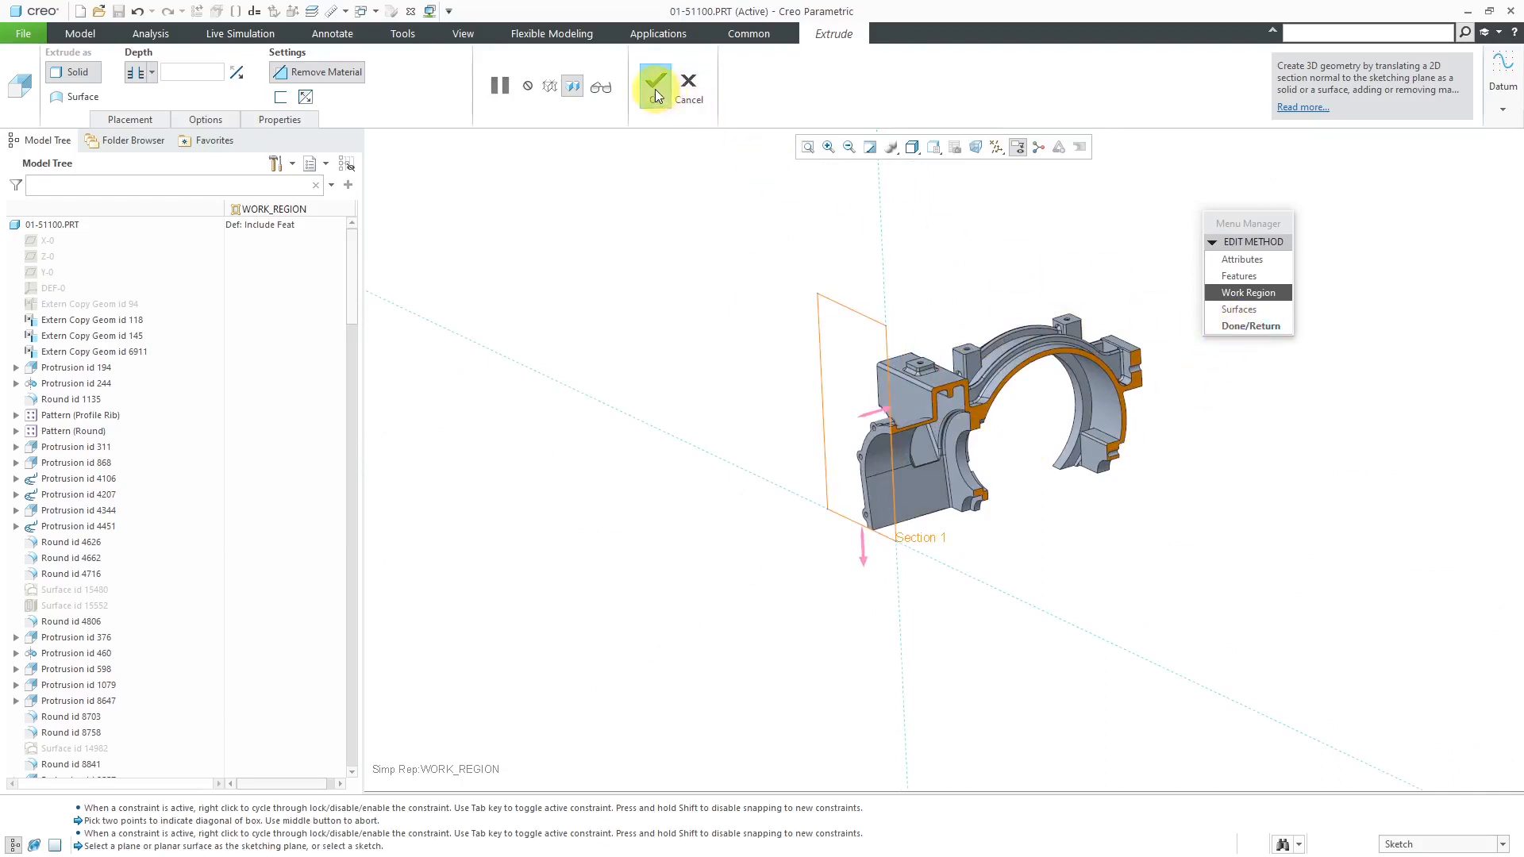
Confirm the extrude and finish Work_Region, leaving only the trimmed housing slice.
left_click(654, 86)
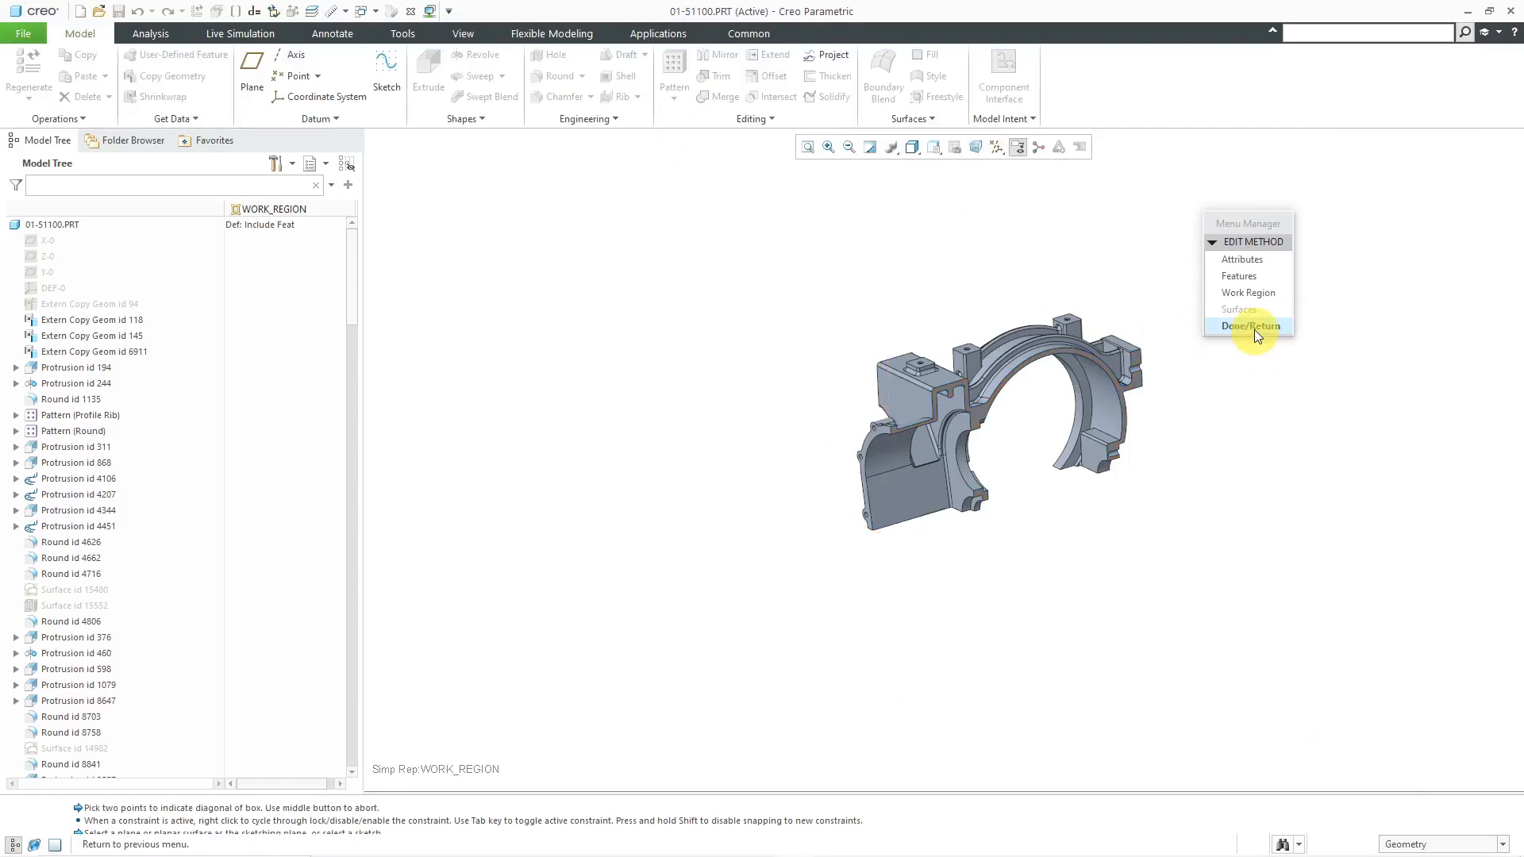
left_click(1249, 326)
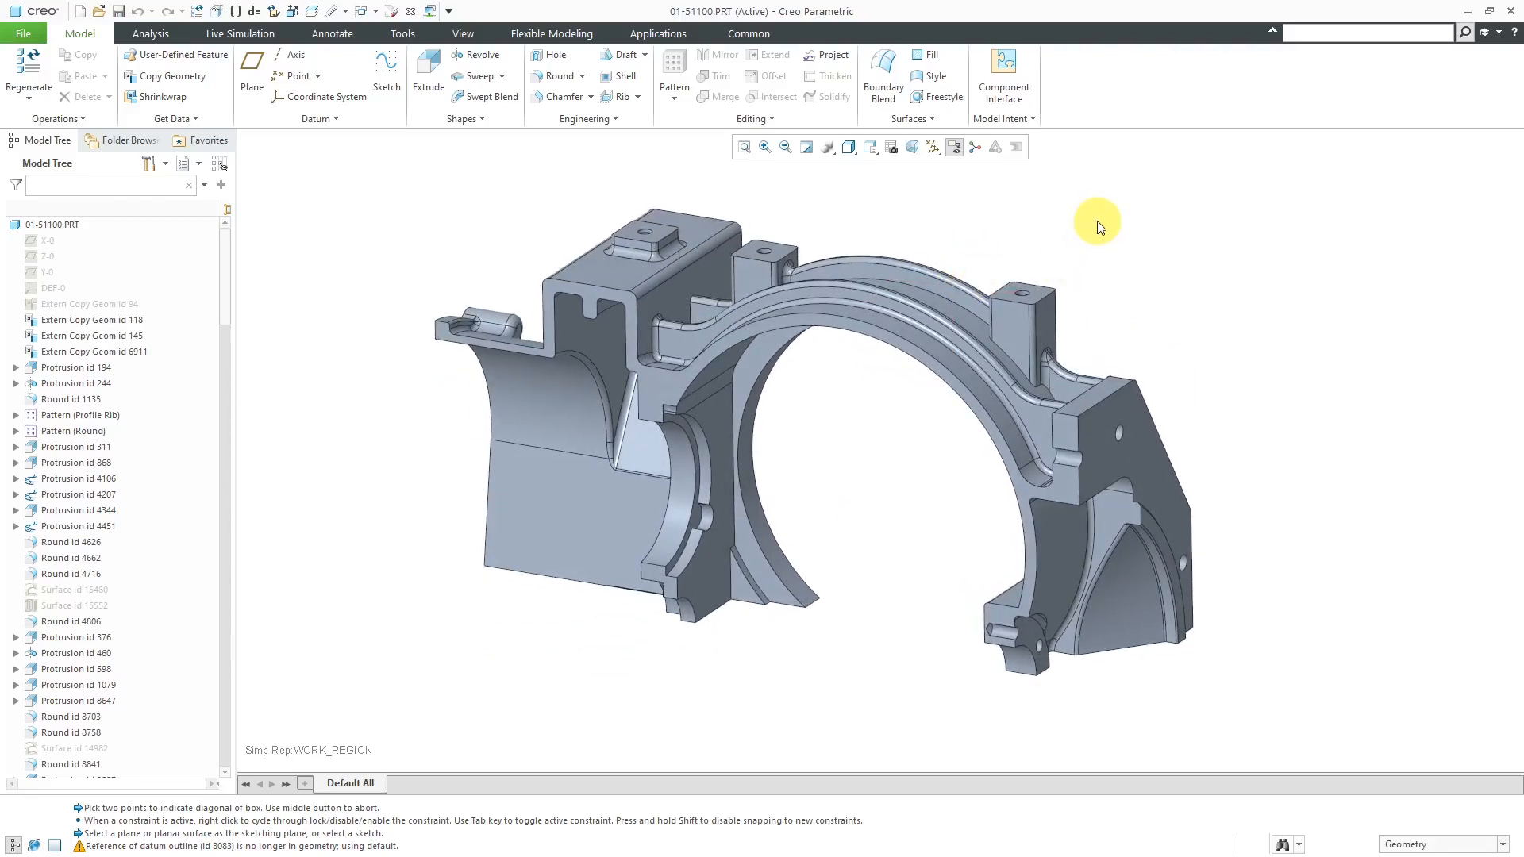
mouse_move(1112, 252)
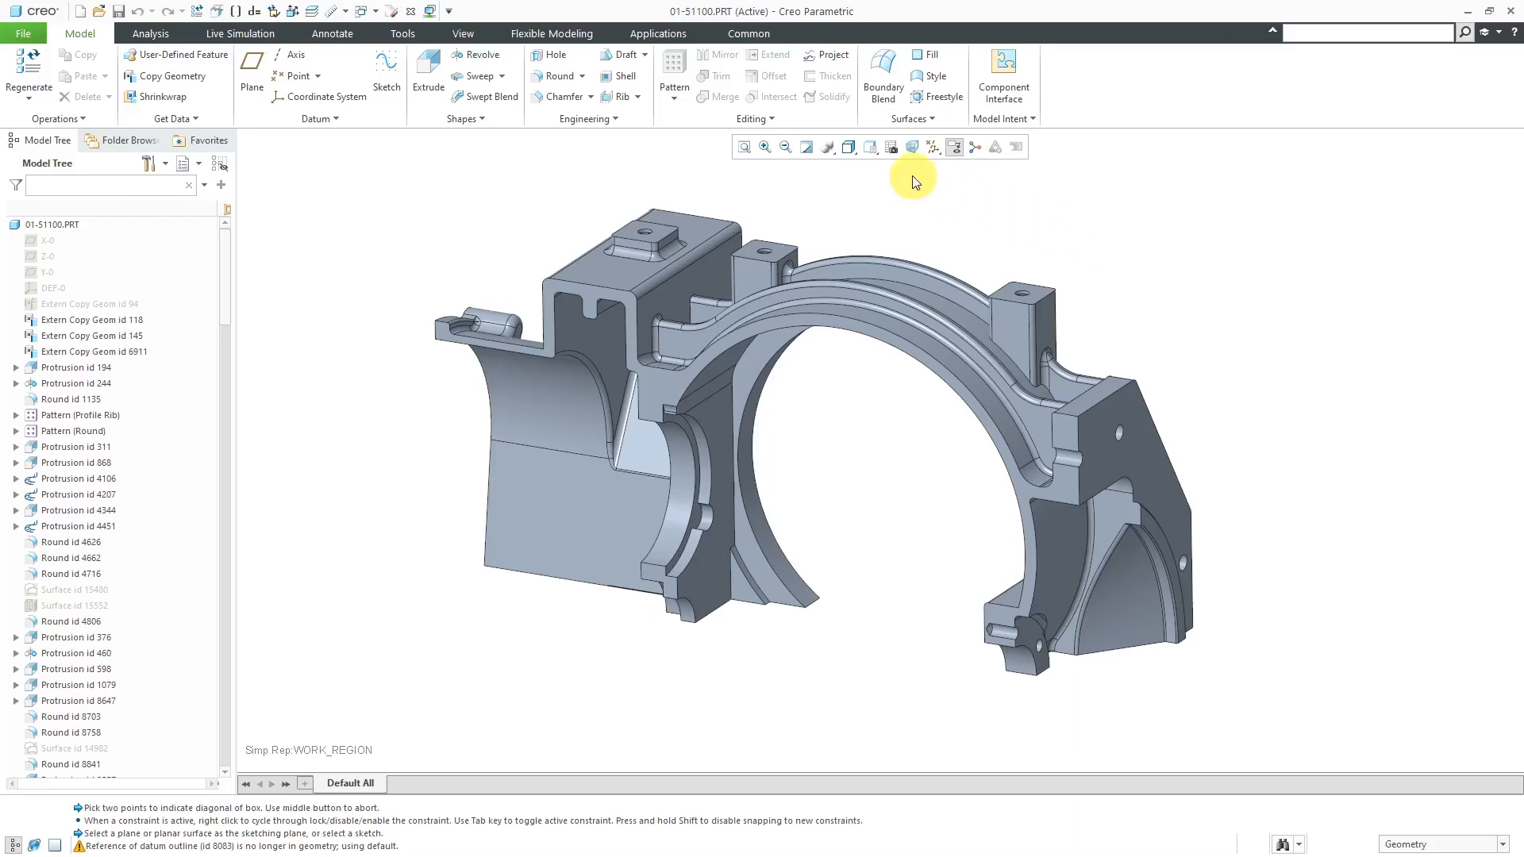
left_click(889, 146)
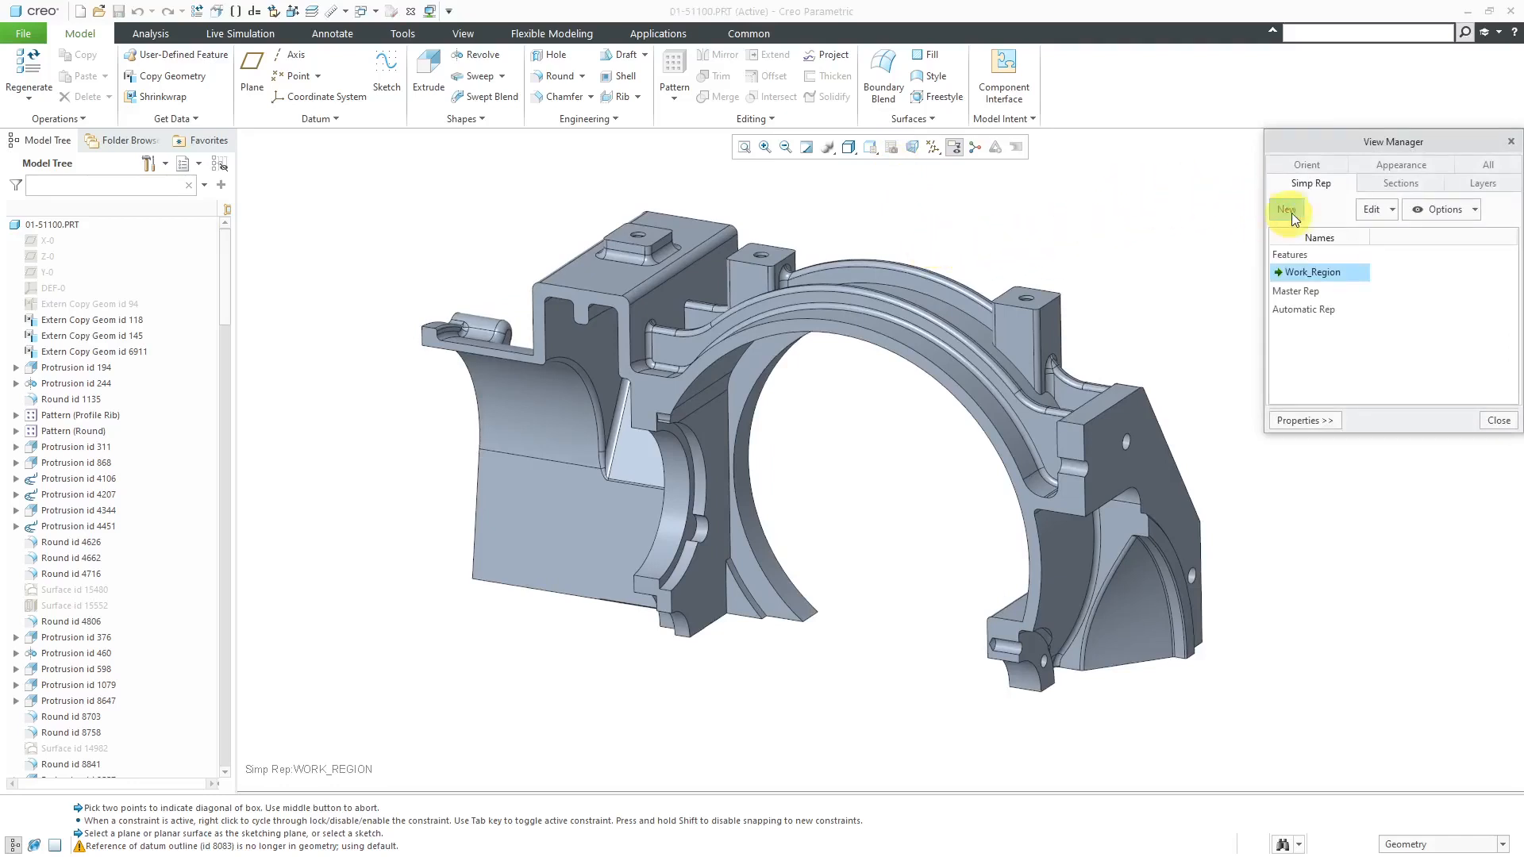
Create a Surfaces simplified representation and start its surface-copy definition.
left_click(1286, 209)
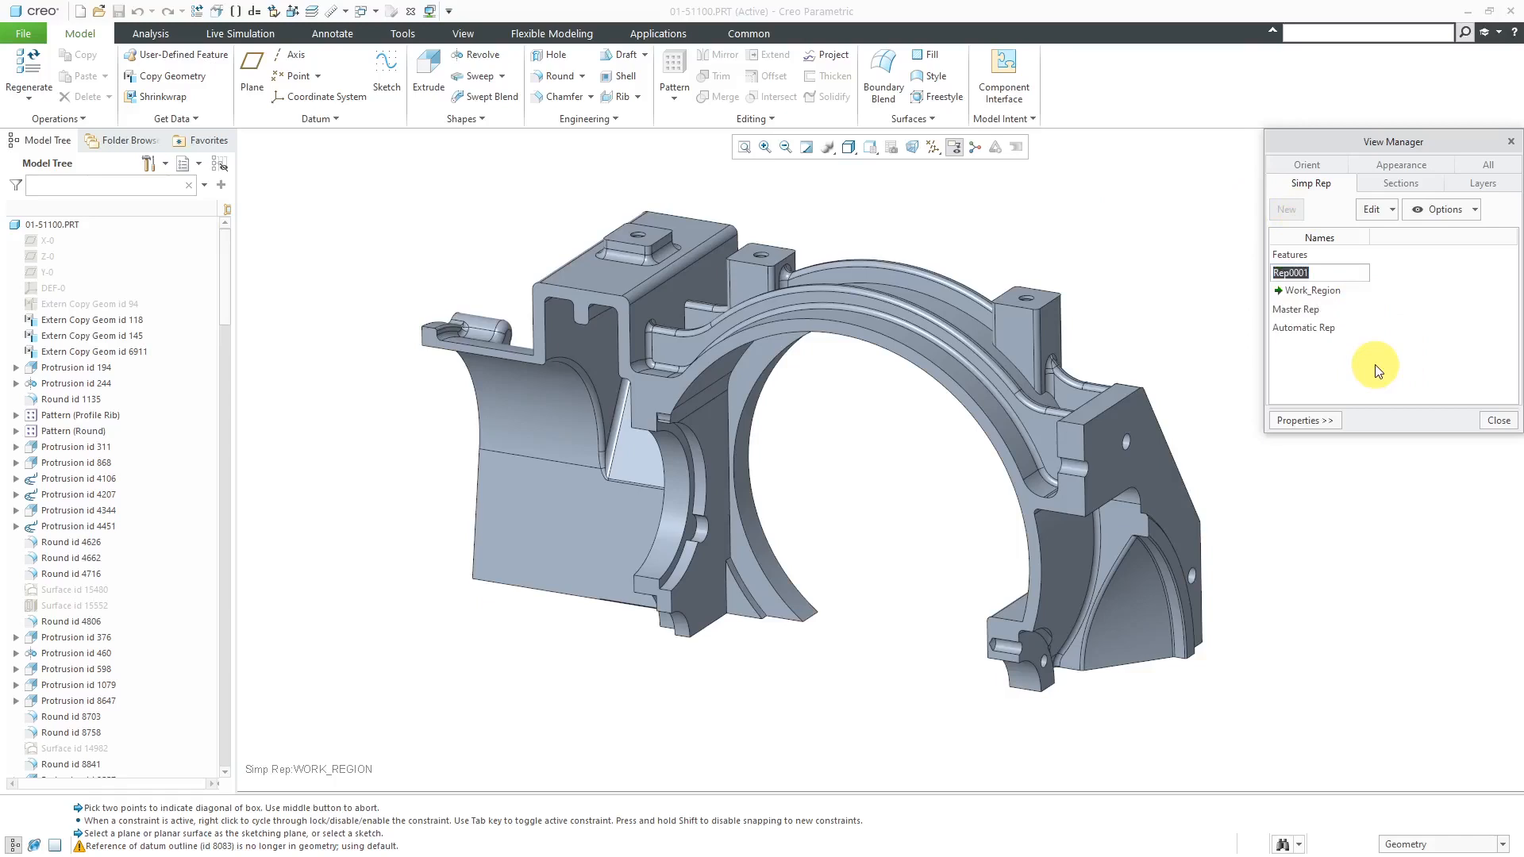
type("surfa")
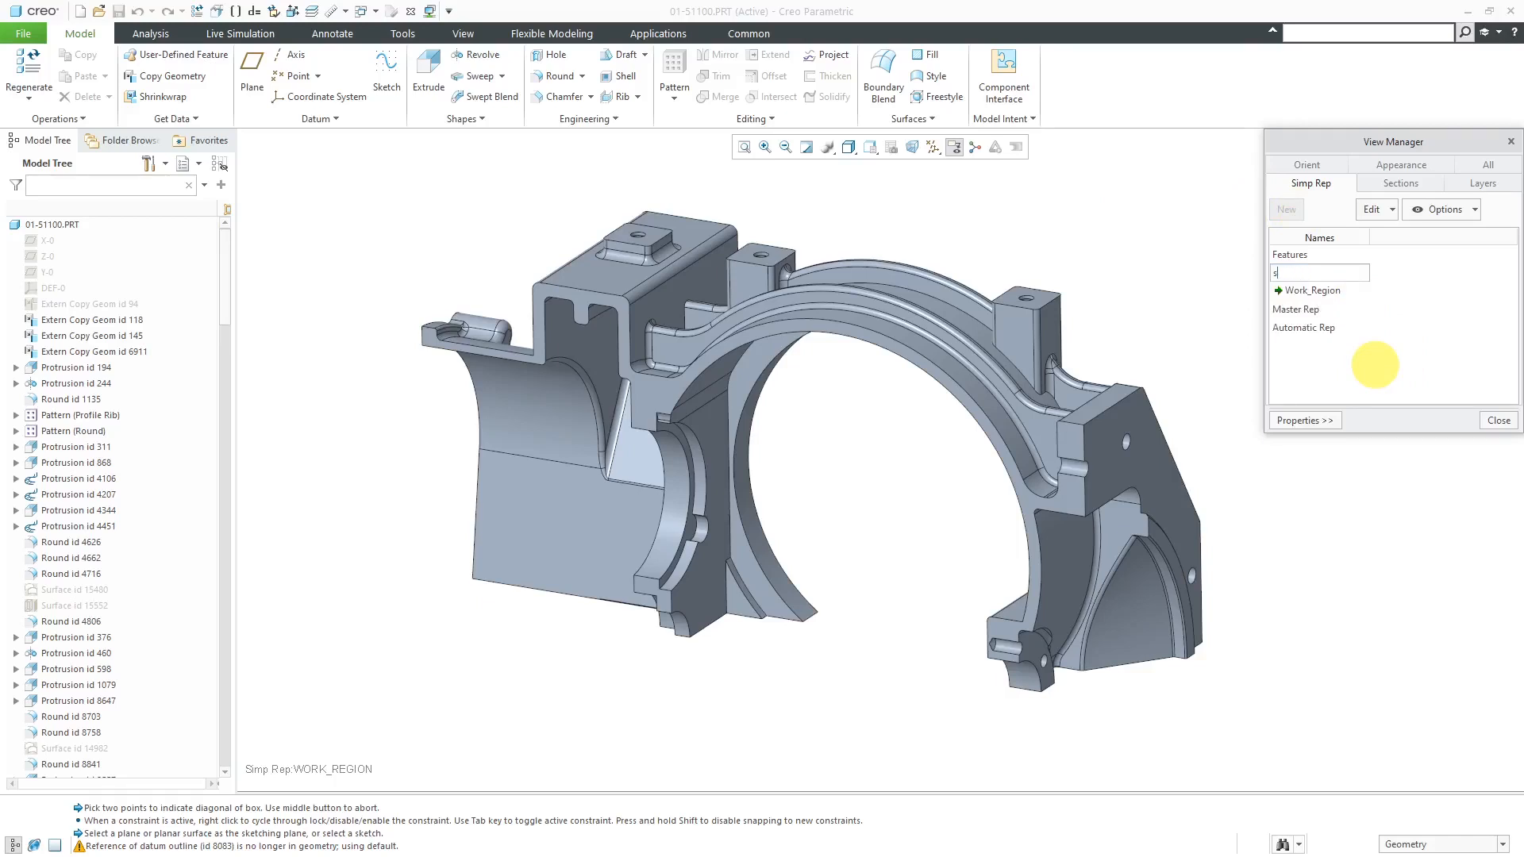
type("Surf")
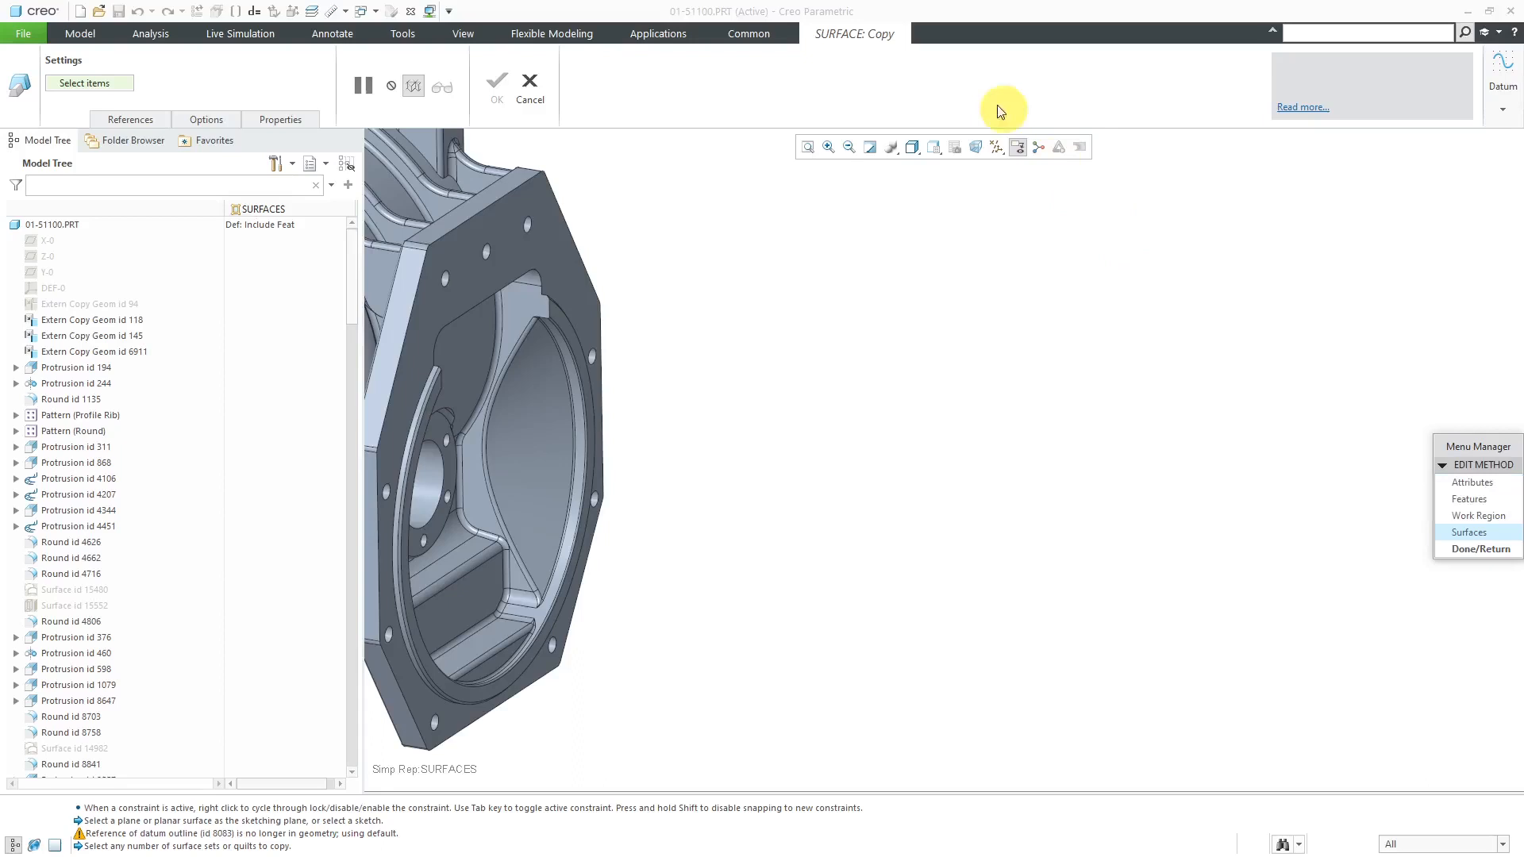
mouse_move(1170, 567)
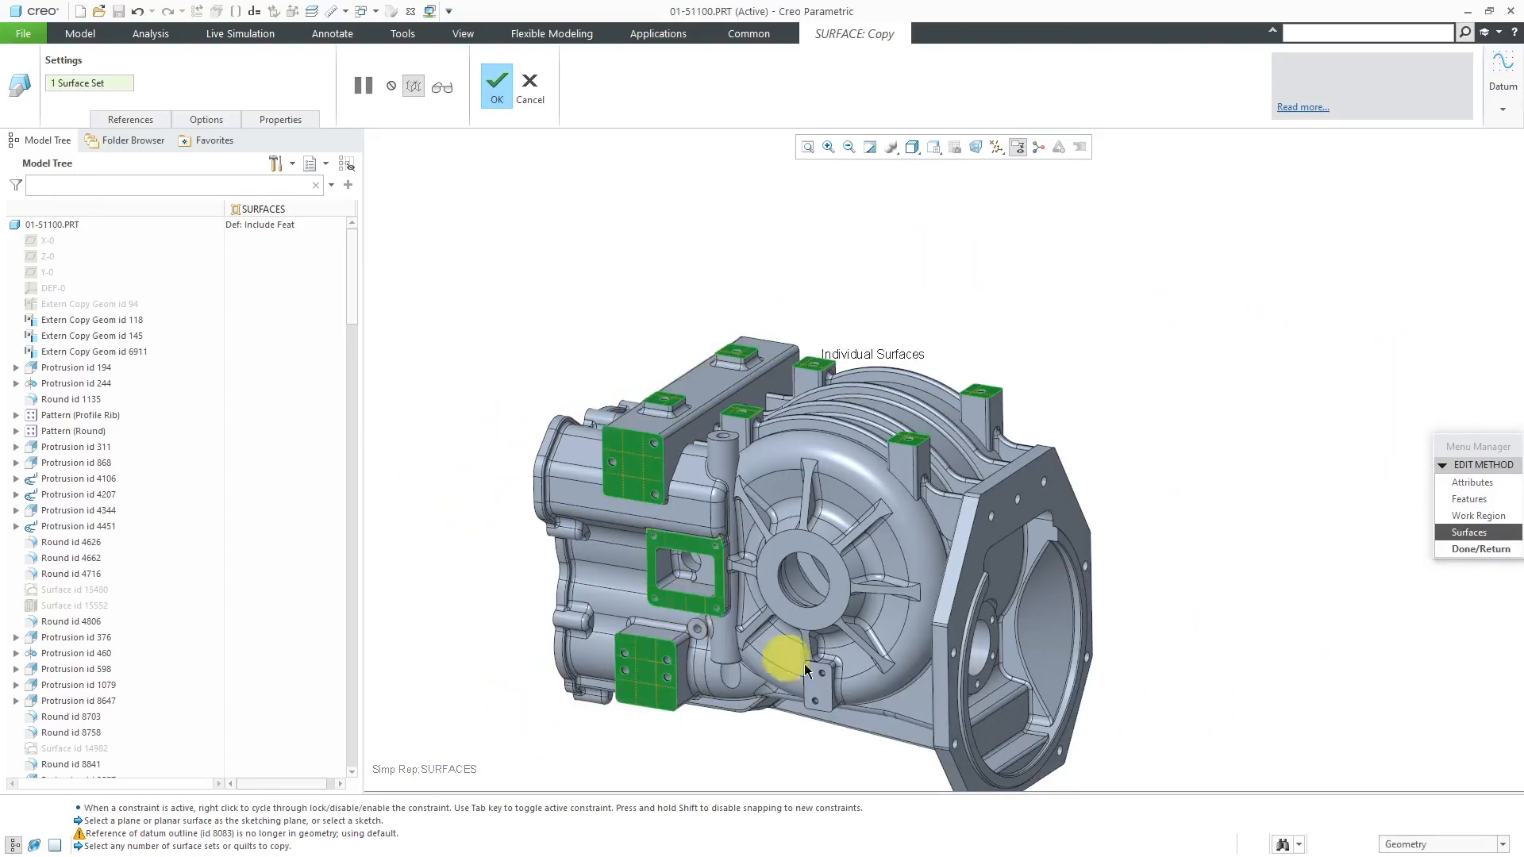
Add the remaining housing face to the copied surfaces and review the chosen references.
left_click(1027, 510)
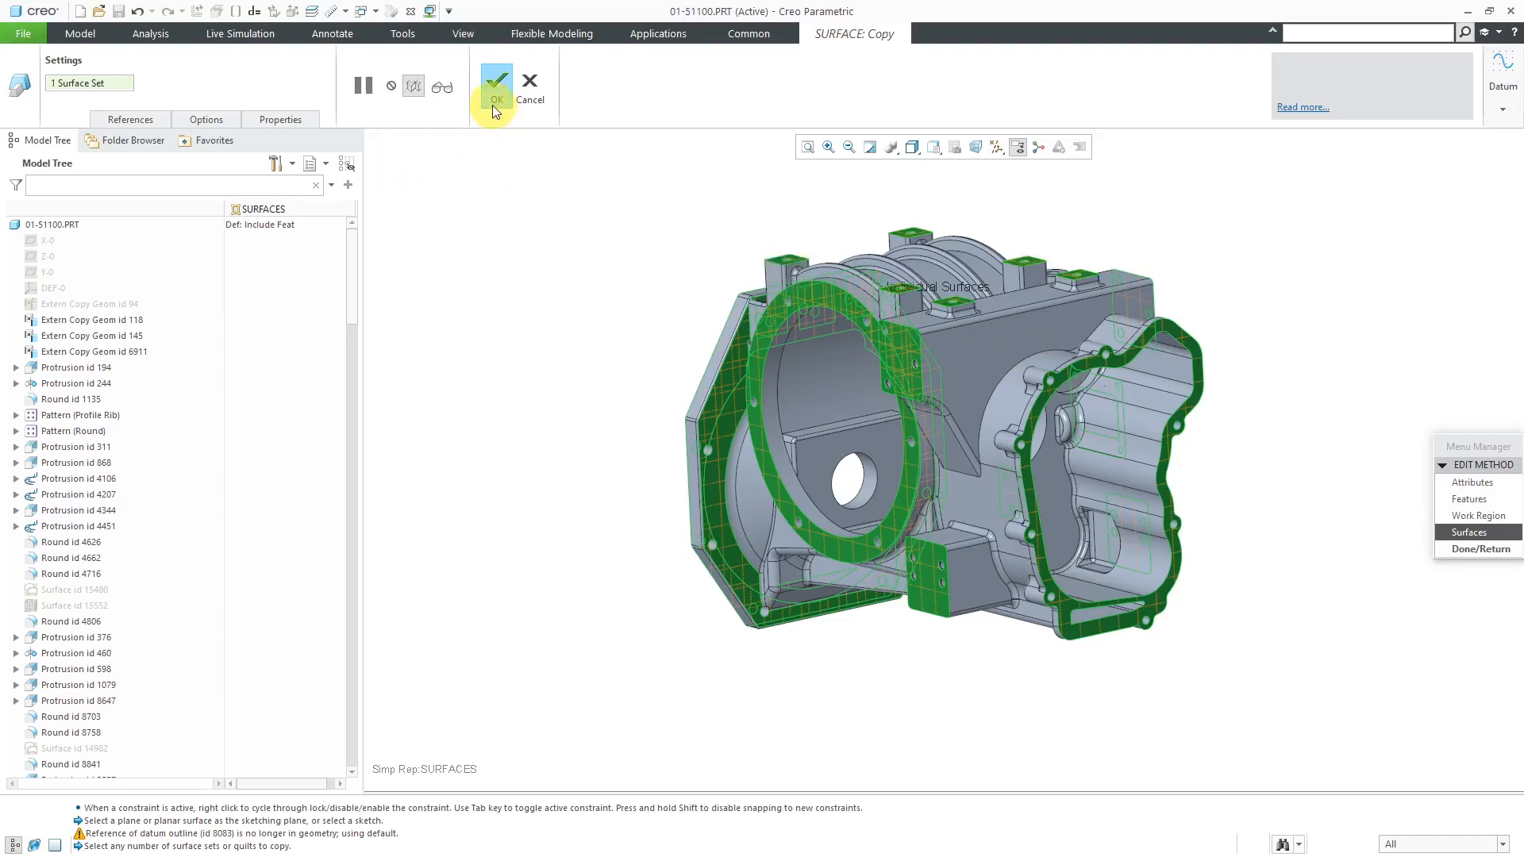
left_click(128, 119)
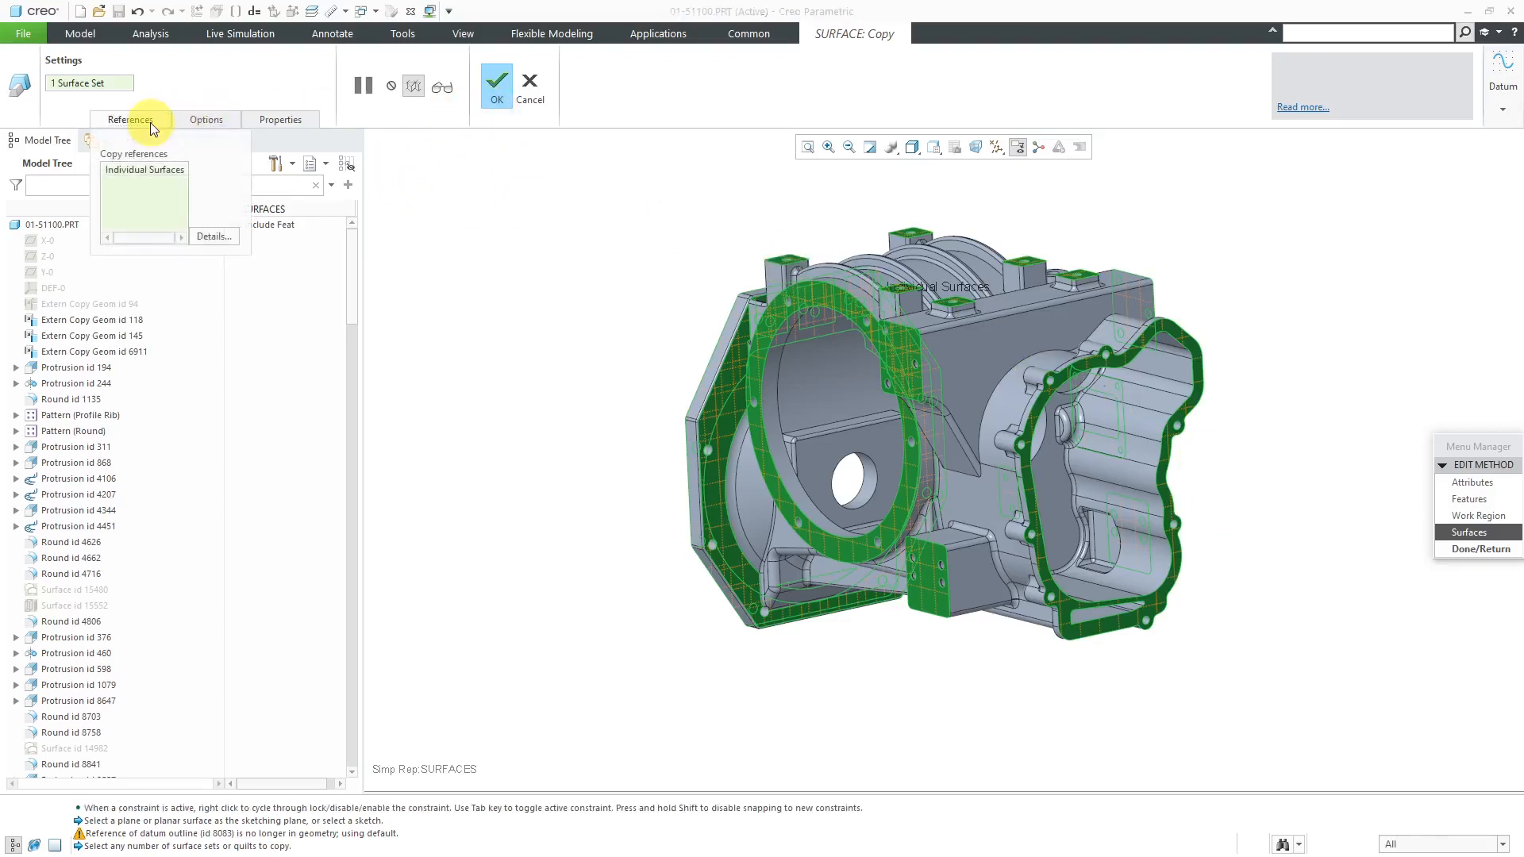
mouse_move(170, 188)
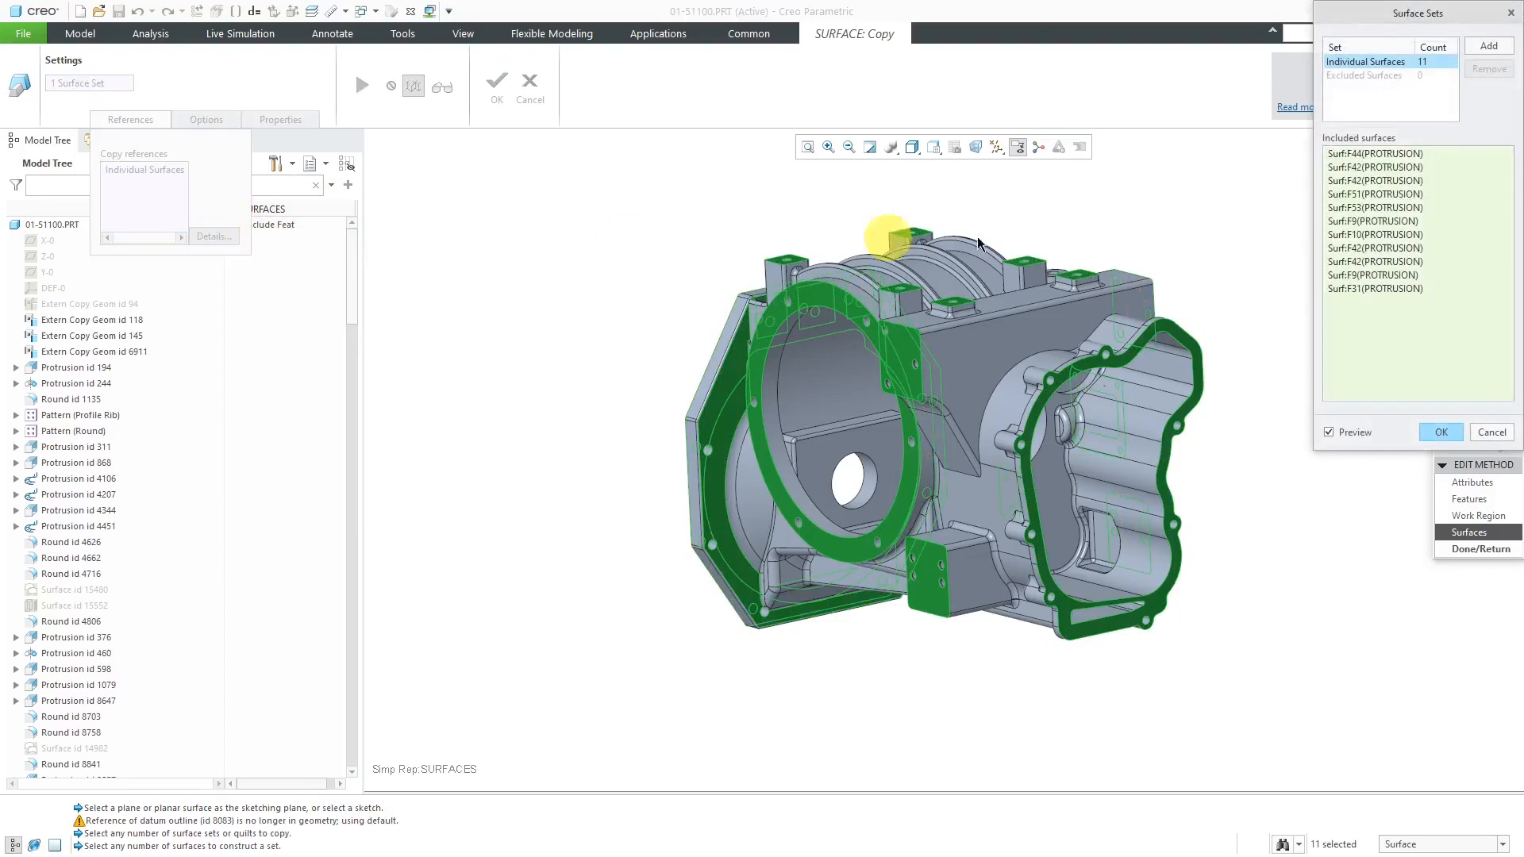
Start a new surface set for the housing's flange and bore faces.
left_click(1488, 46)
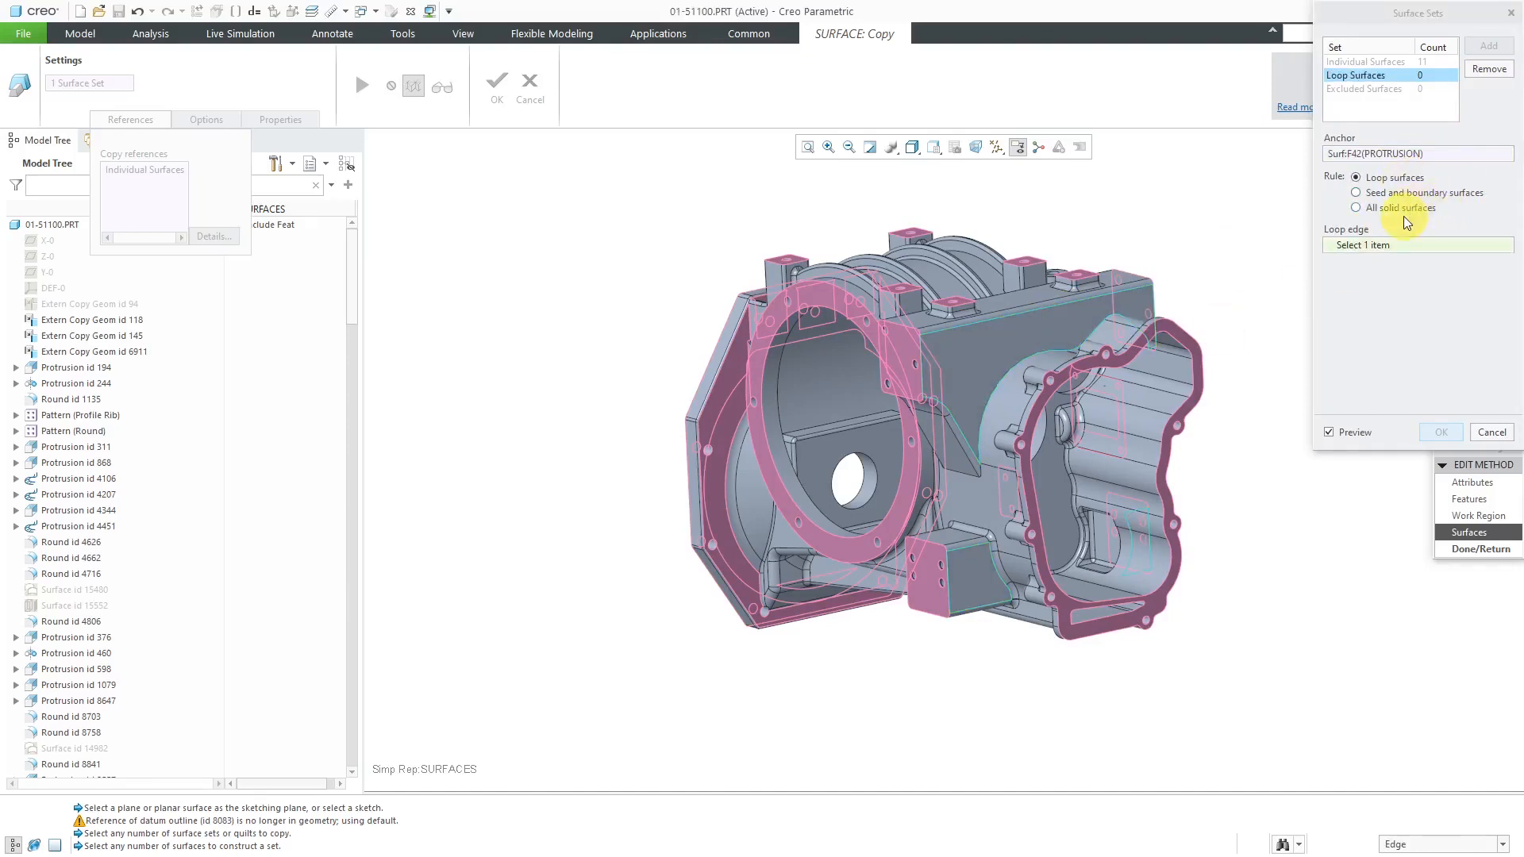
mouse_move(1402, 211)
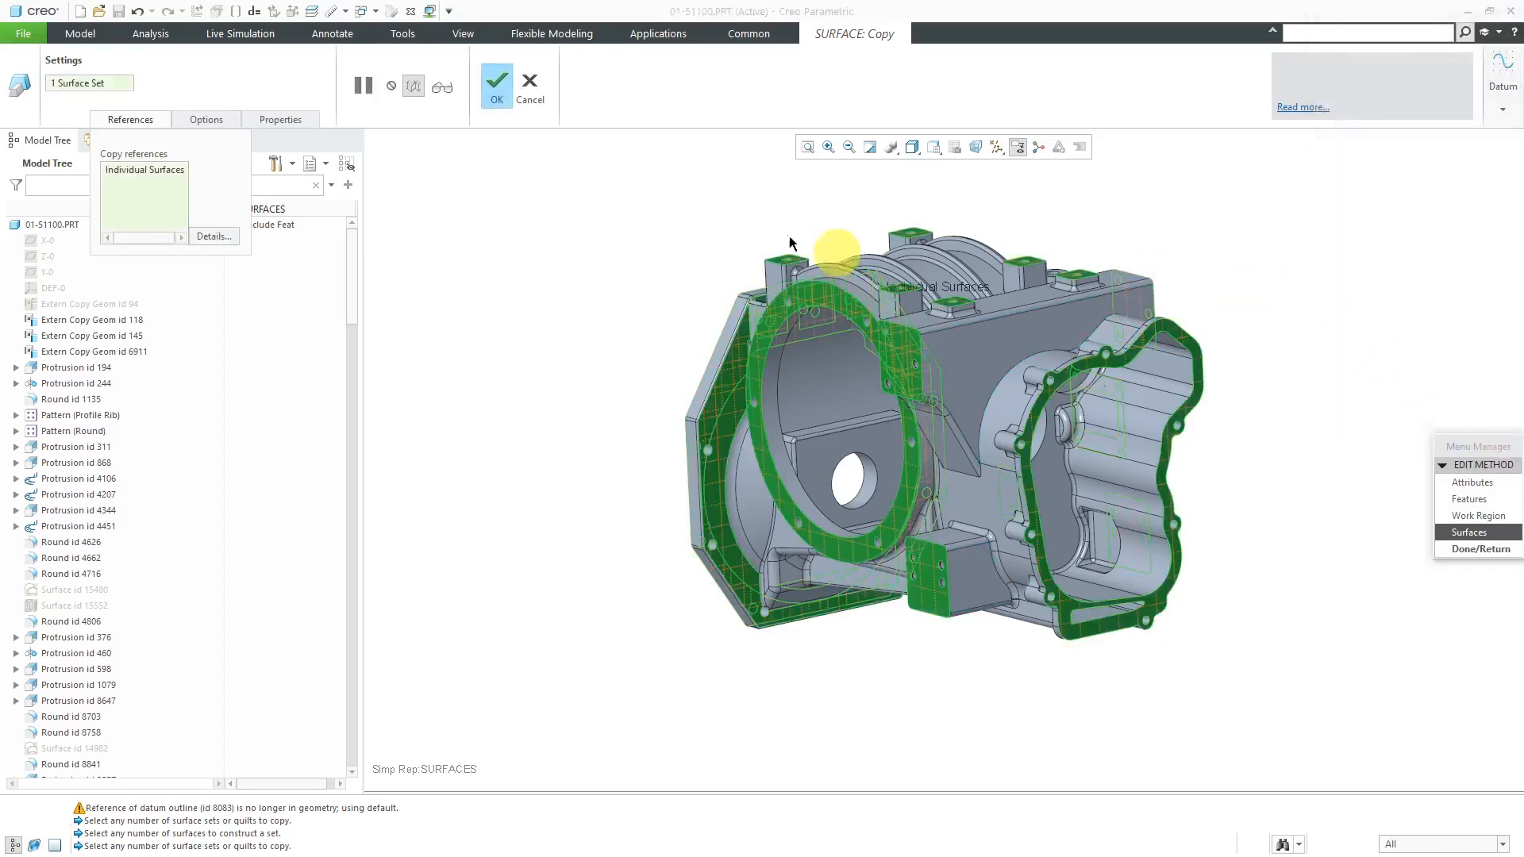
Copy the surface set as is into SURFACES and finish defining the representation.
left_click(205, 119)
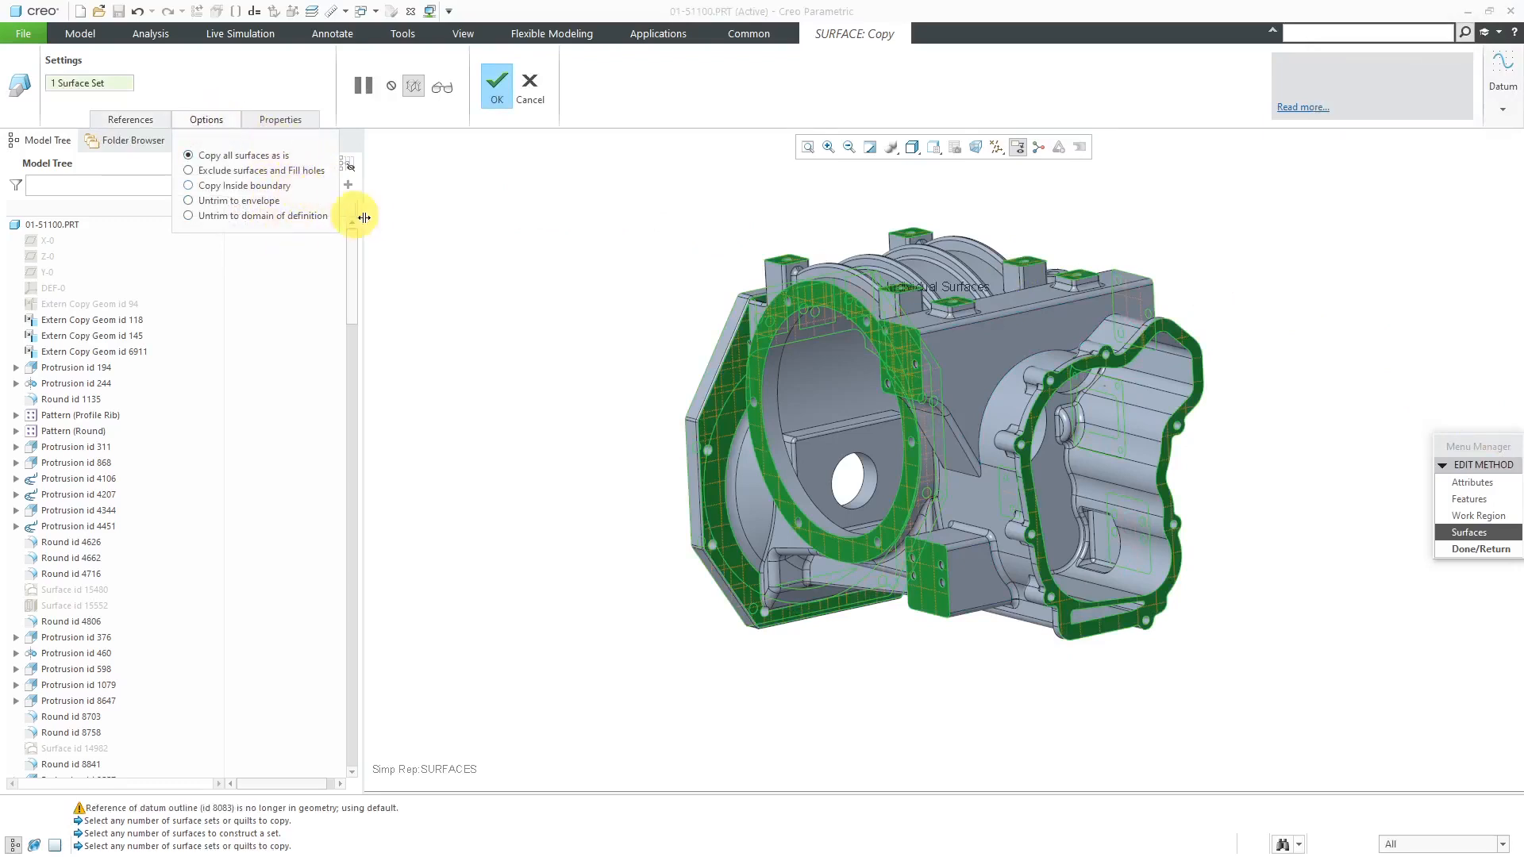
mouse_move(539, 209)
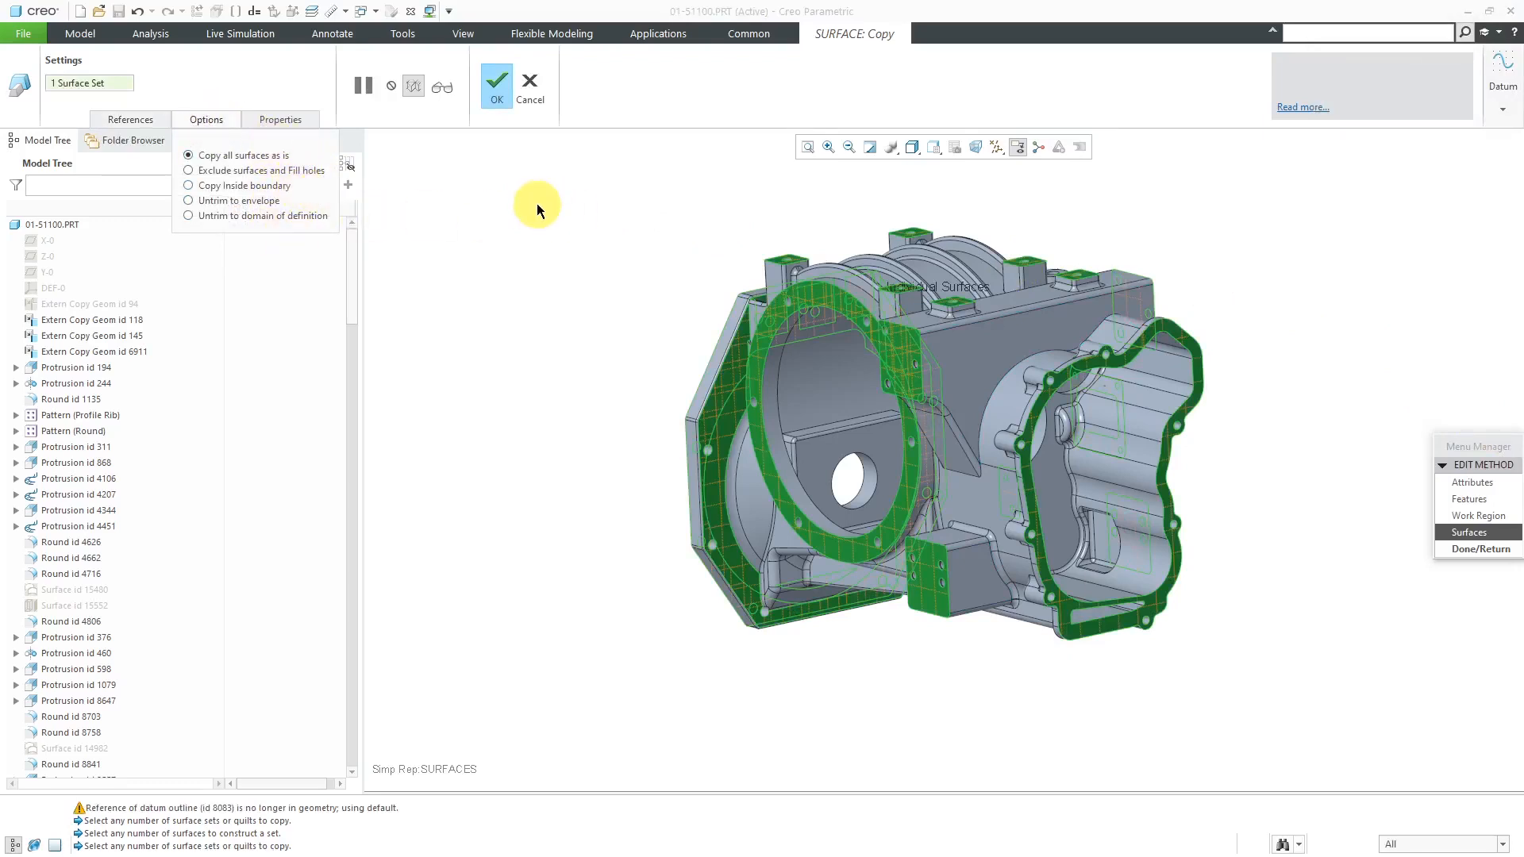
mouse_move(531, 204)
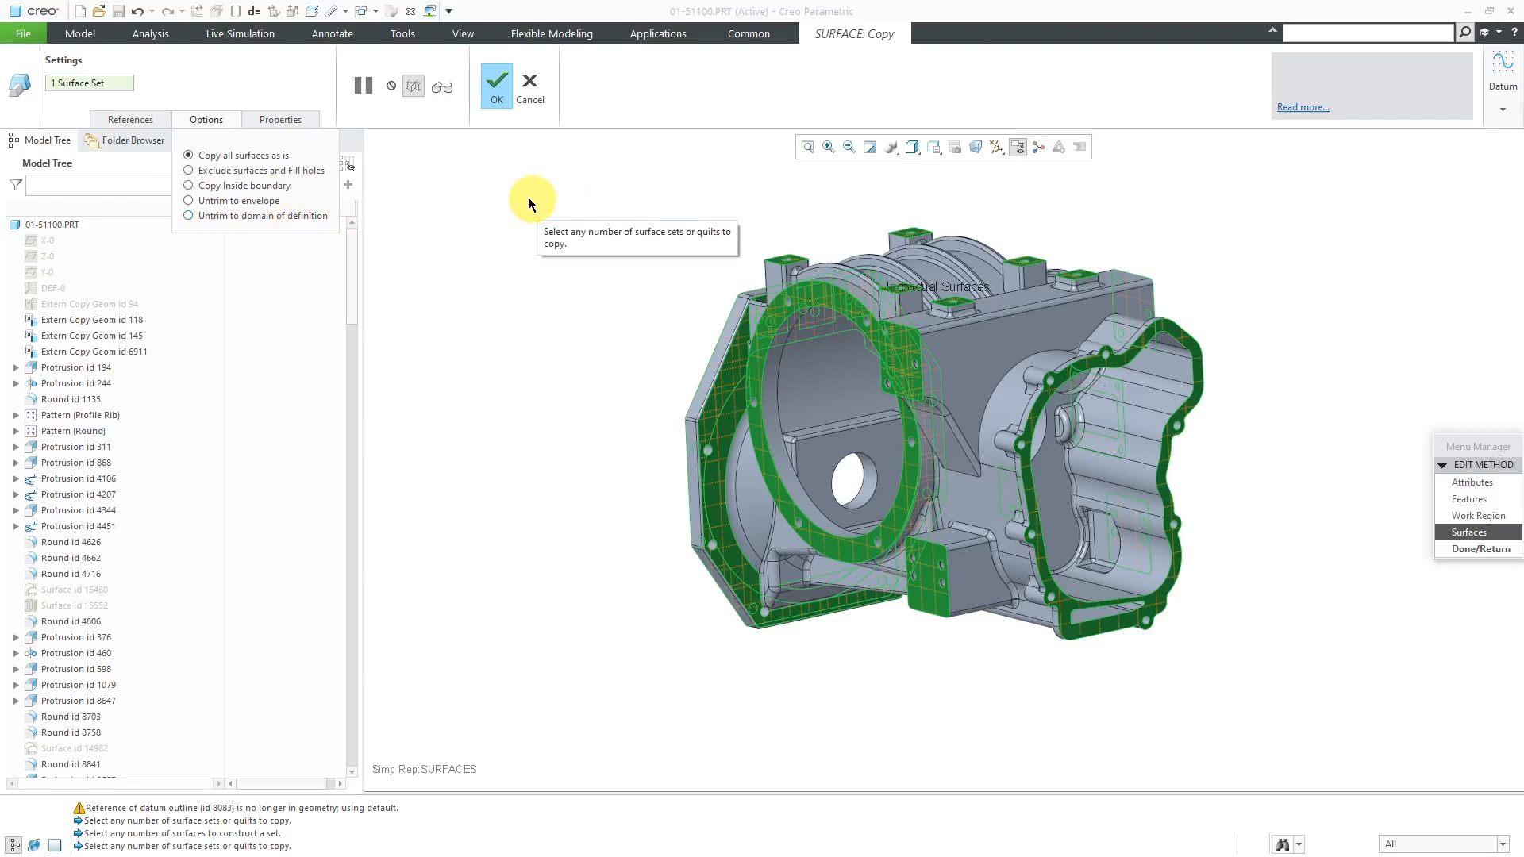
mouse_move(449, 243)
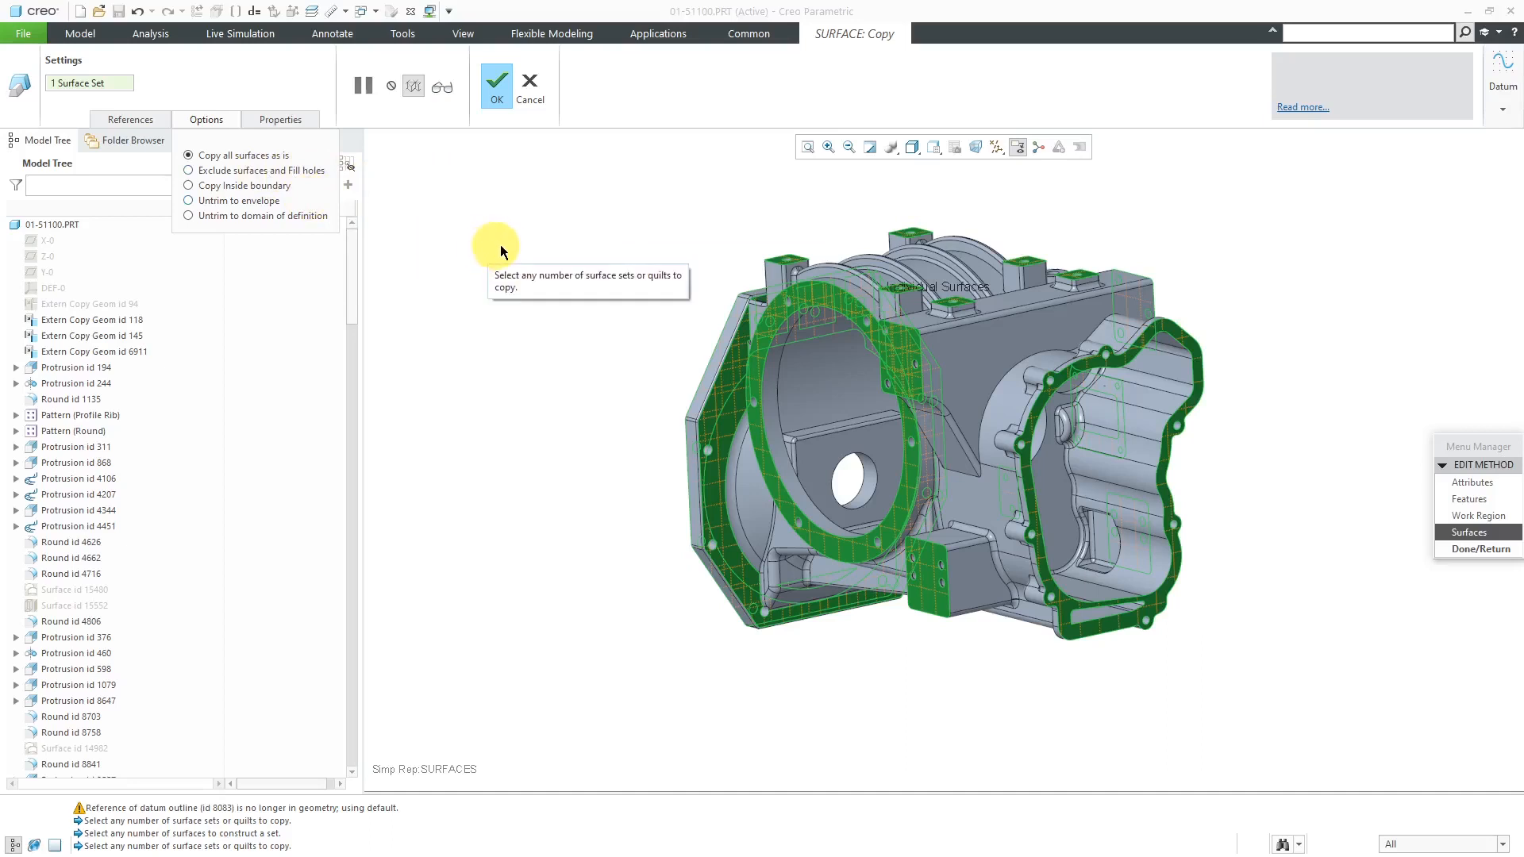
mouse_move(515, 248)
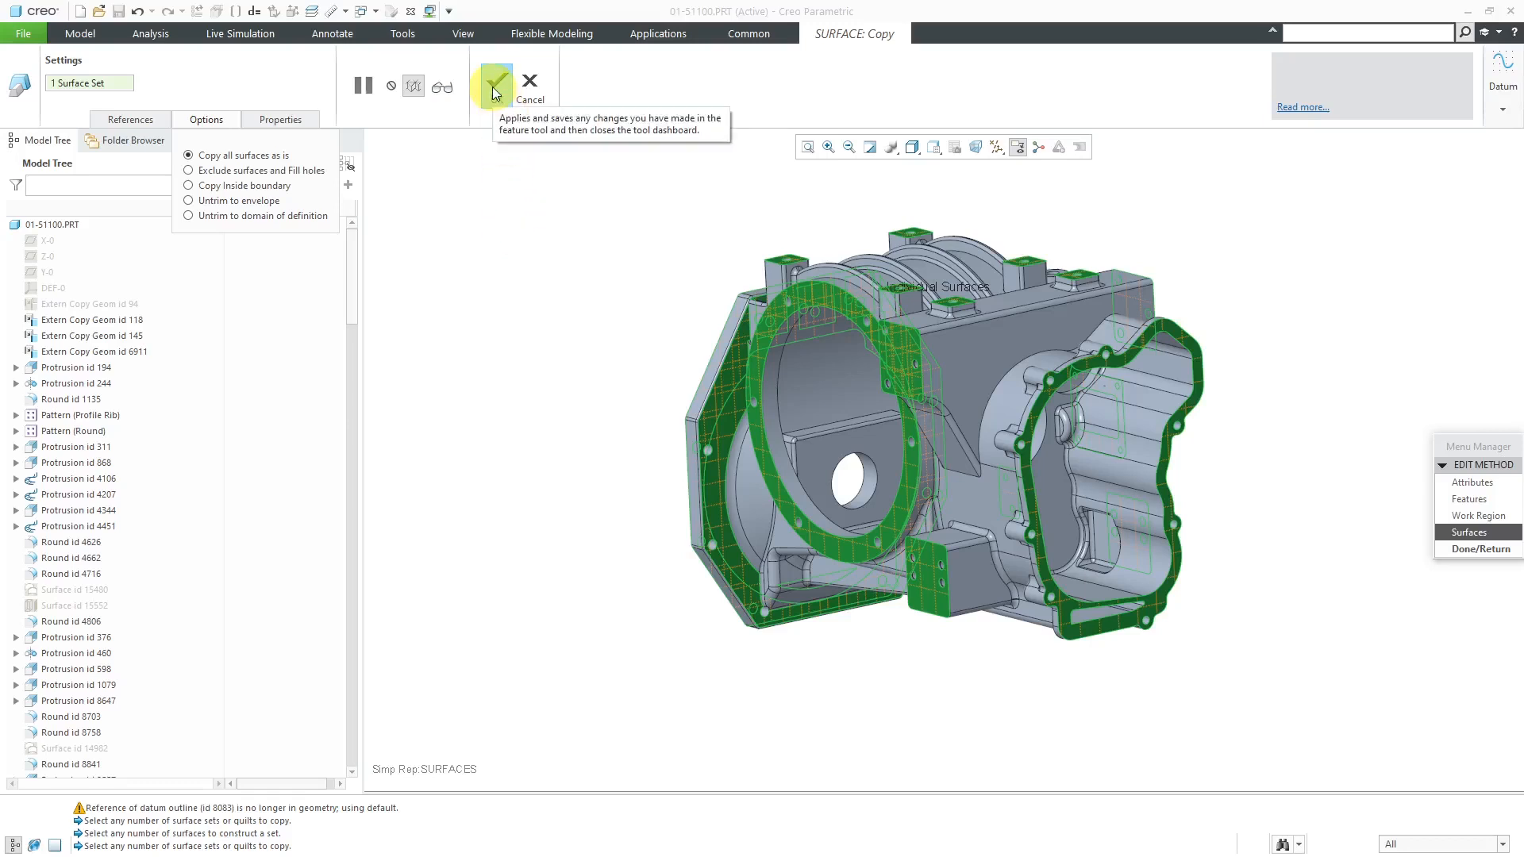
left_click(496, 87)
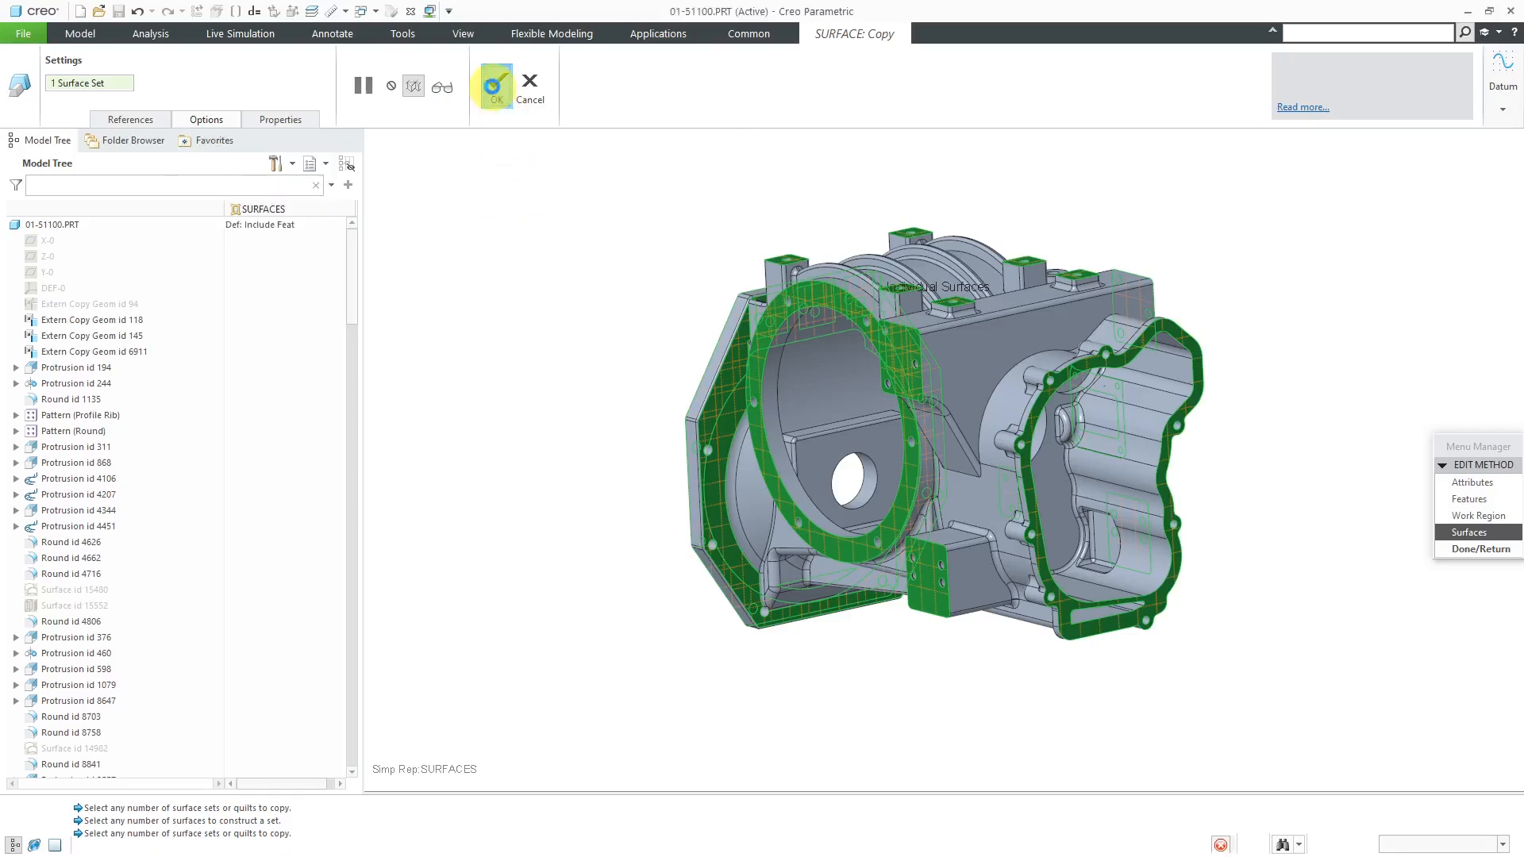
left_click(496, 86)
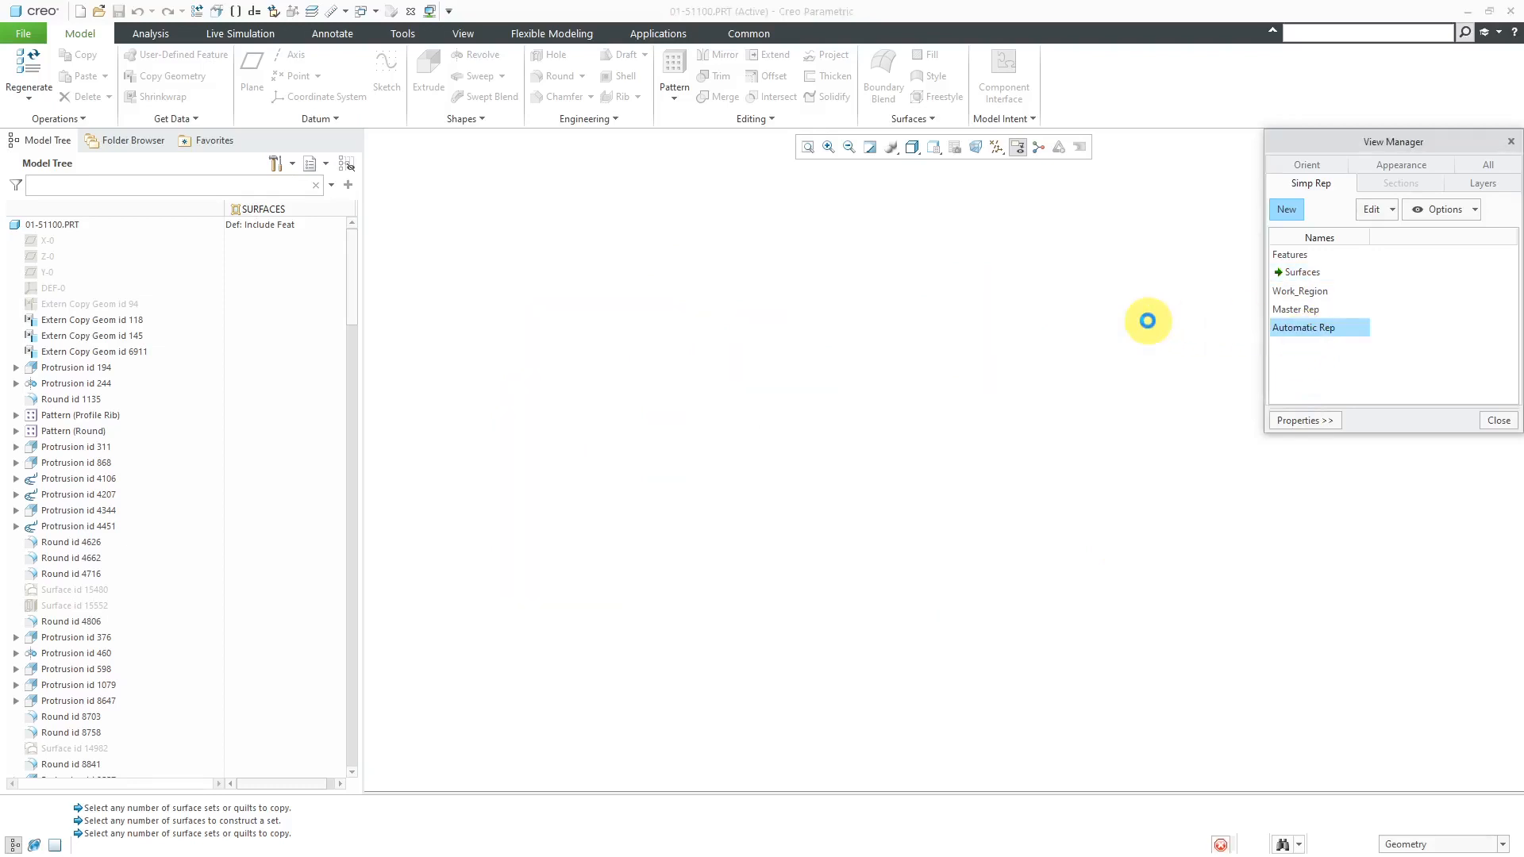
Activate Automatic Rep on the housing and close the View Manager.
double_click(1303, 327)
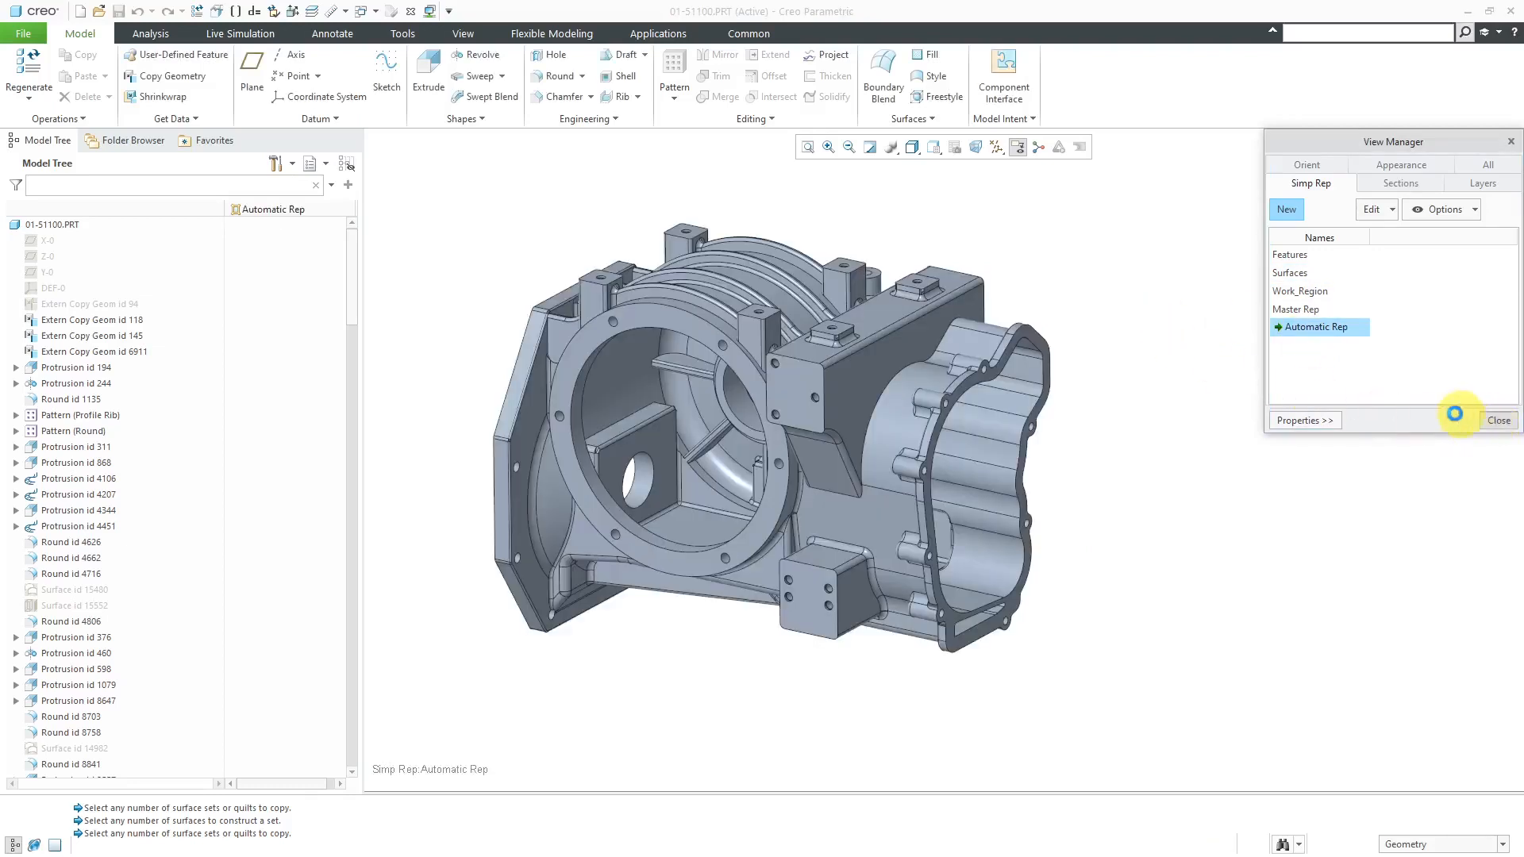
left_click(1498, 419)
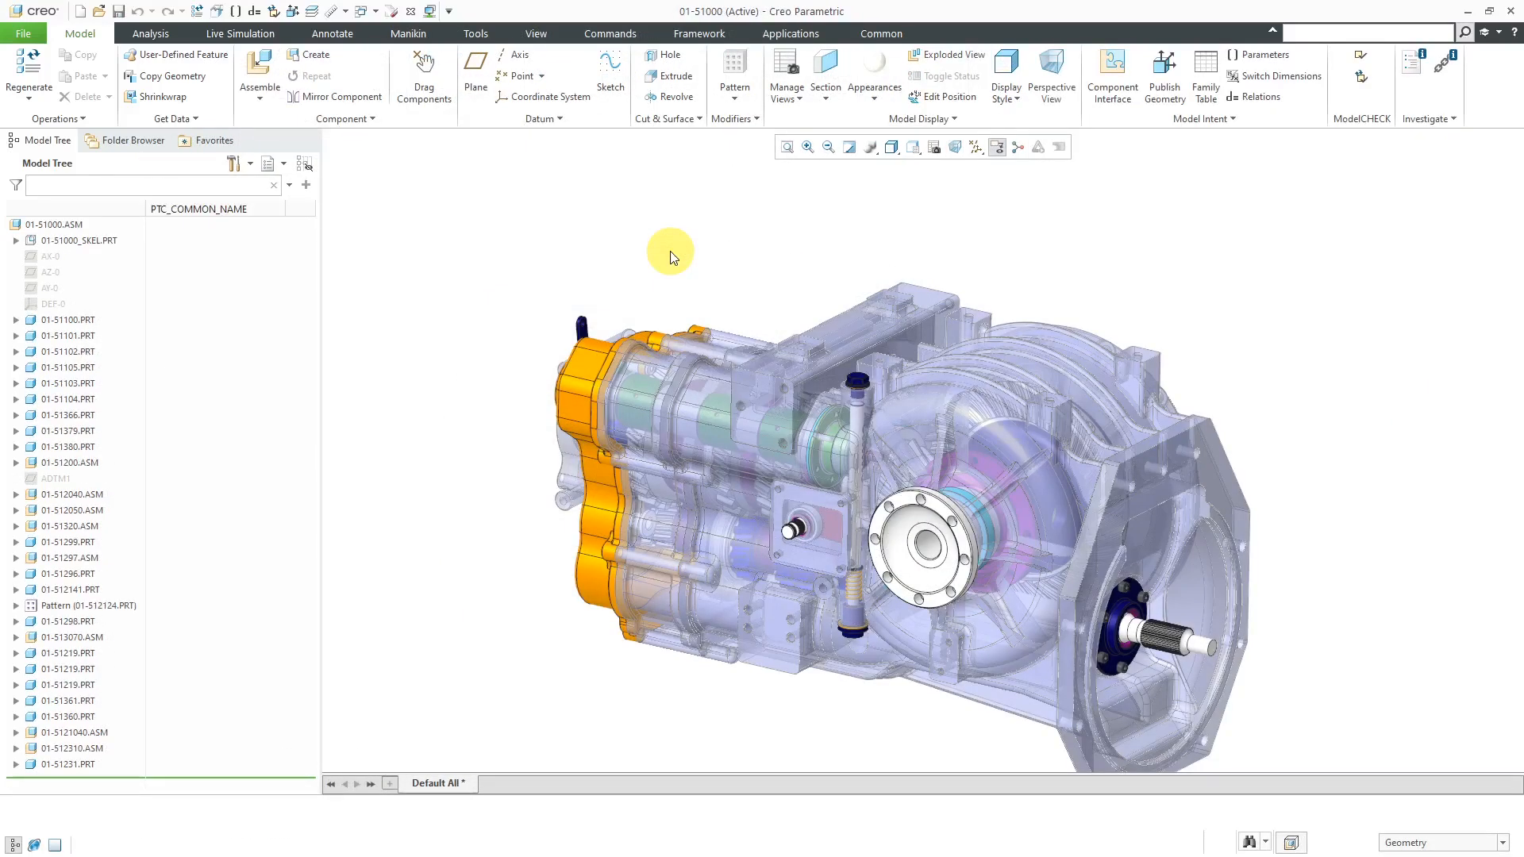
mouse_move(715, 249)
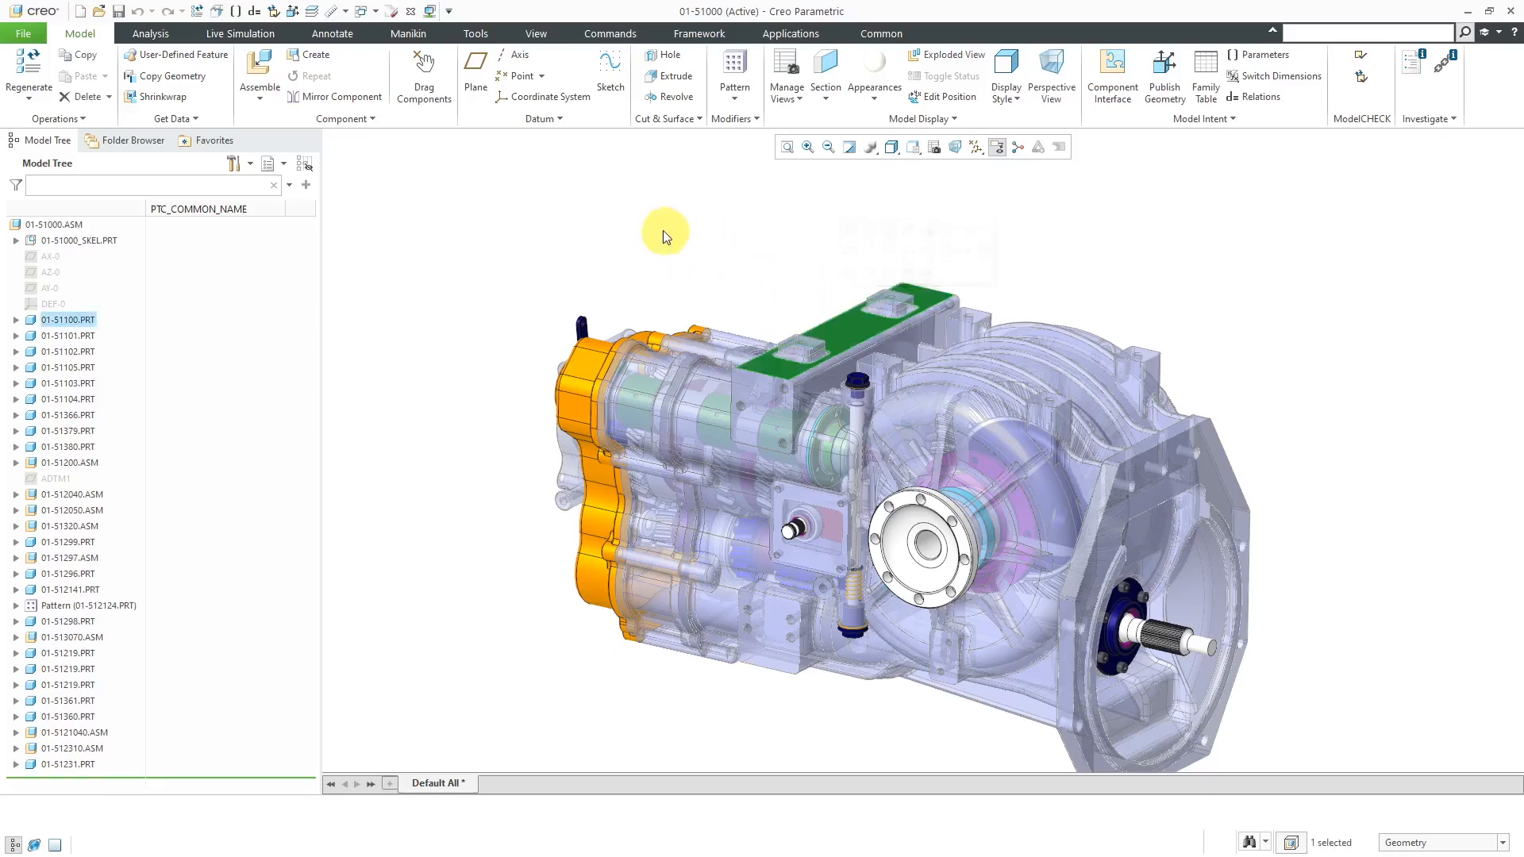
Substitute the housing 01-51100 in the assembly with its user-defined FEATURES representation.
right_click(665, 236)
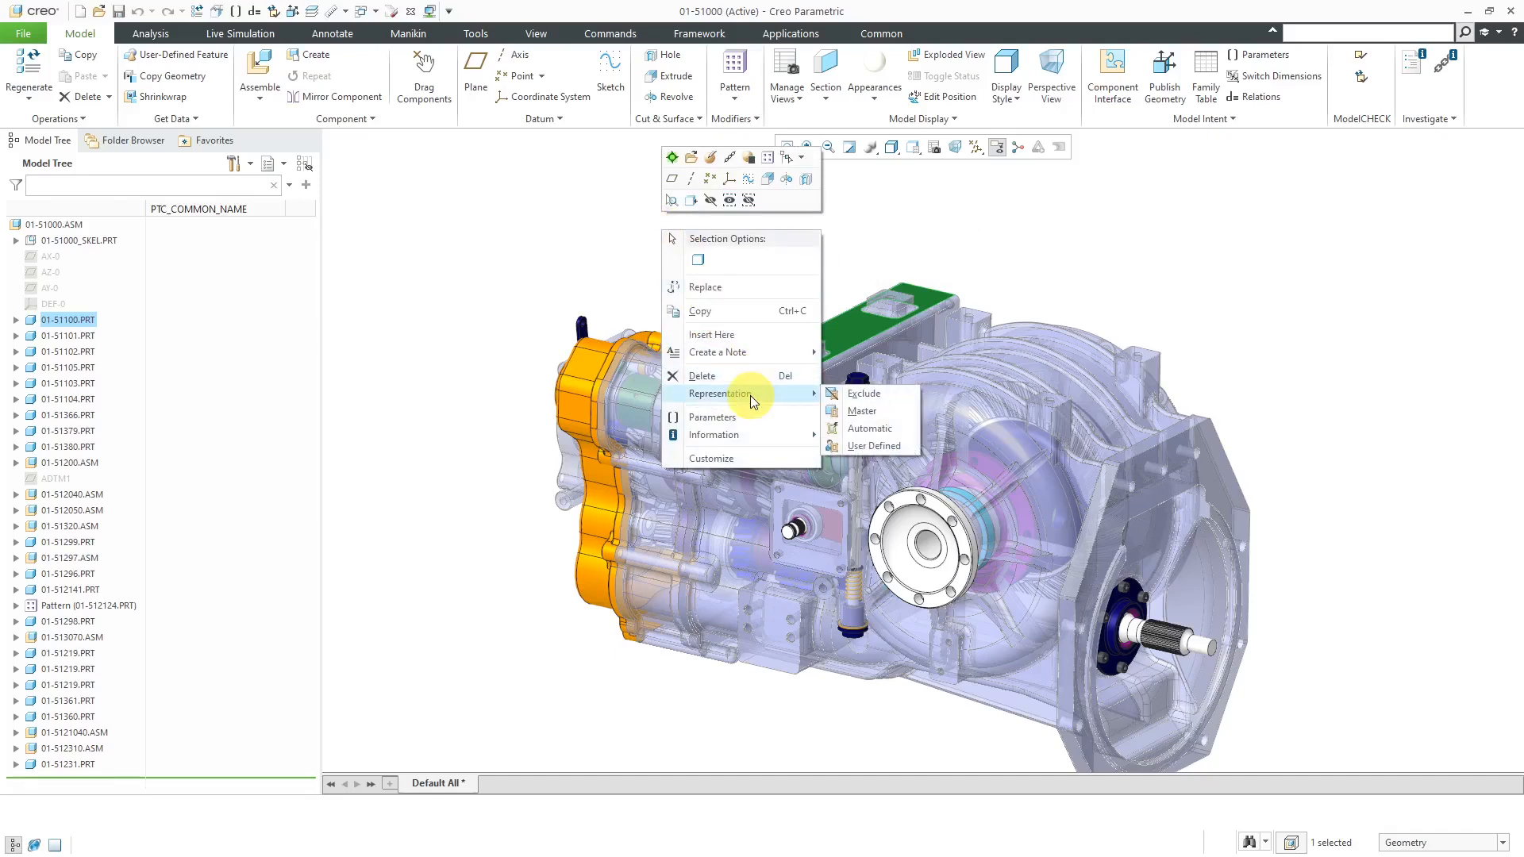
mouse_move(883, 397)
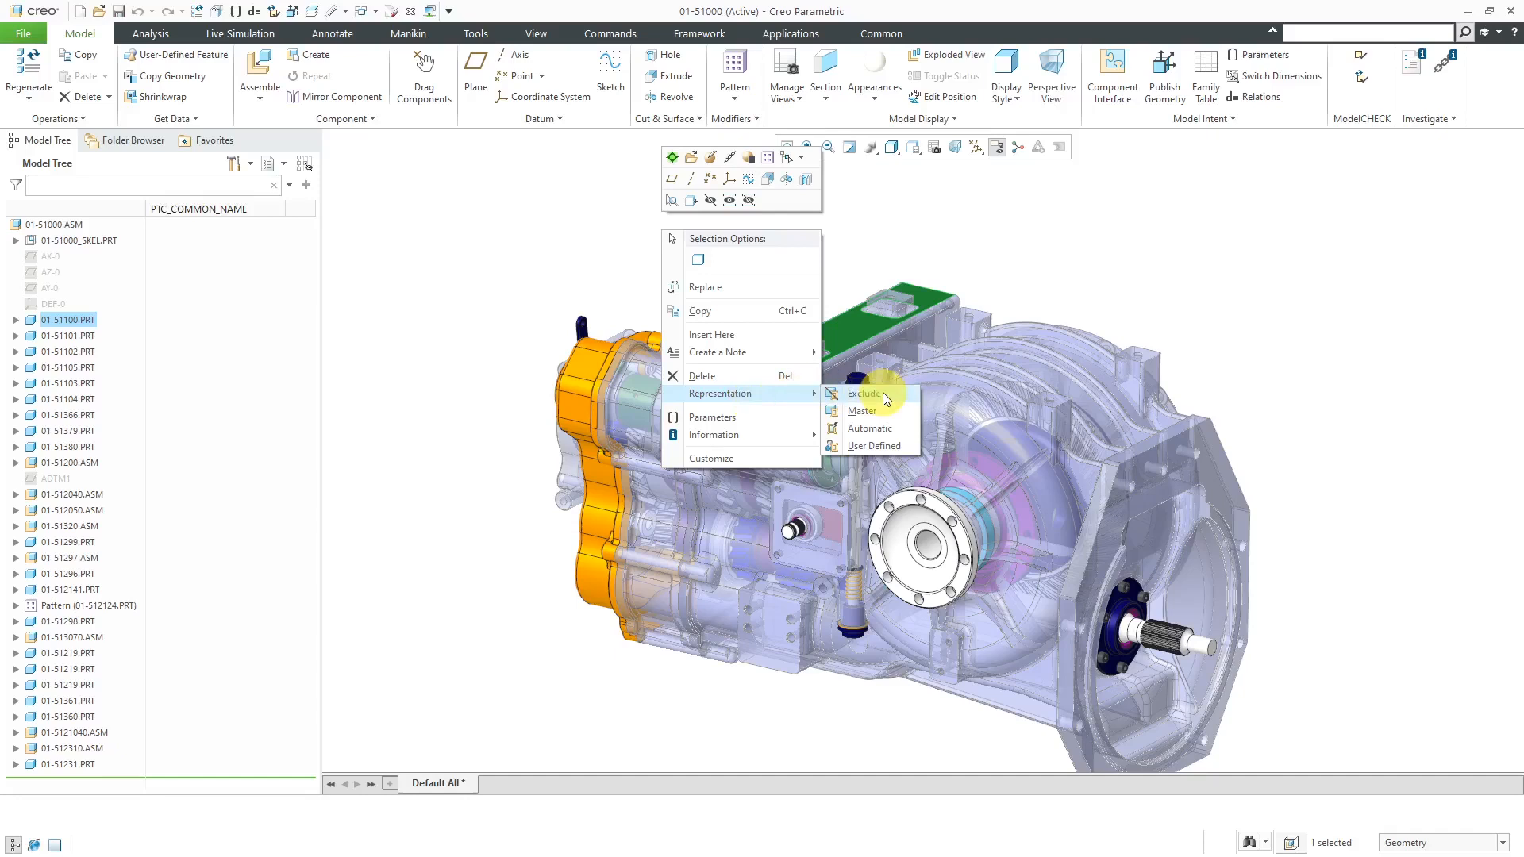
mouse_move(886, 411)
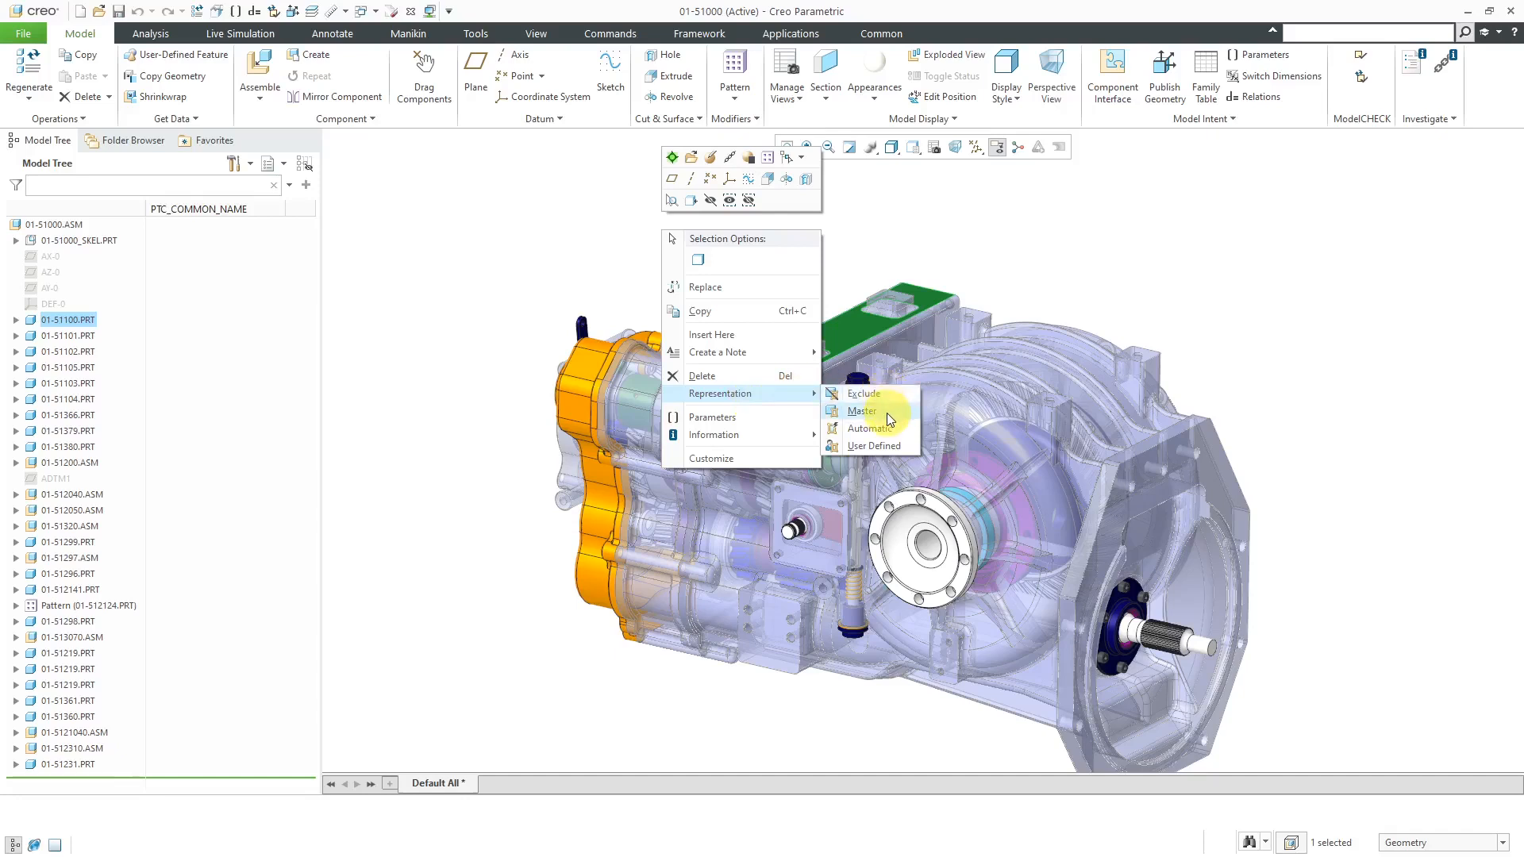
mouse_move(870, 429)
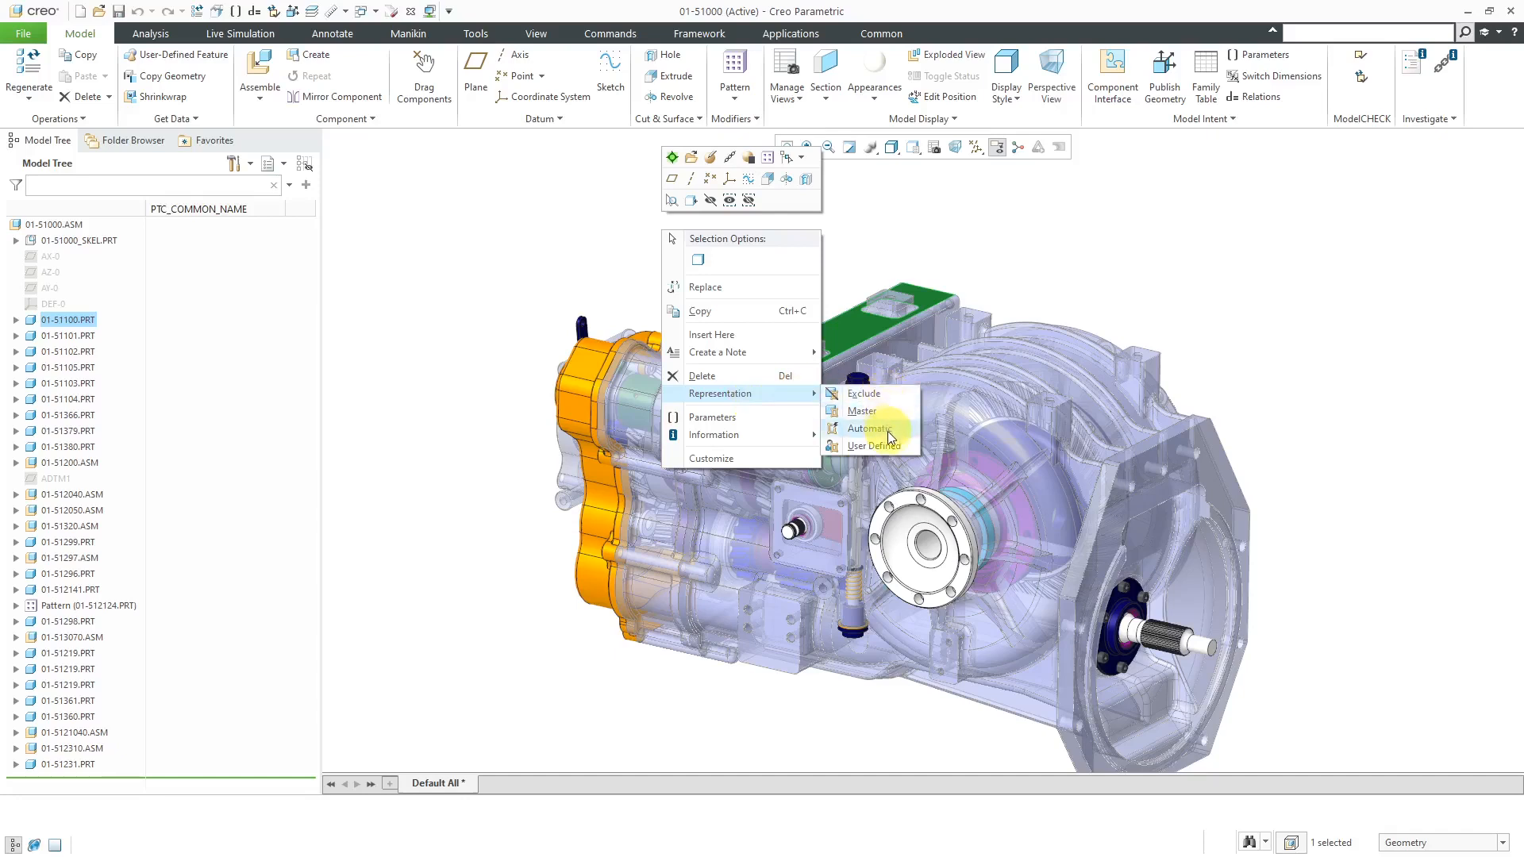
left_click(870, 429)
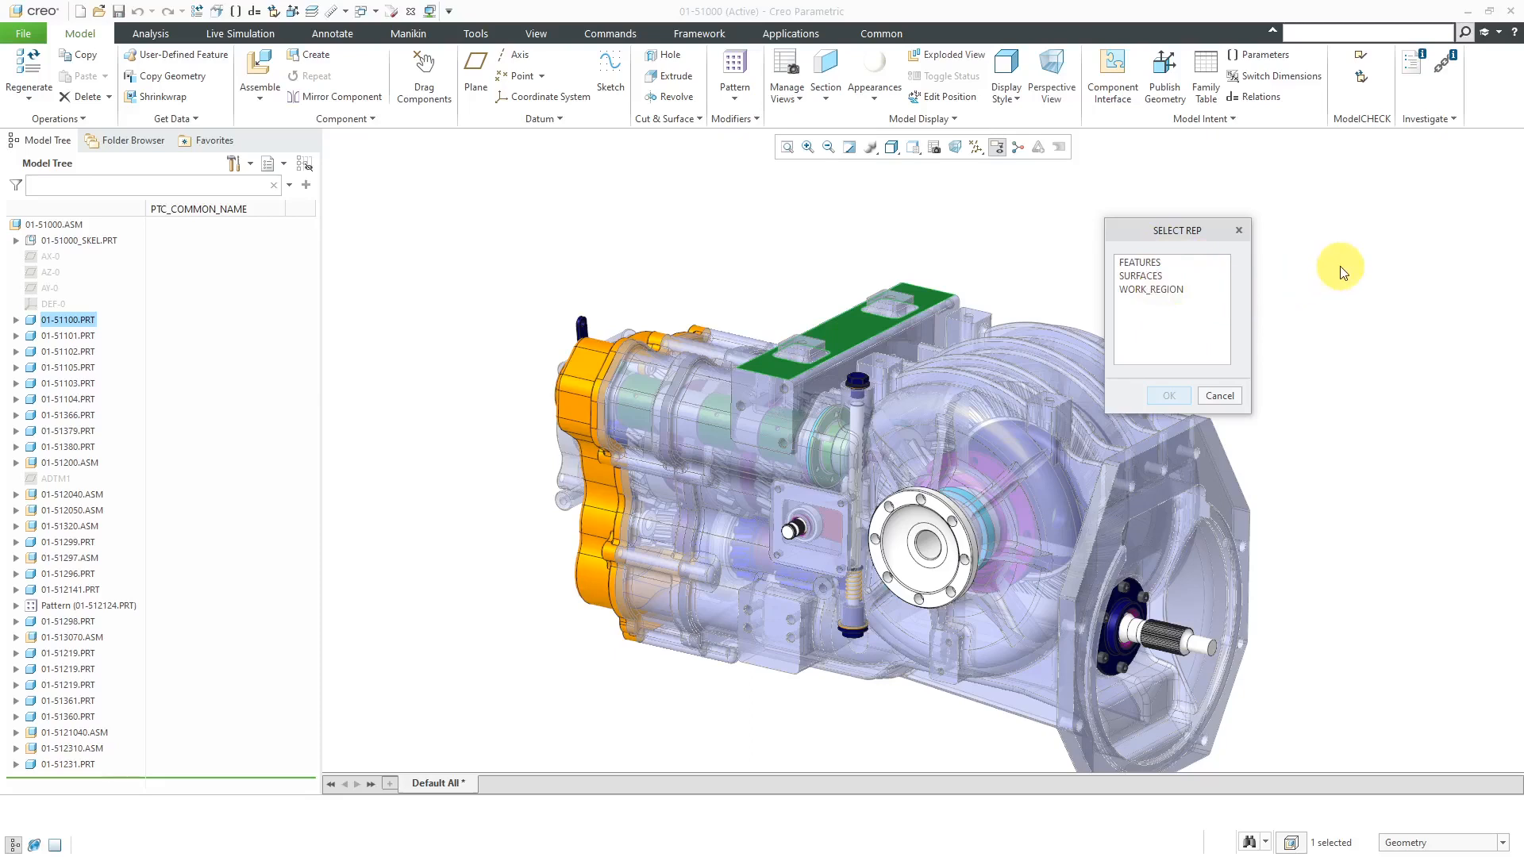
left_click(1140, 262)
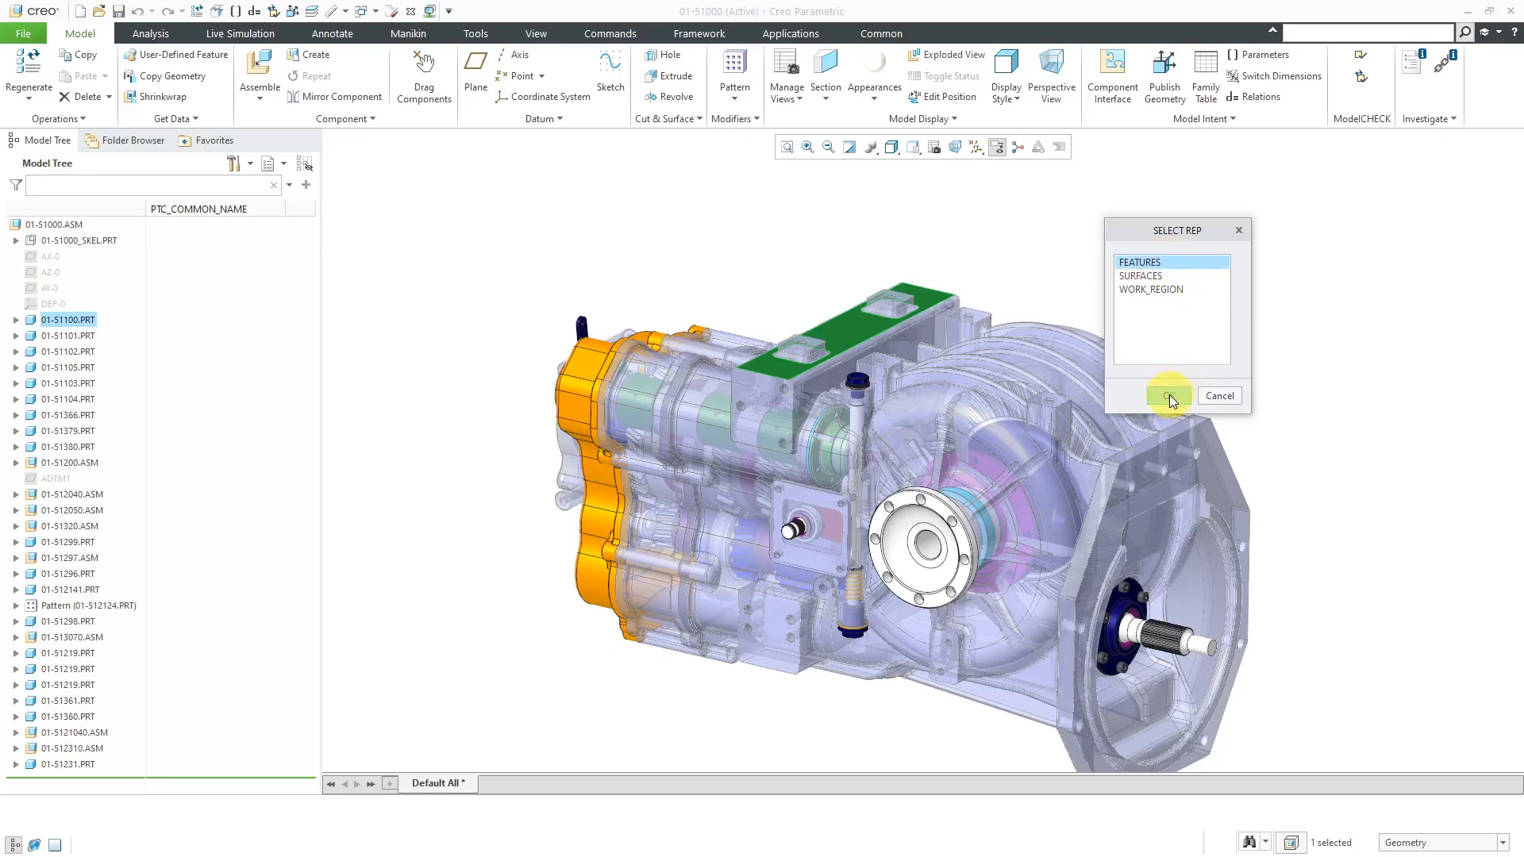
left_click(1170, 398)
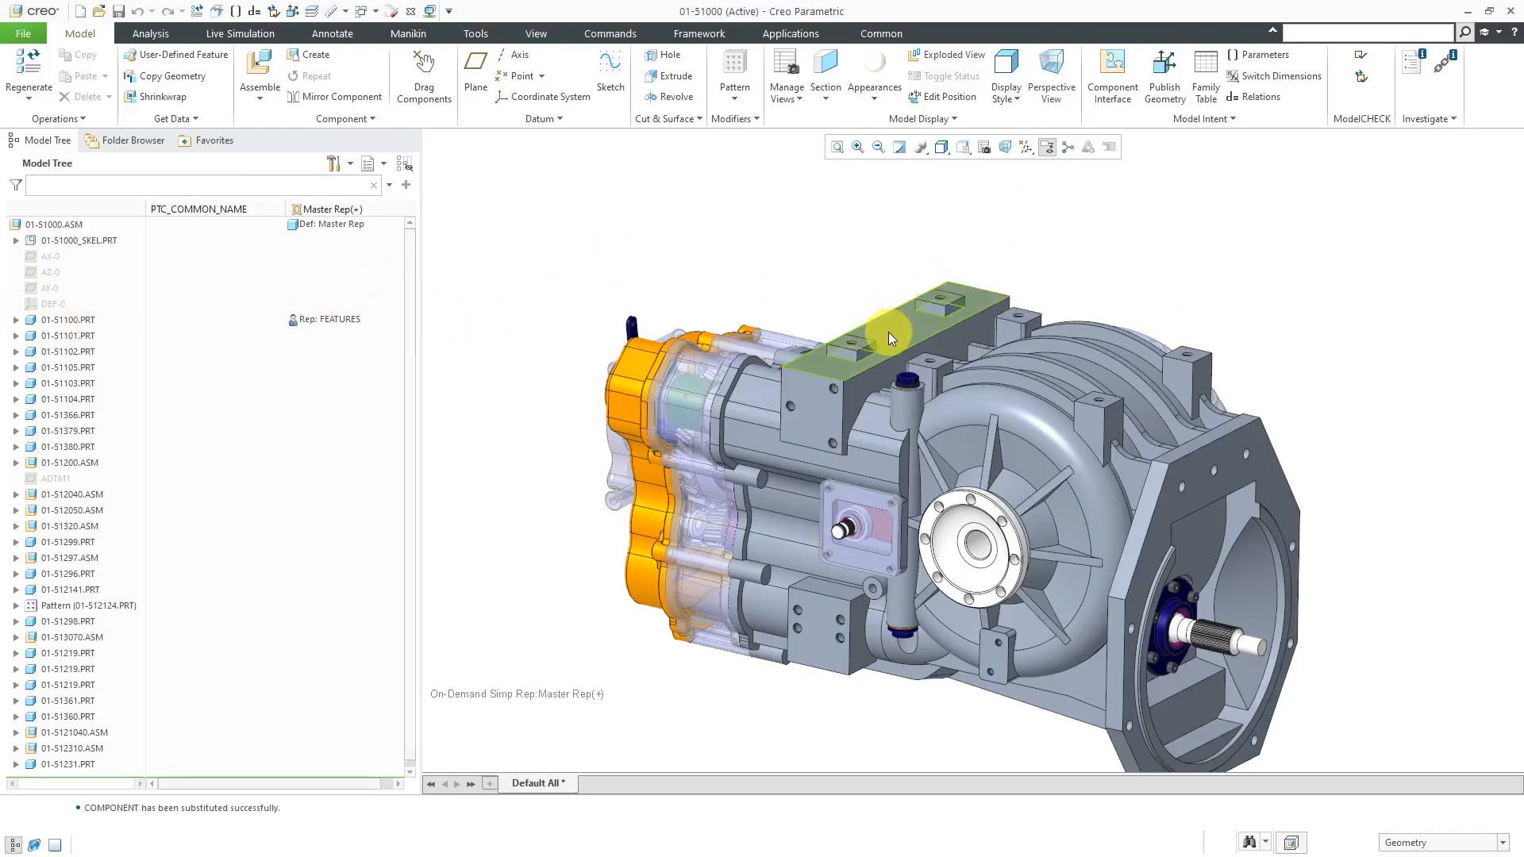
left_click(890, 337)
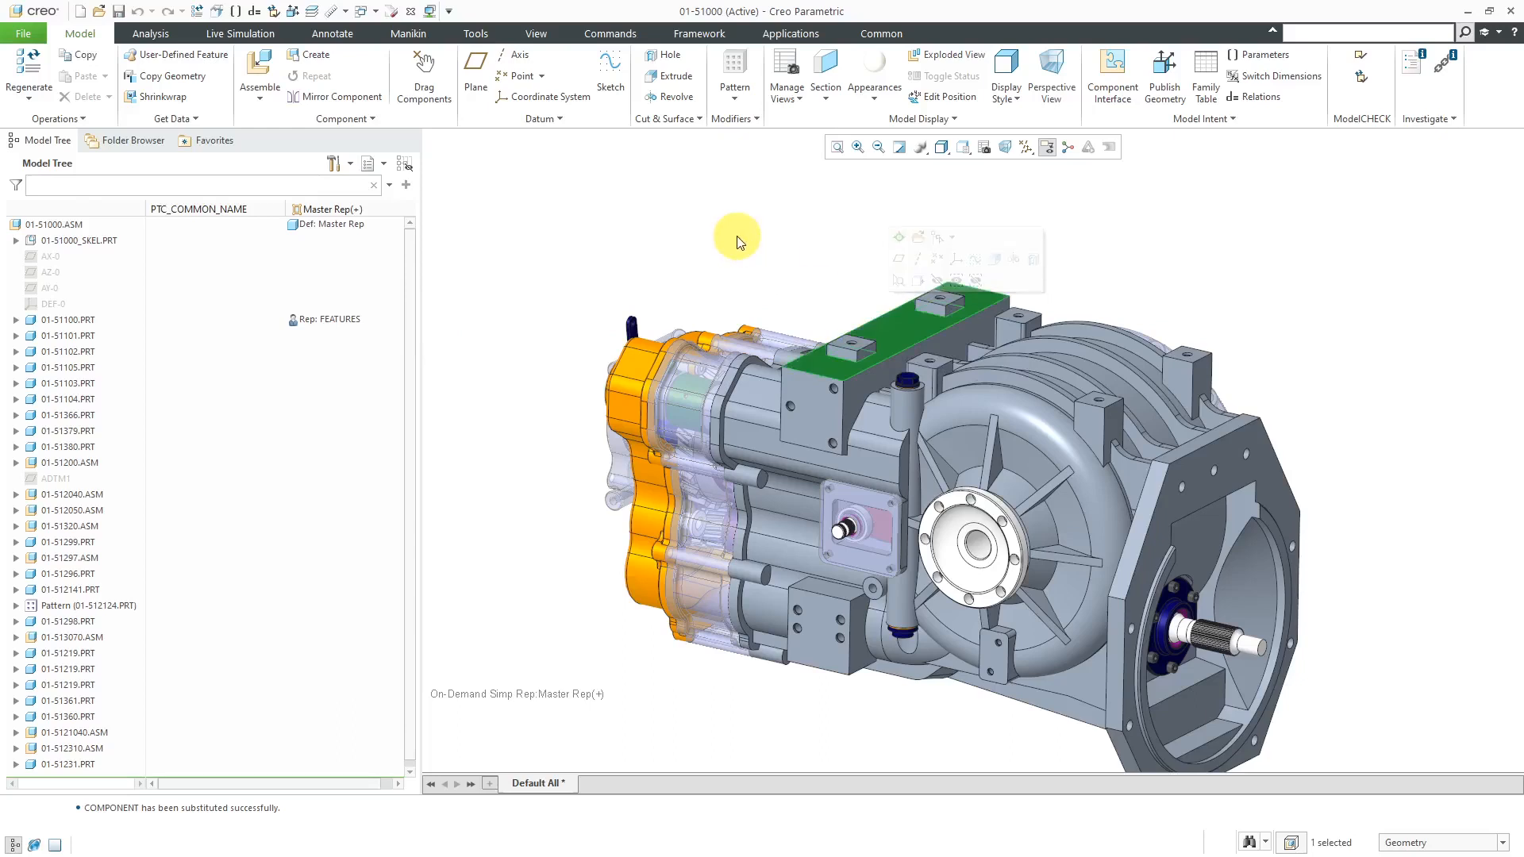
Substitute the housing 01-51100.PRT with its user-defined WORK_REGION representation from the model tree.
right_click(737, 240)
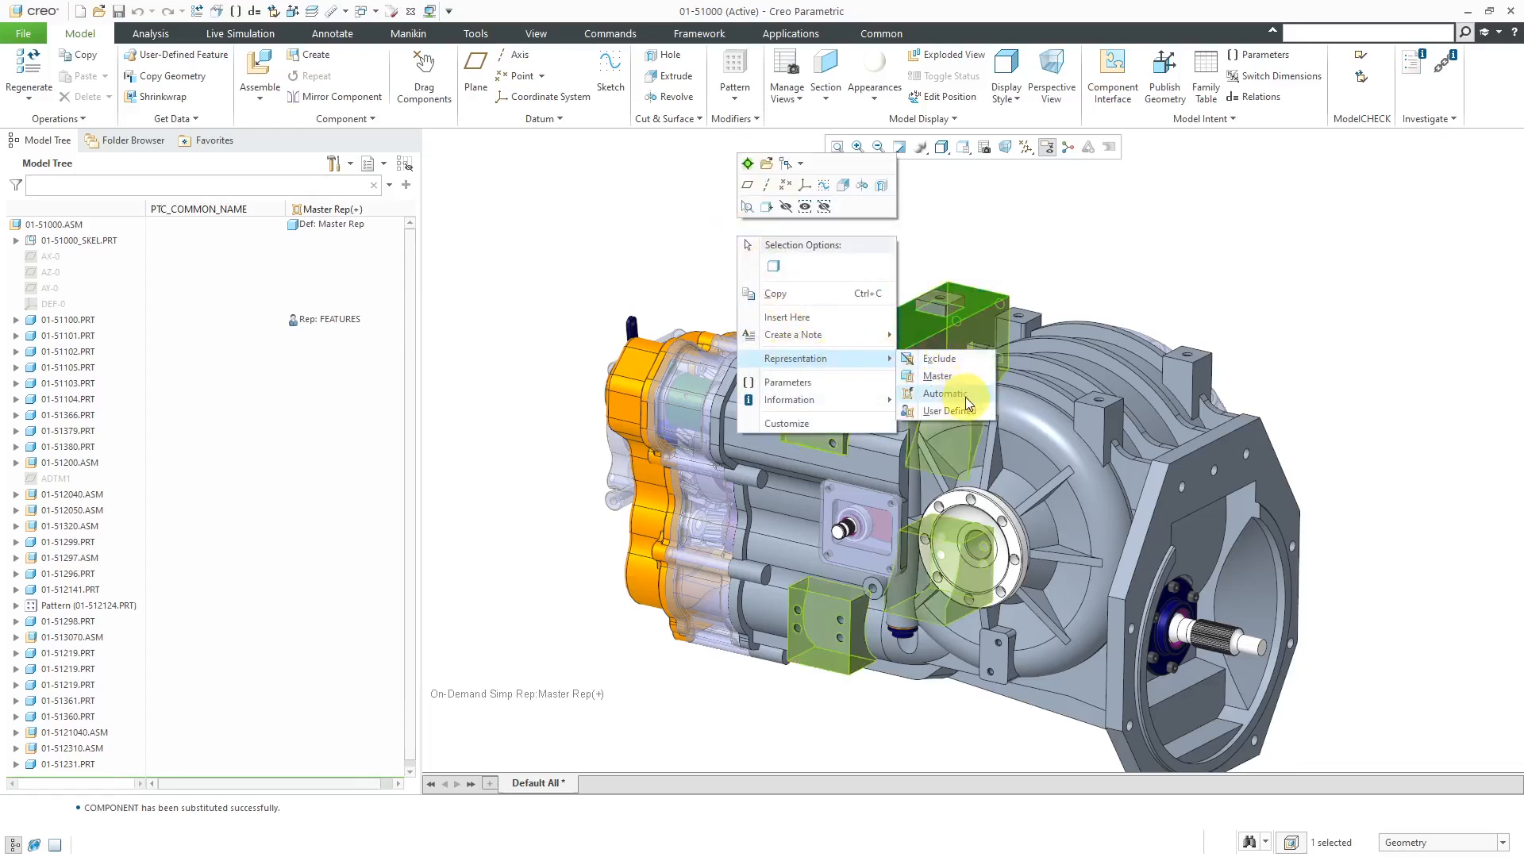
left_click(943, 394)
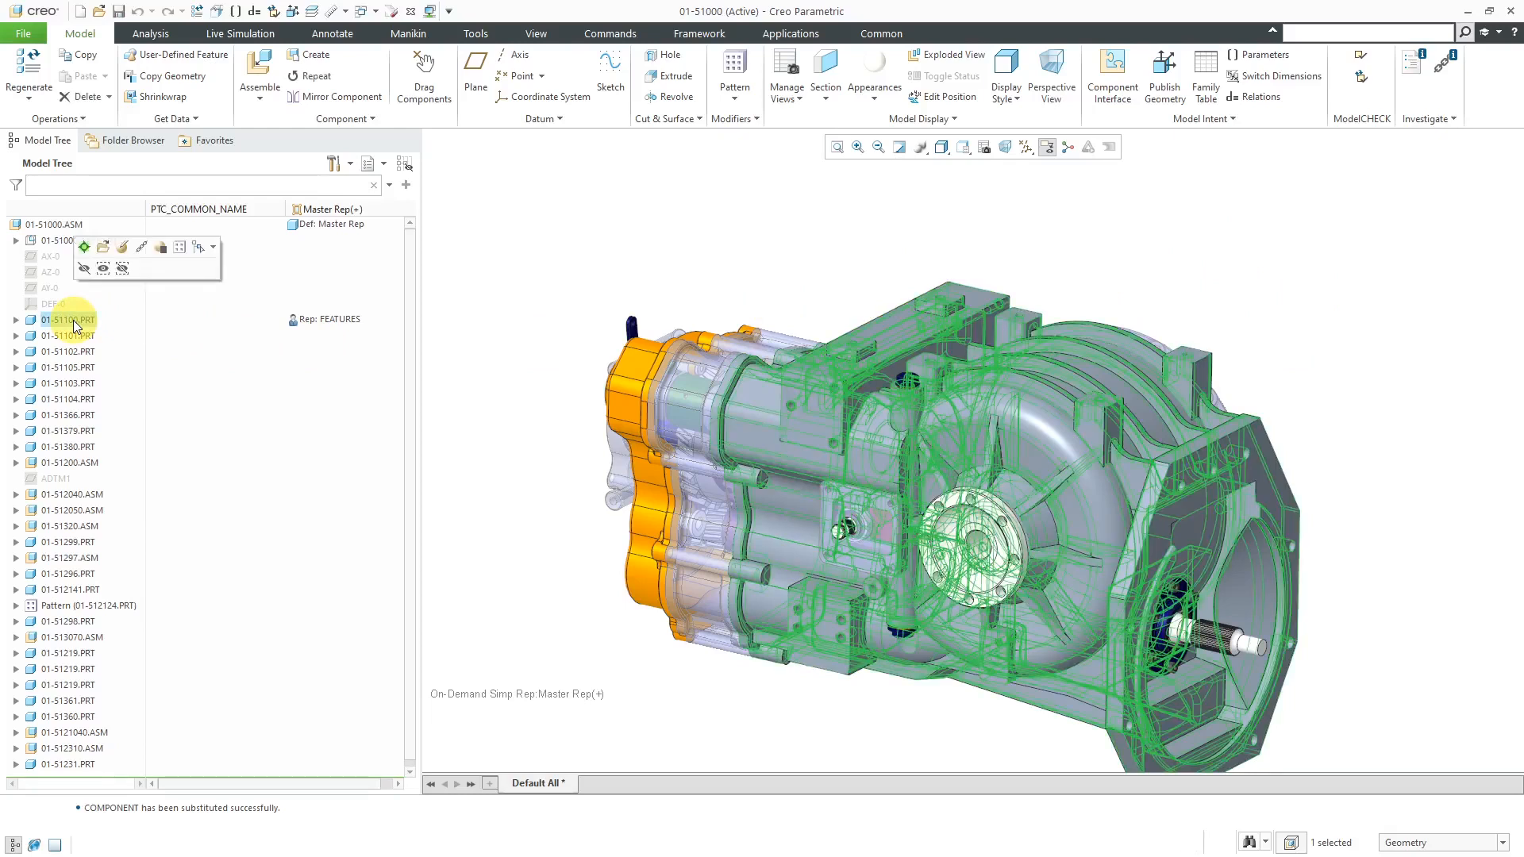
right_click(63, 321)
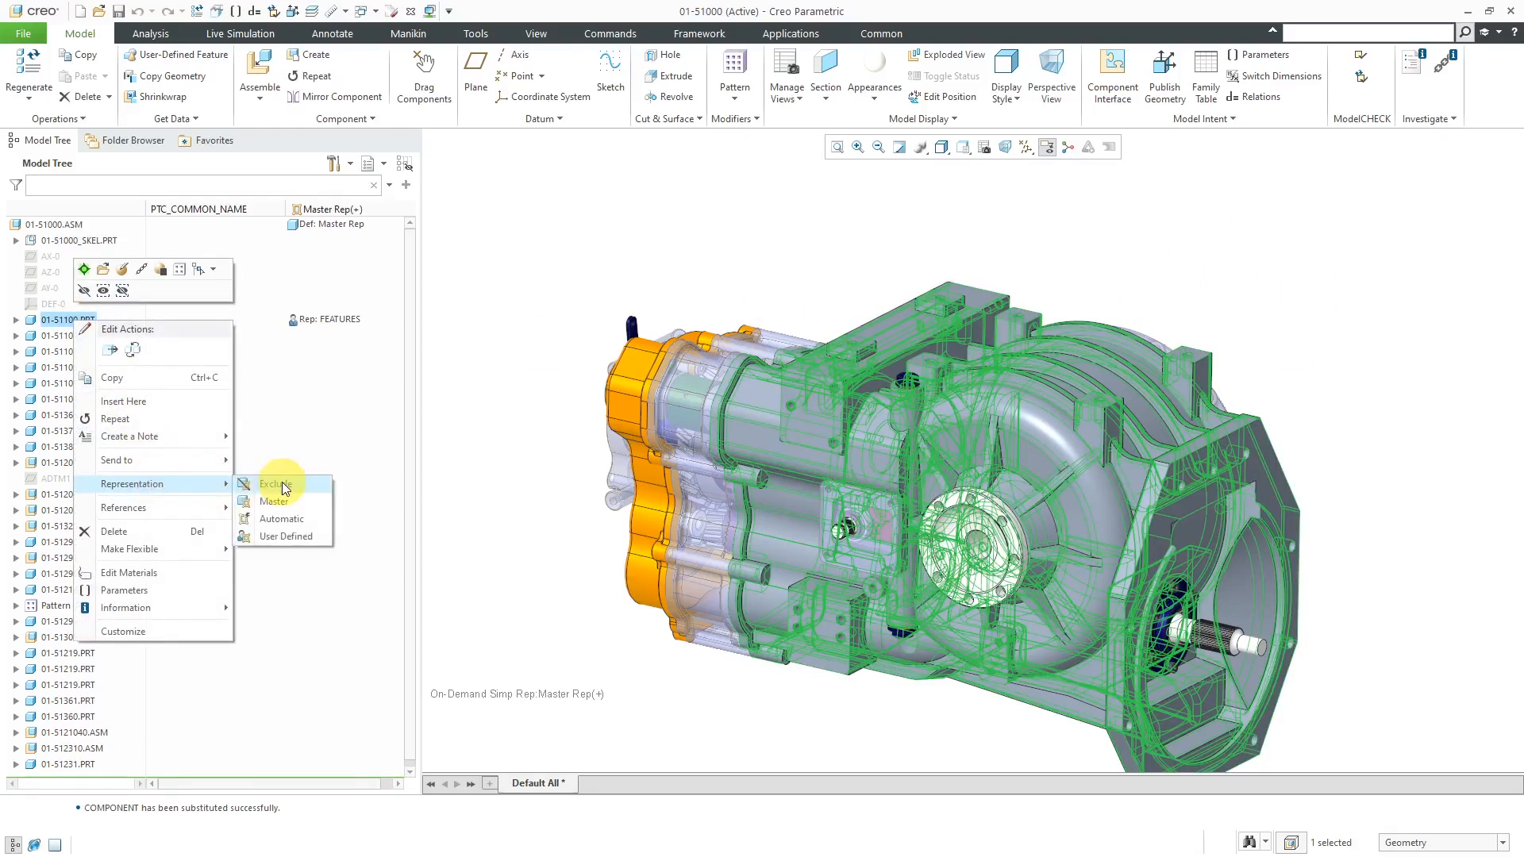
left_click(283, 535)
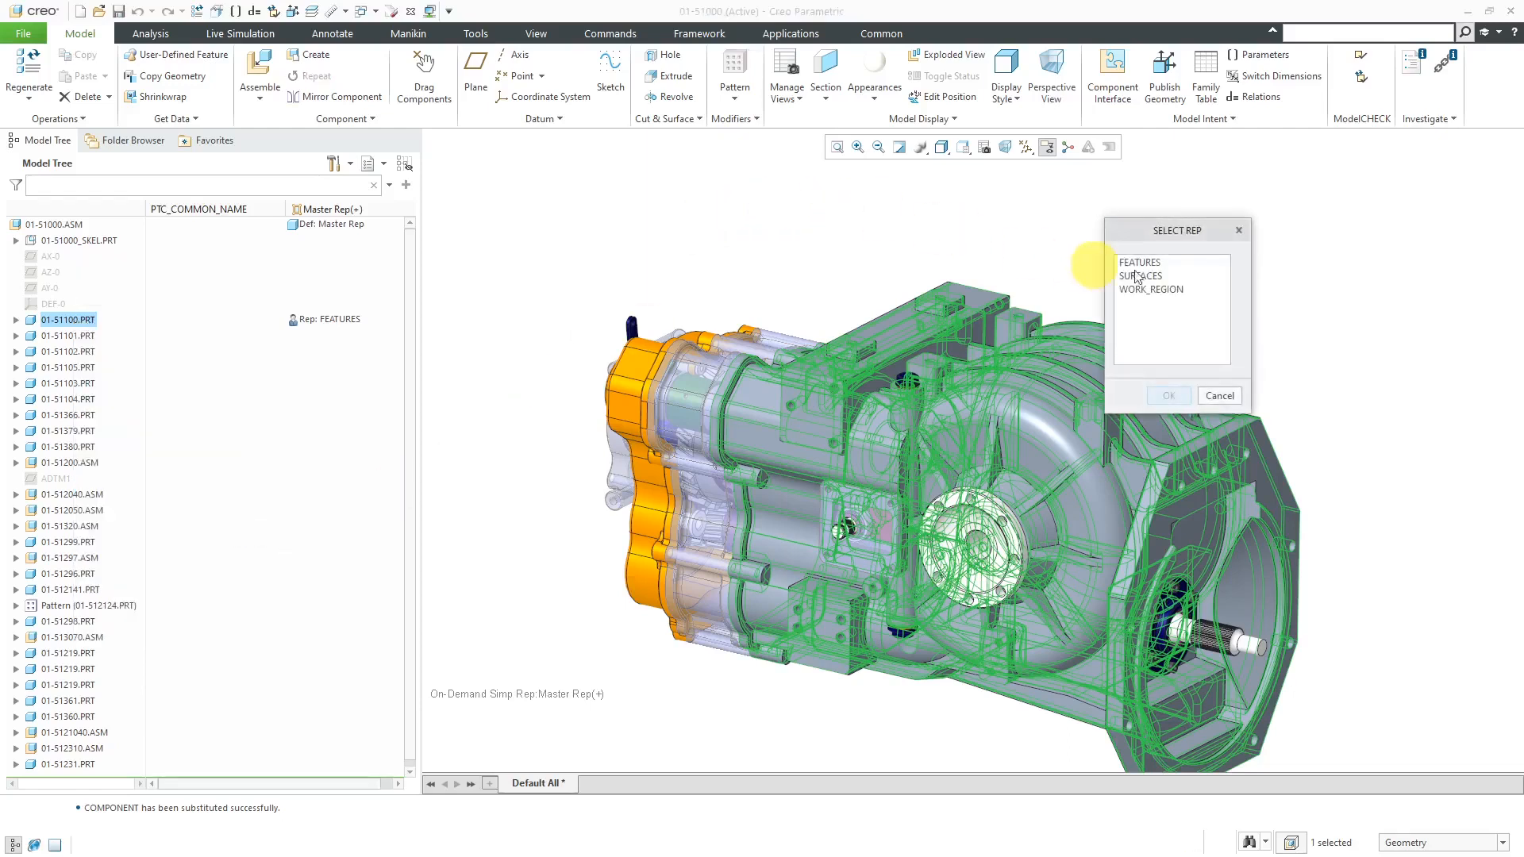
left_click(1149, 289)
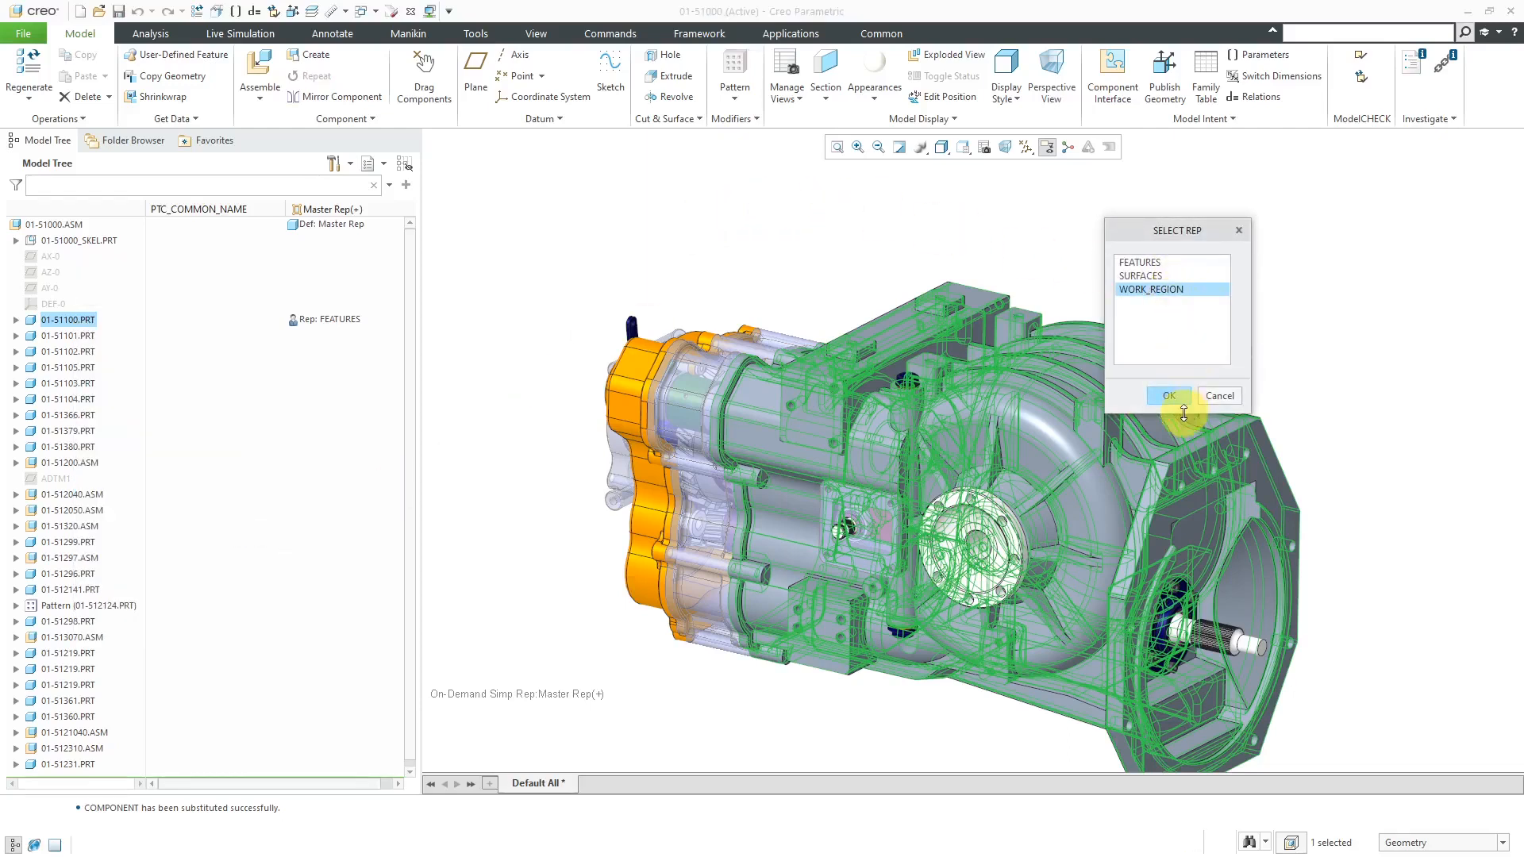
left_click(1168, 395)
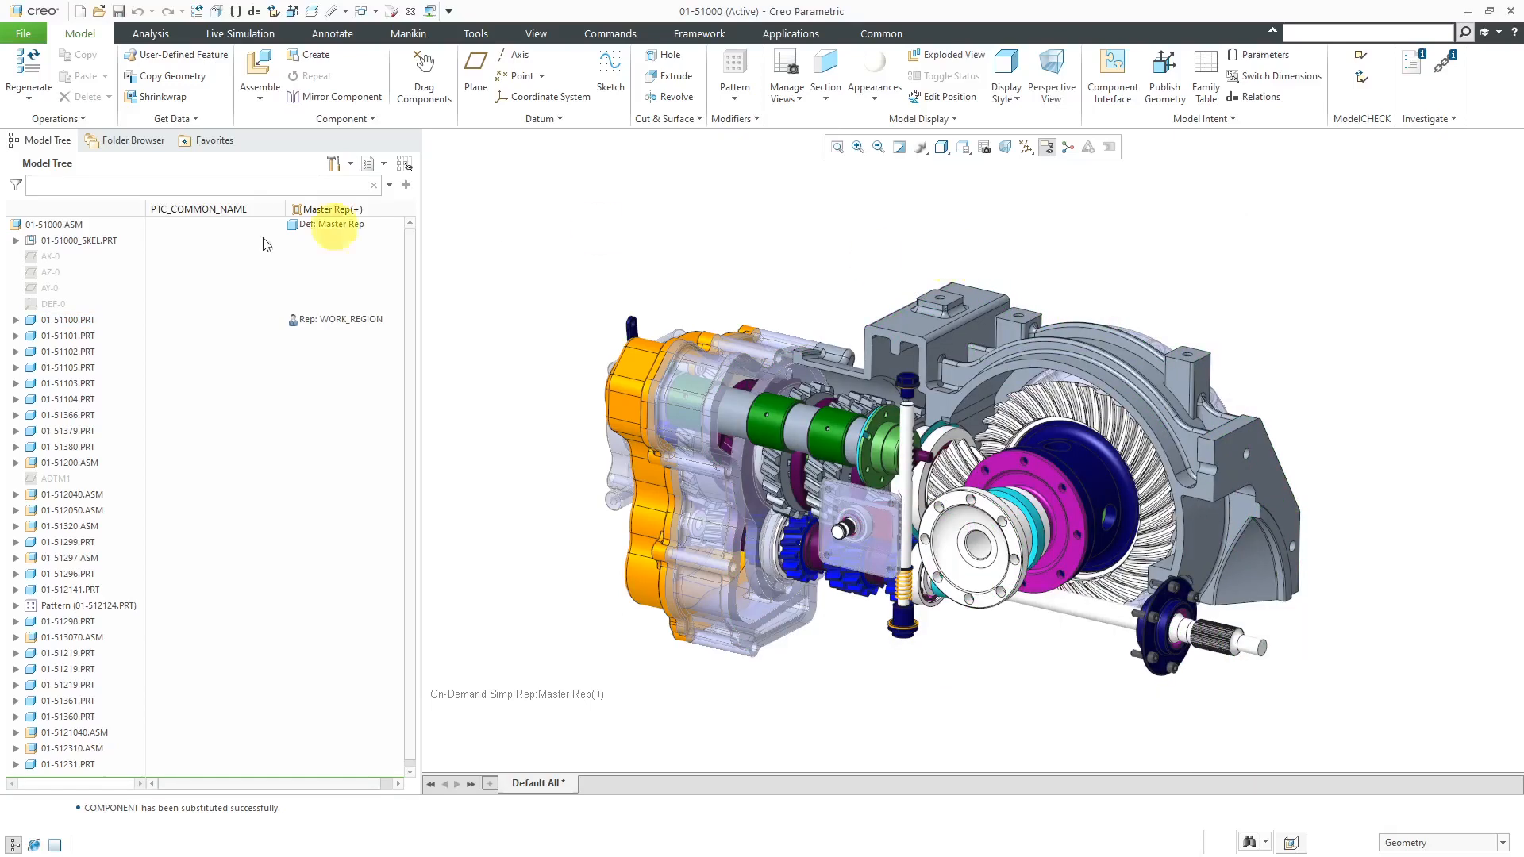
Substitute the housing with its SURFACES representation and inspect the surface-only result around the gears.
left_click(68, 319)
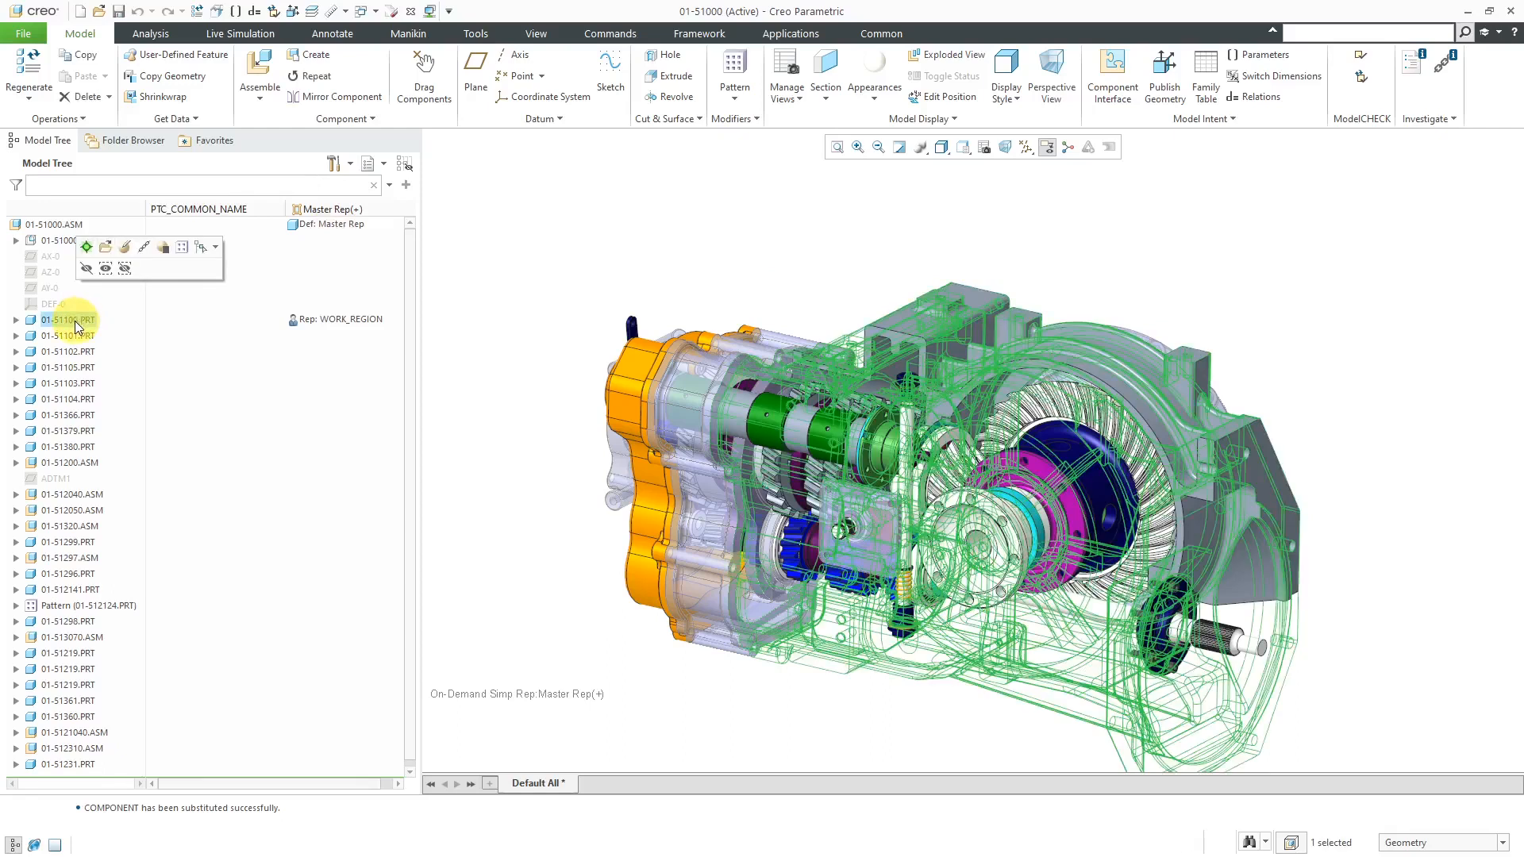
right_click(68, 319)
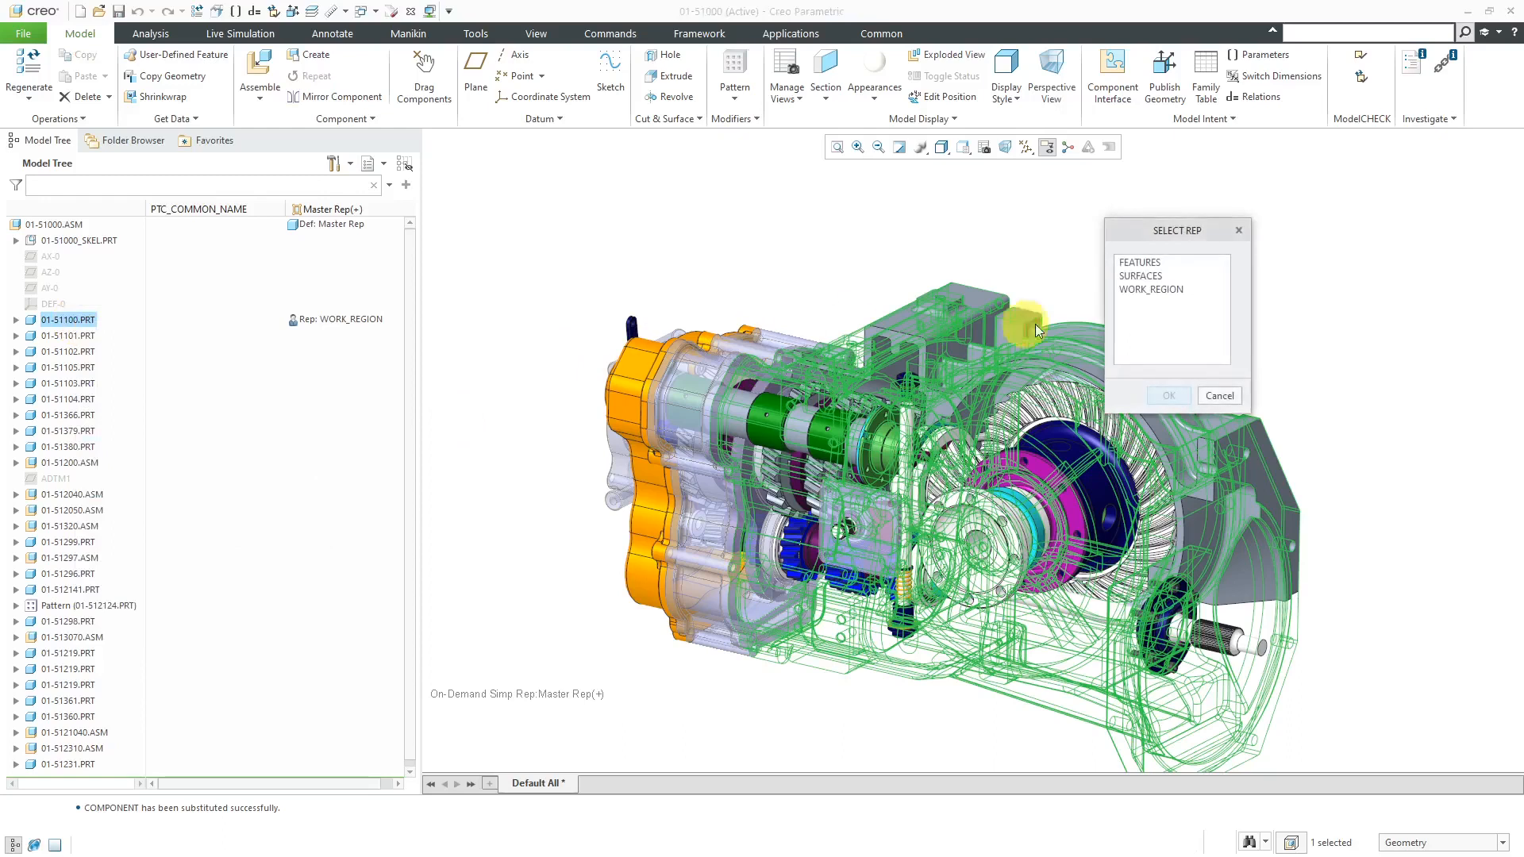
left_click(1146, 274)
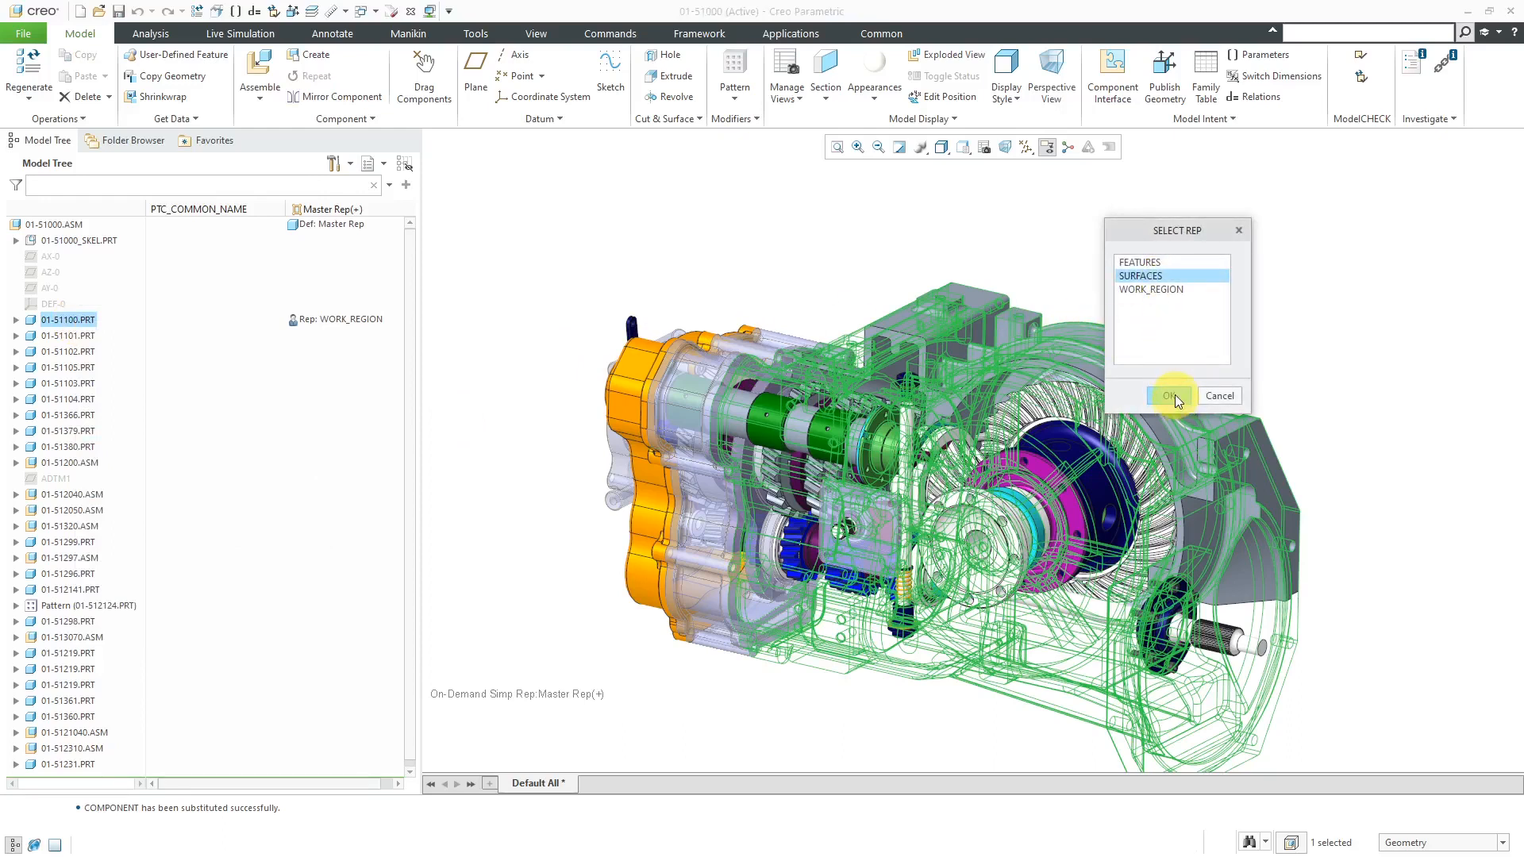
left_click(1171, 395)
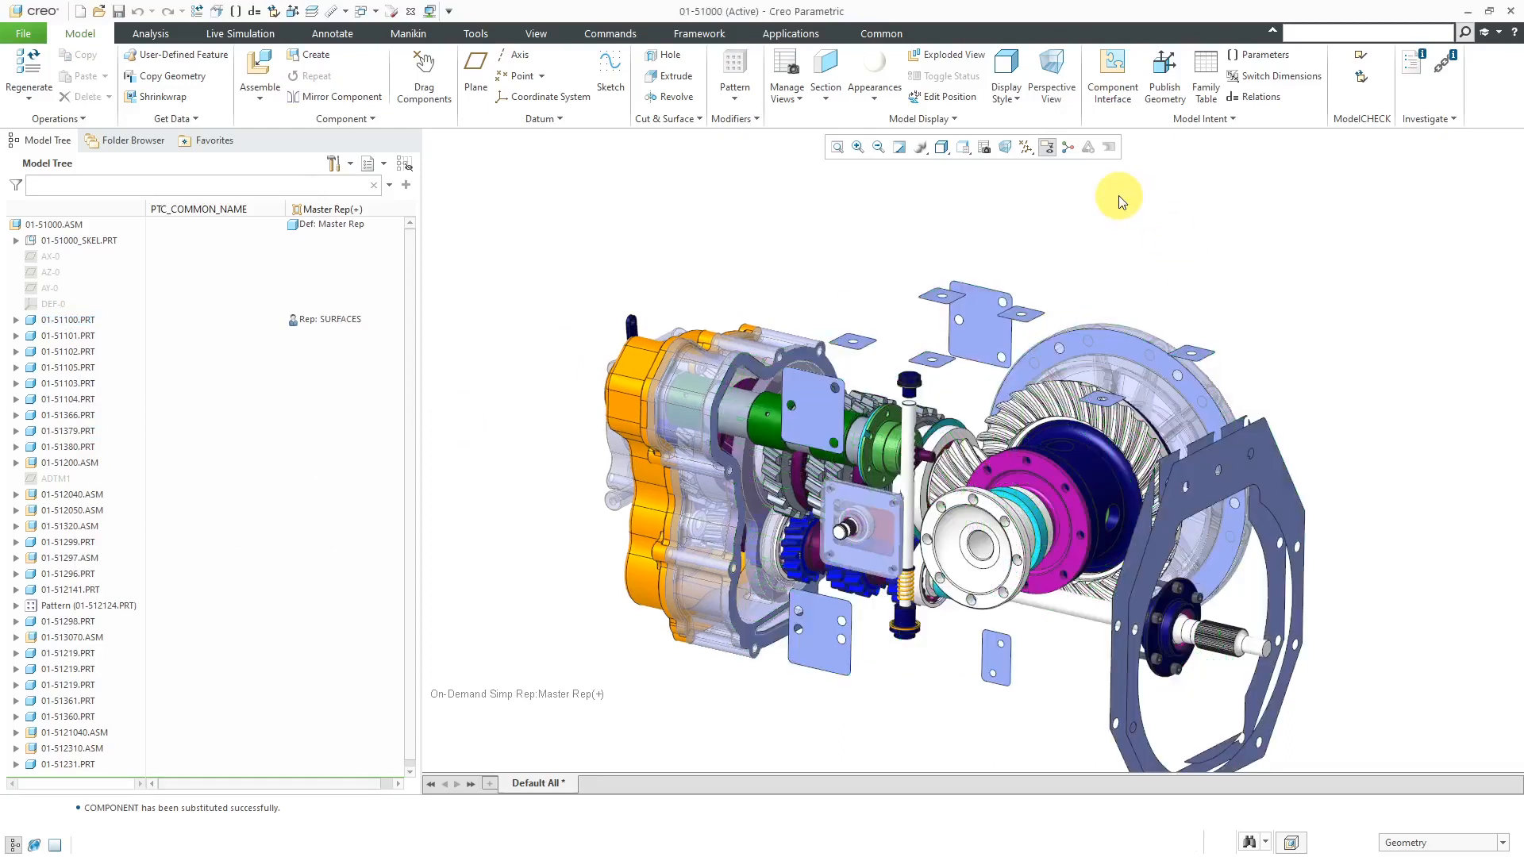
left_click_drag(1119, 201, 911, 244)
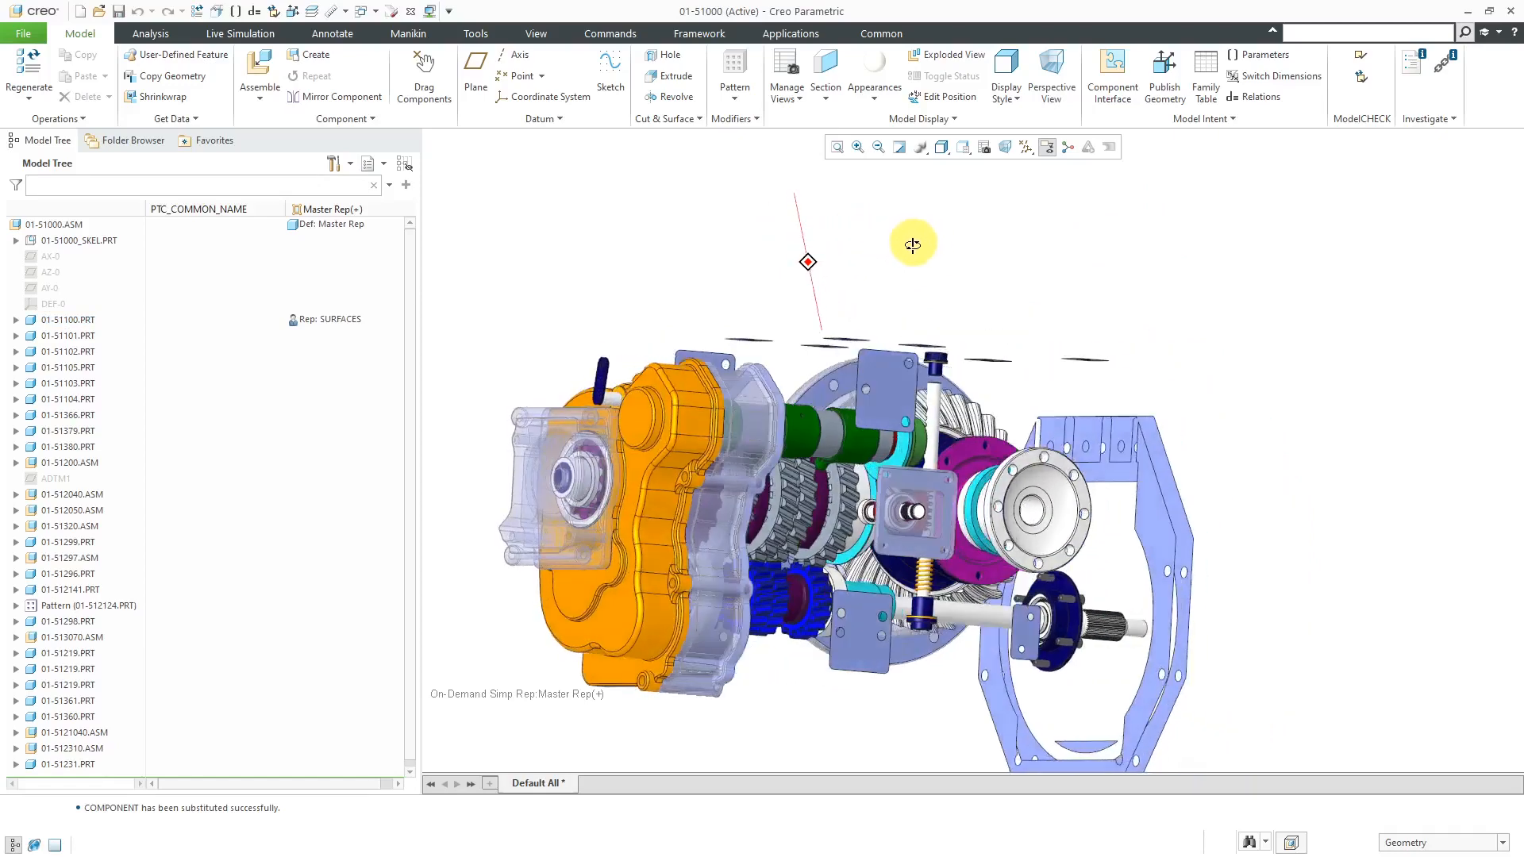
left_click_drag(911, 243, 797, 259)
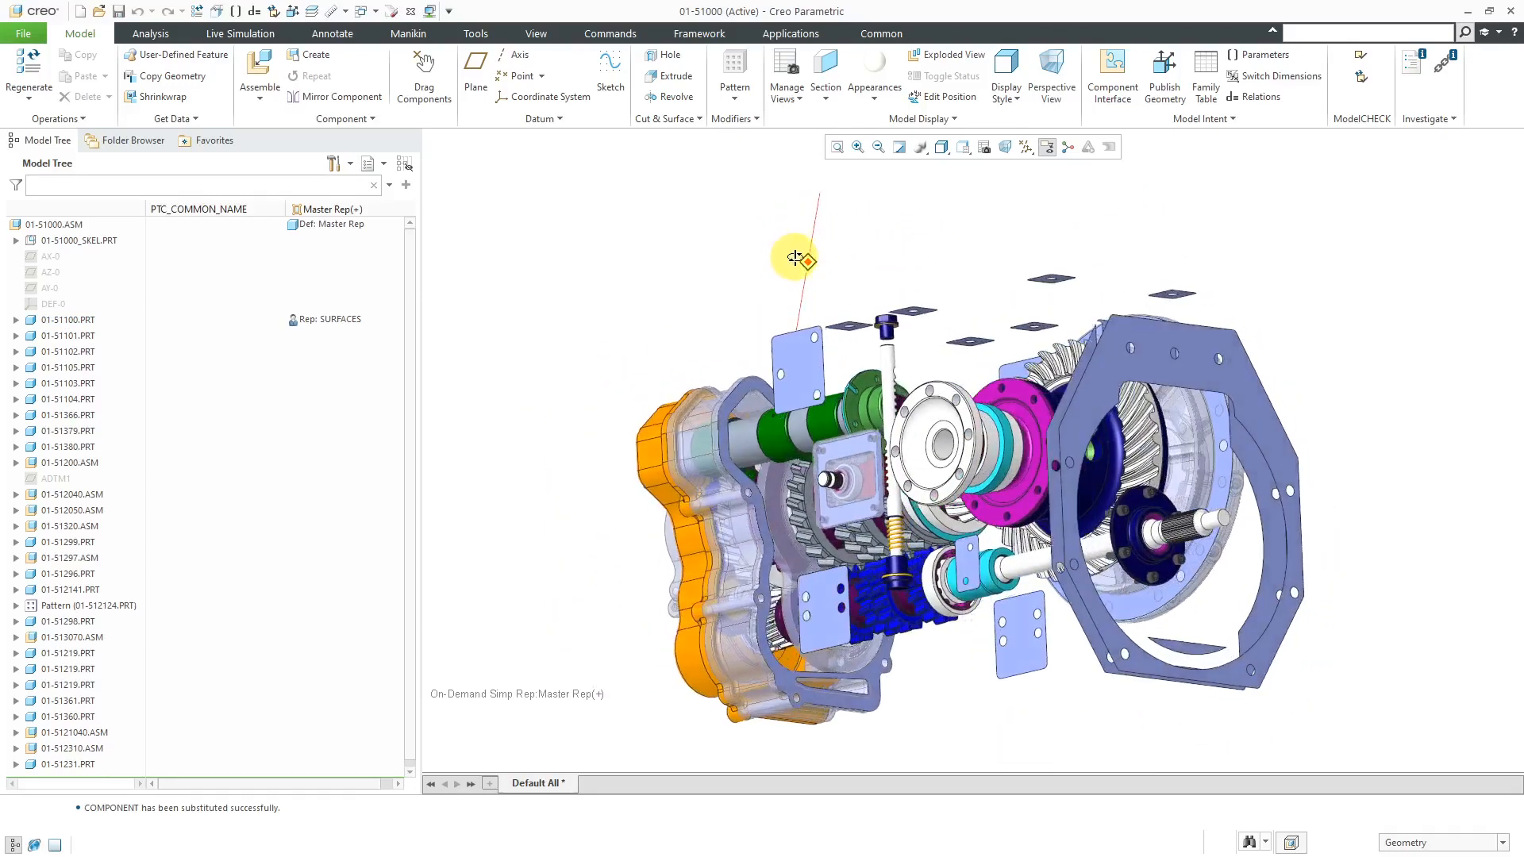